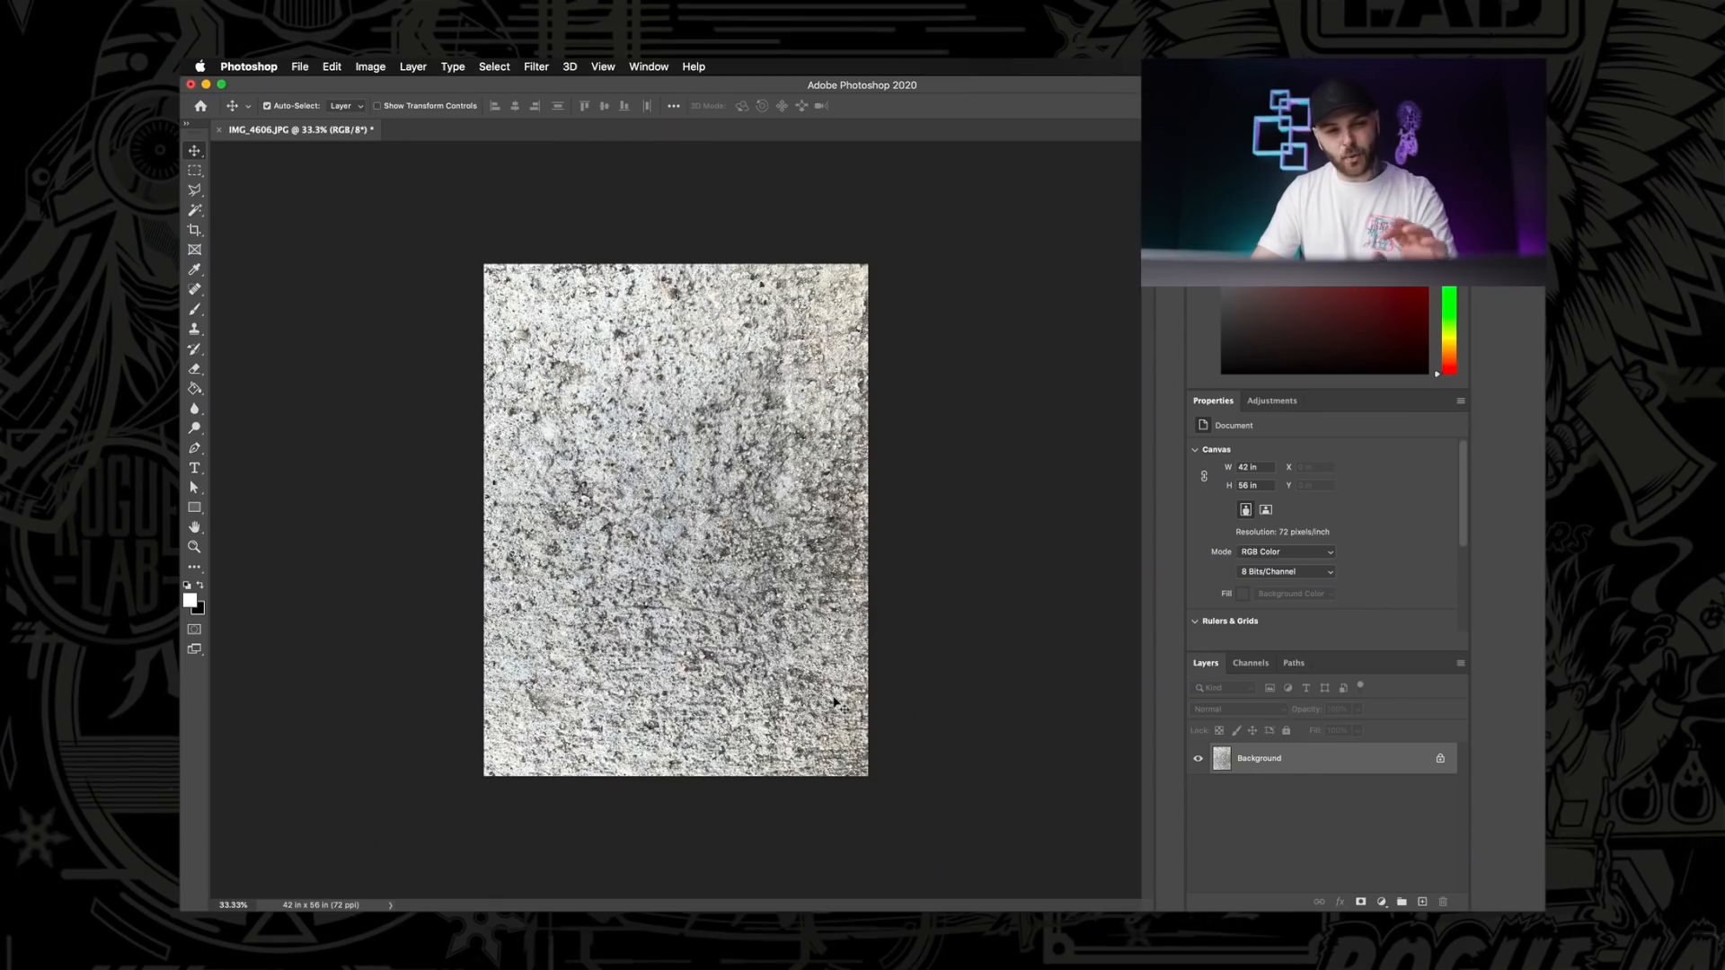
mouse_move(728, 665)
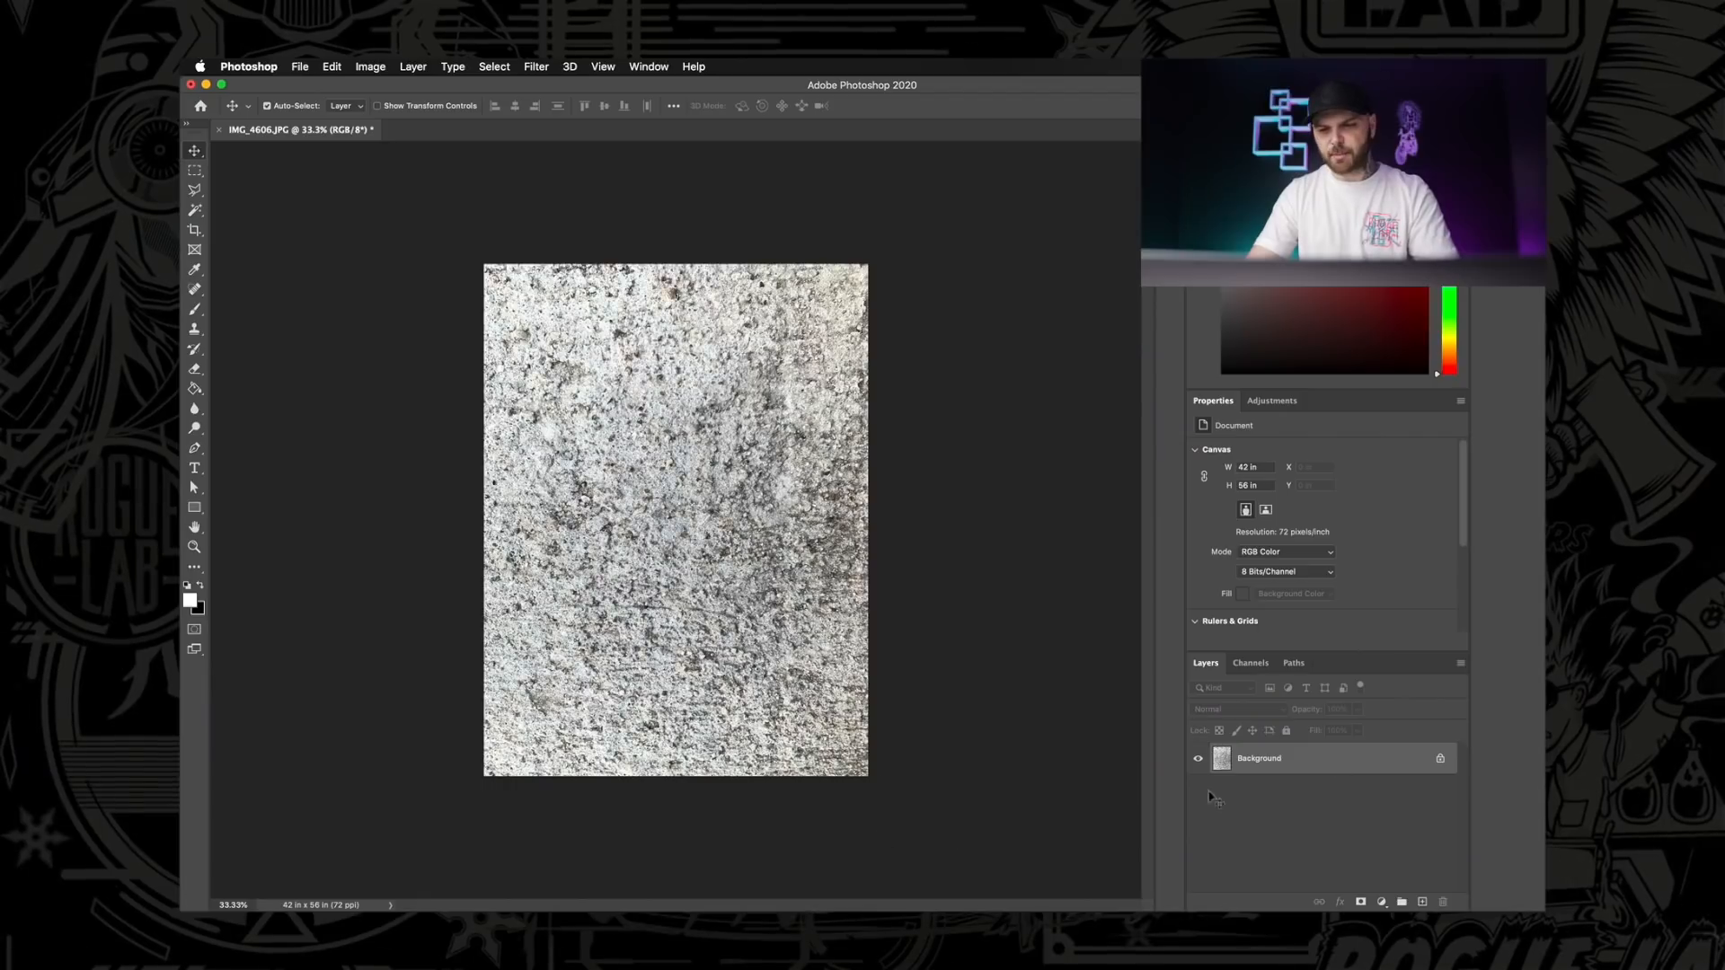
Duplicate the concrete layer twice and fill the middle copy with Blur > Average grey.
key("cmd+j")
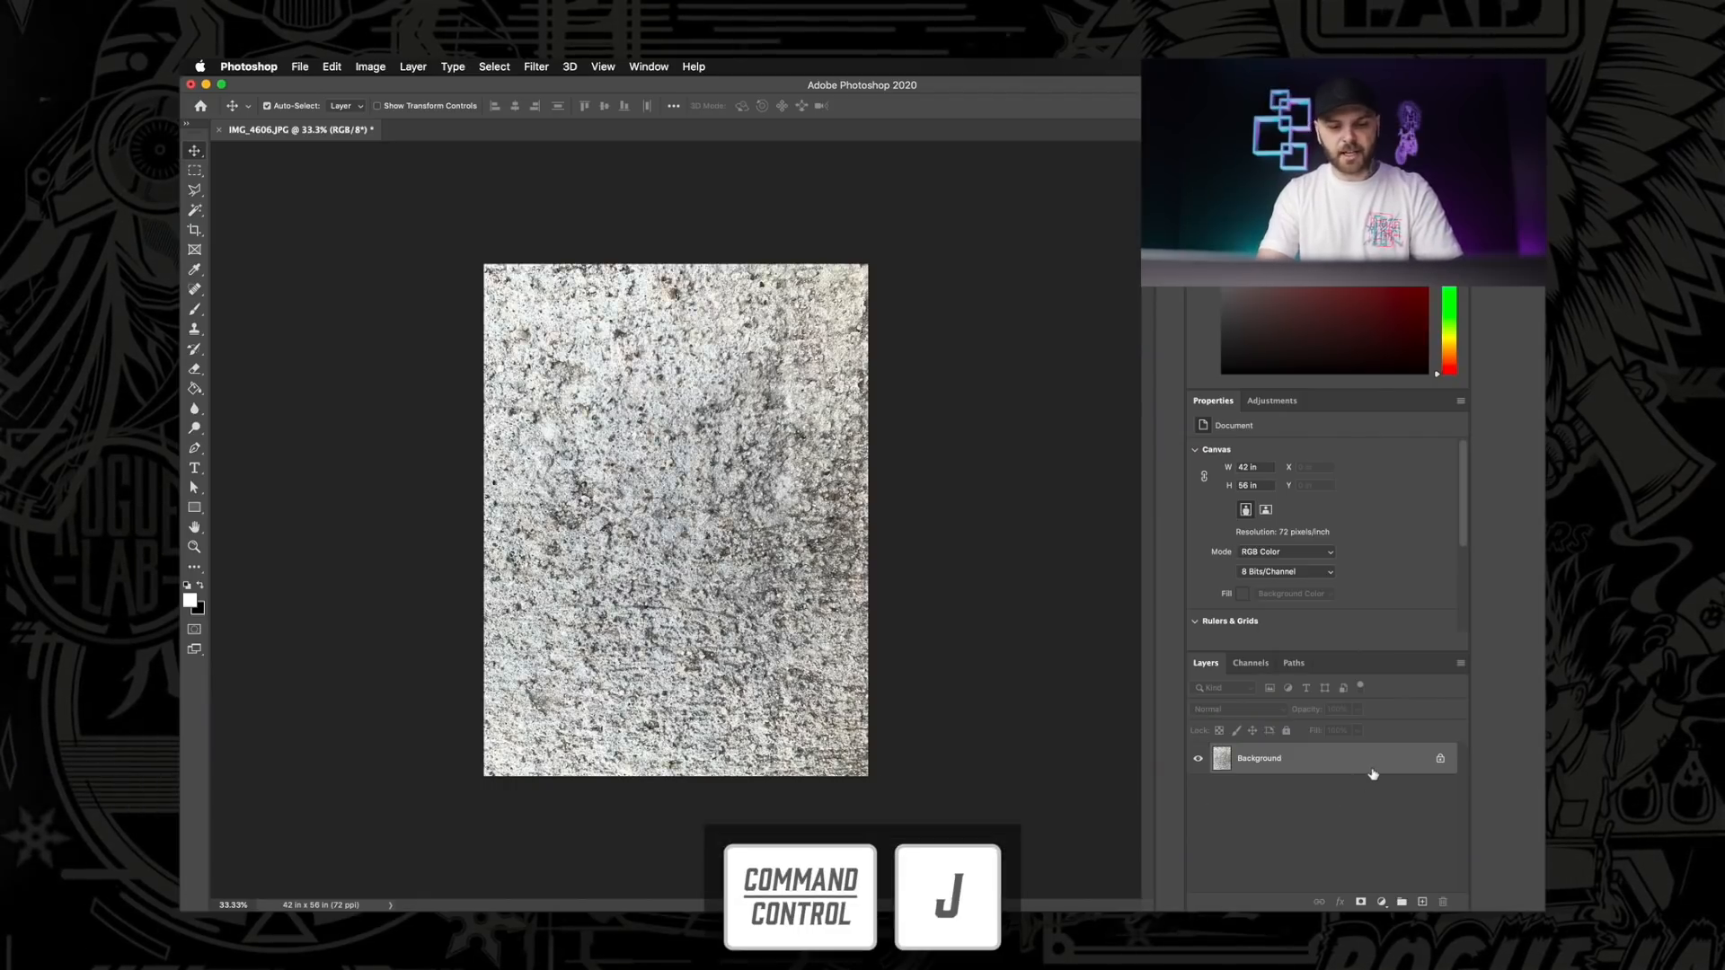
key("cmd+j")
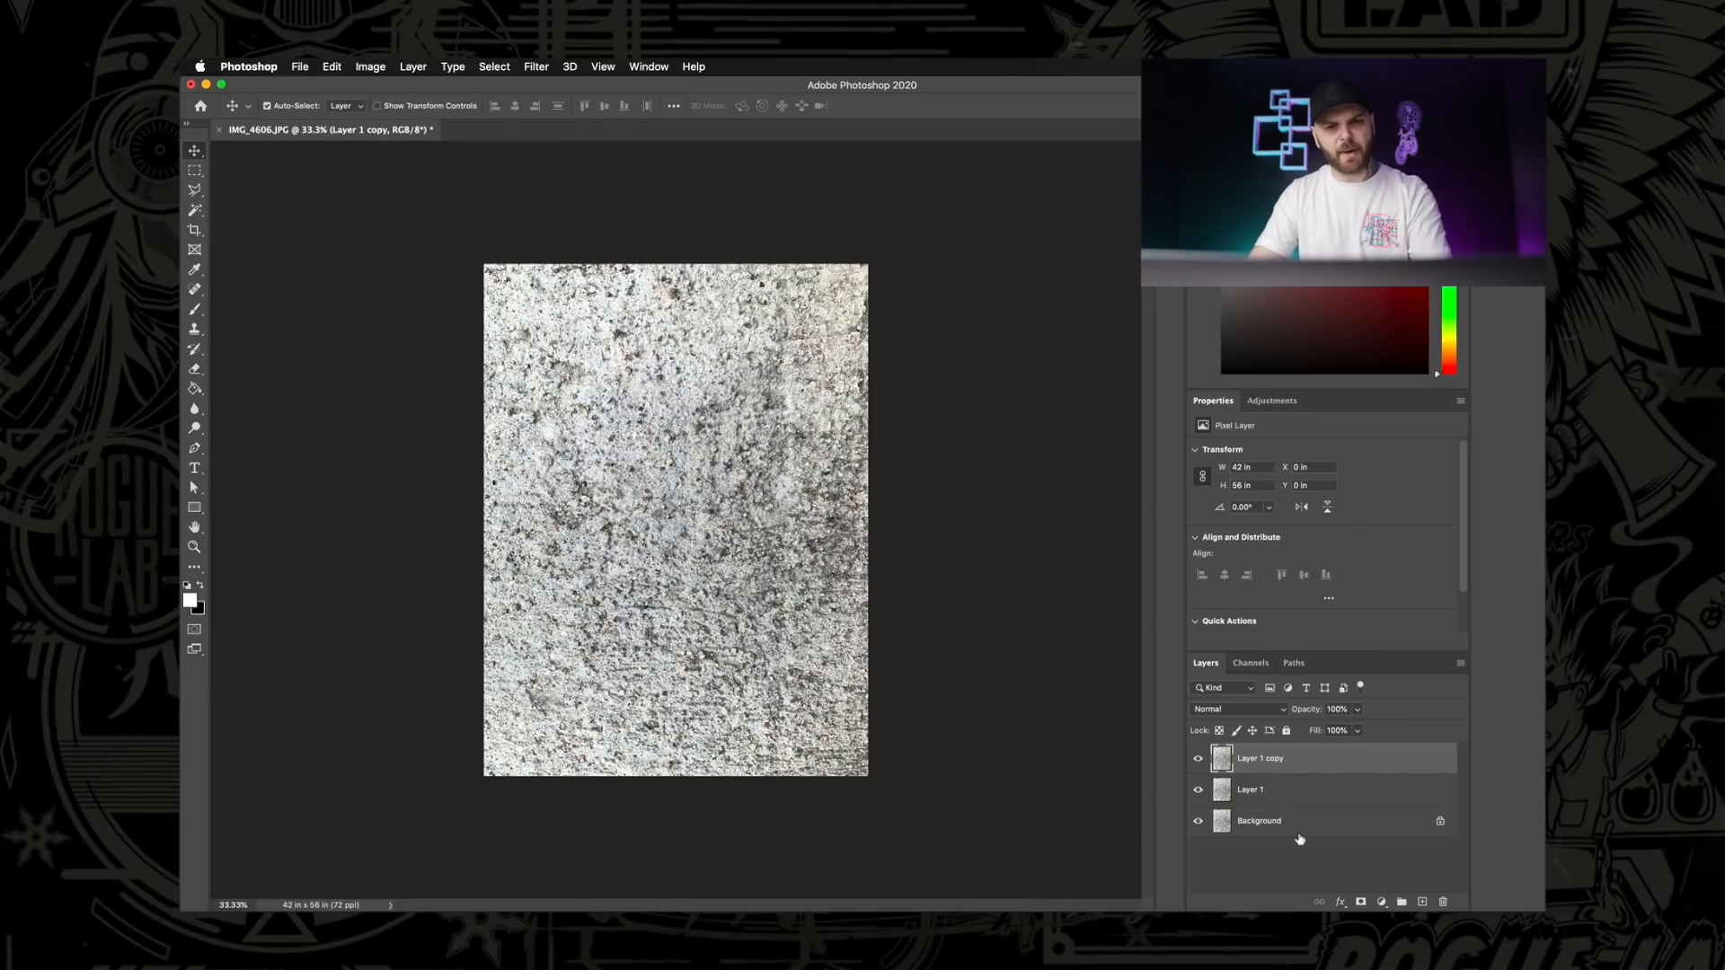
left_click(1258, 820)
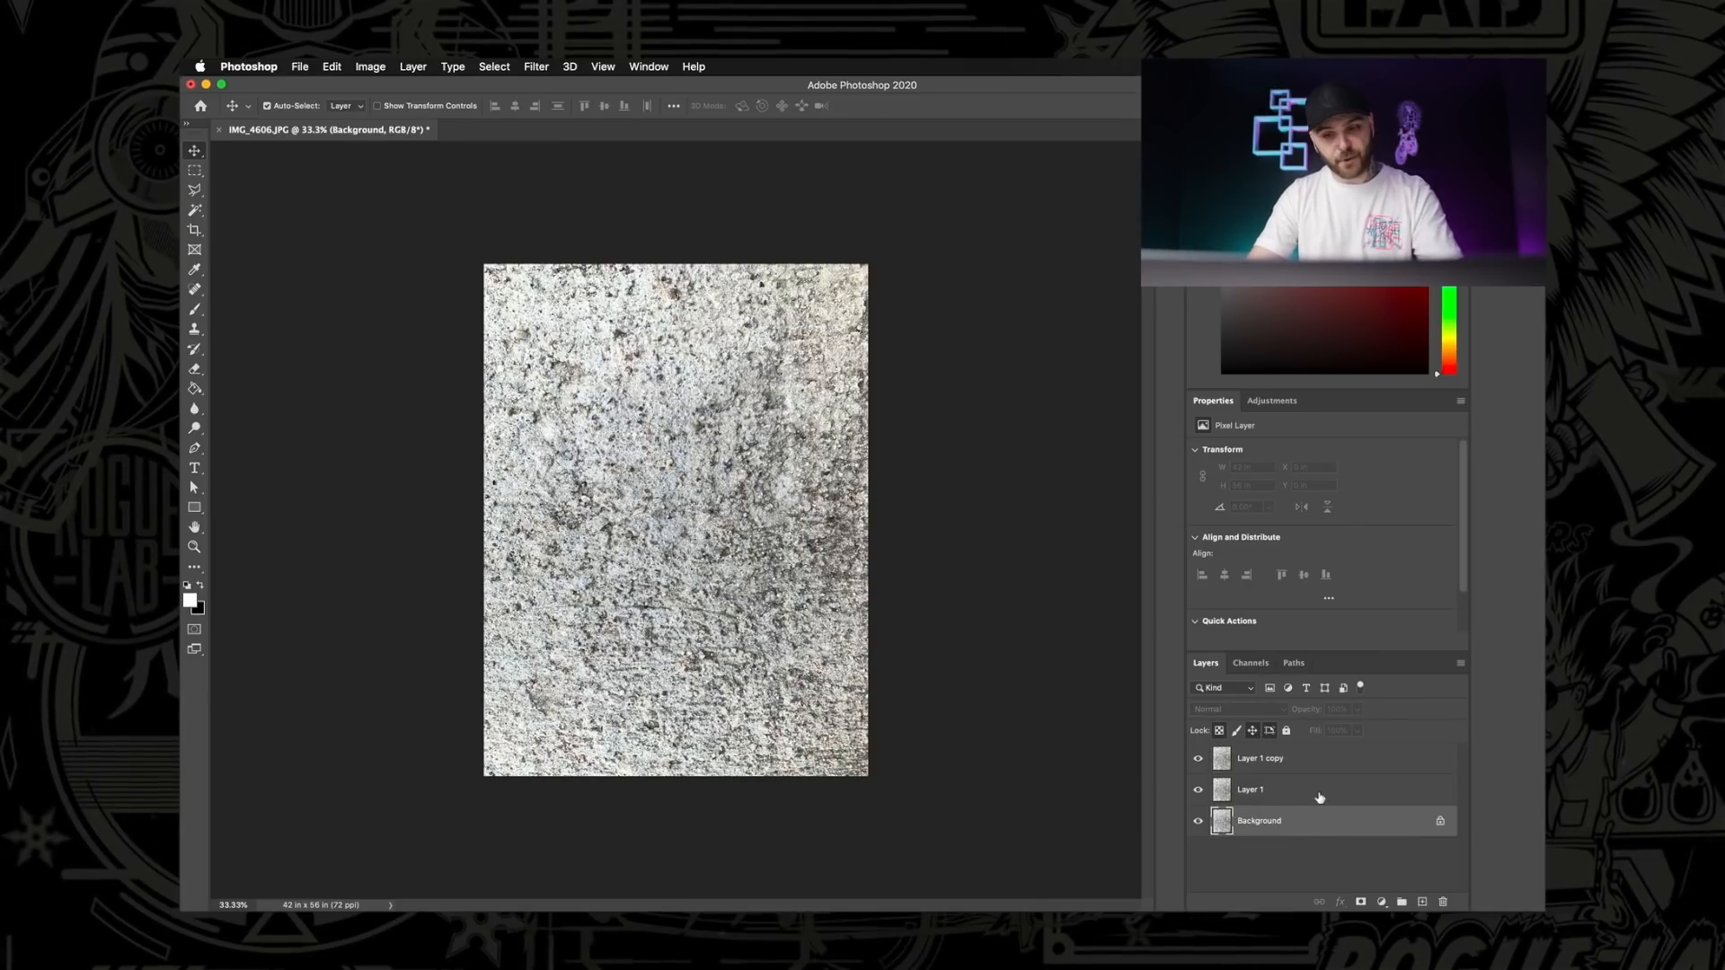
left_click(1249, 789)
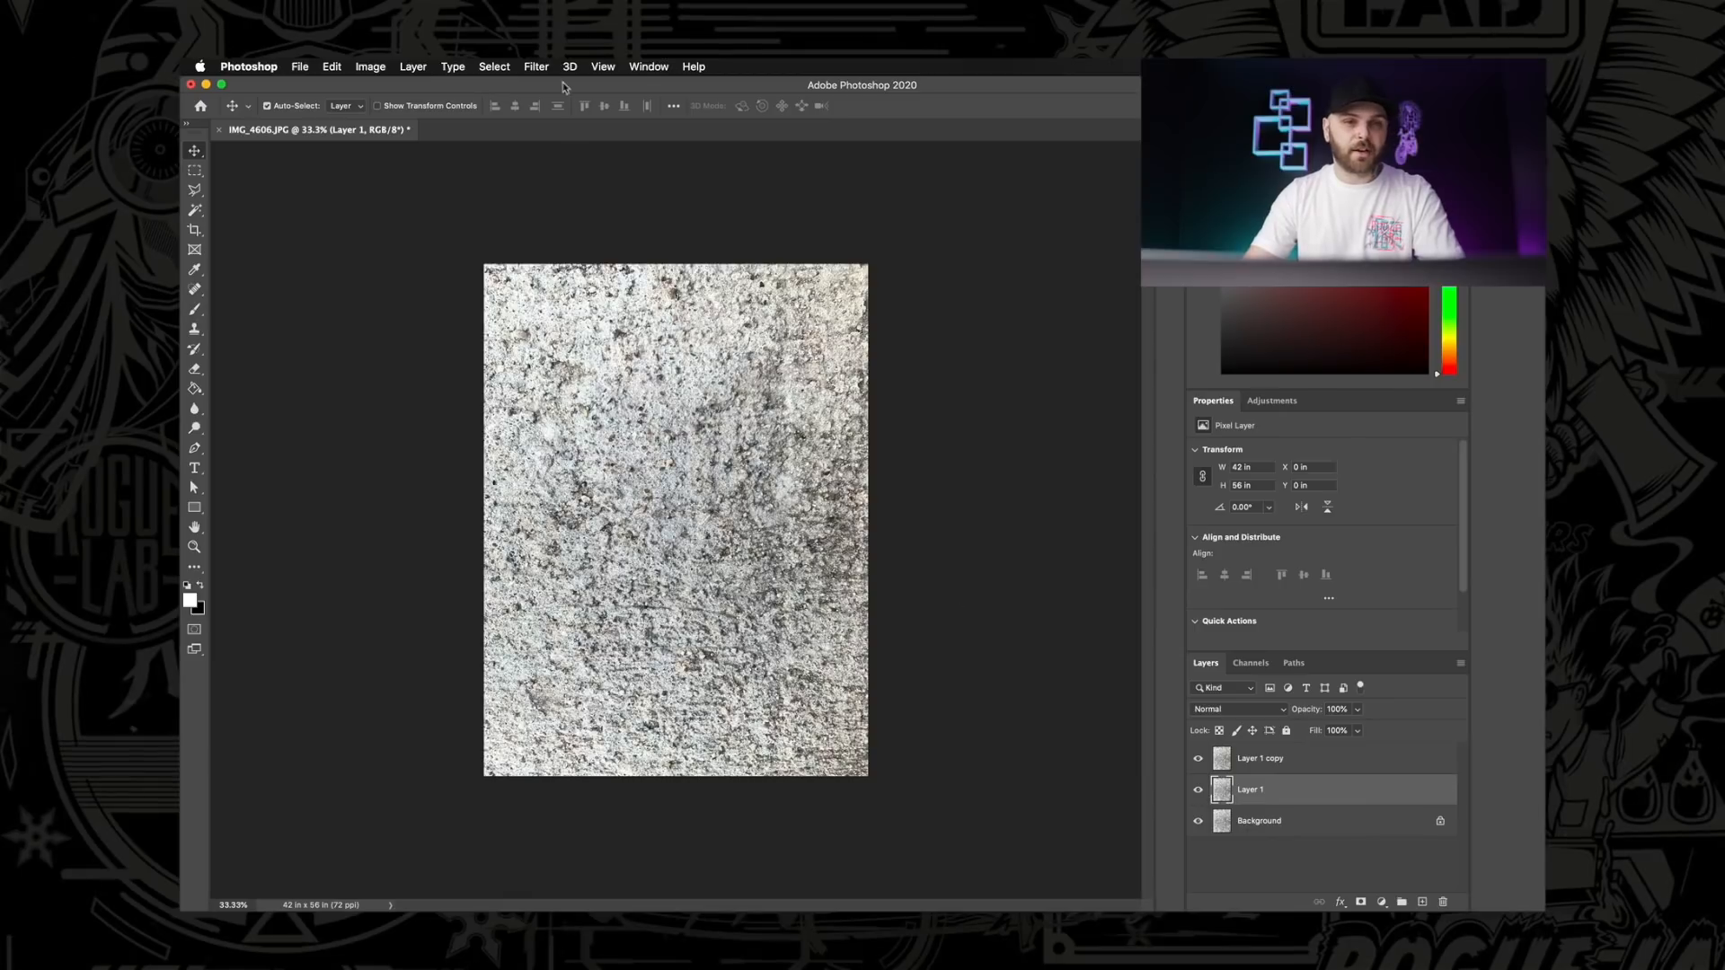
left_click(536, 66)
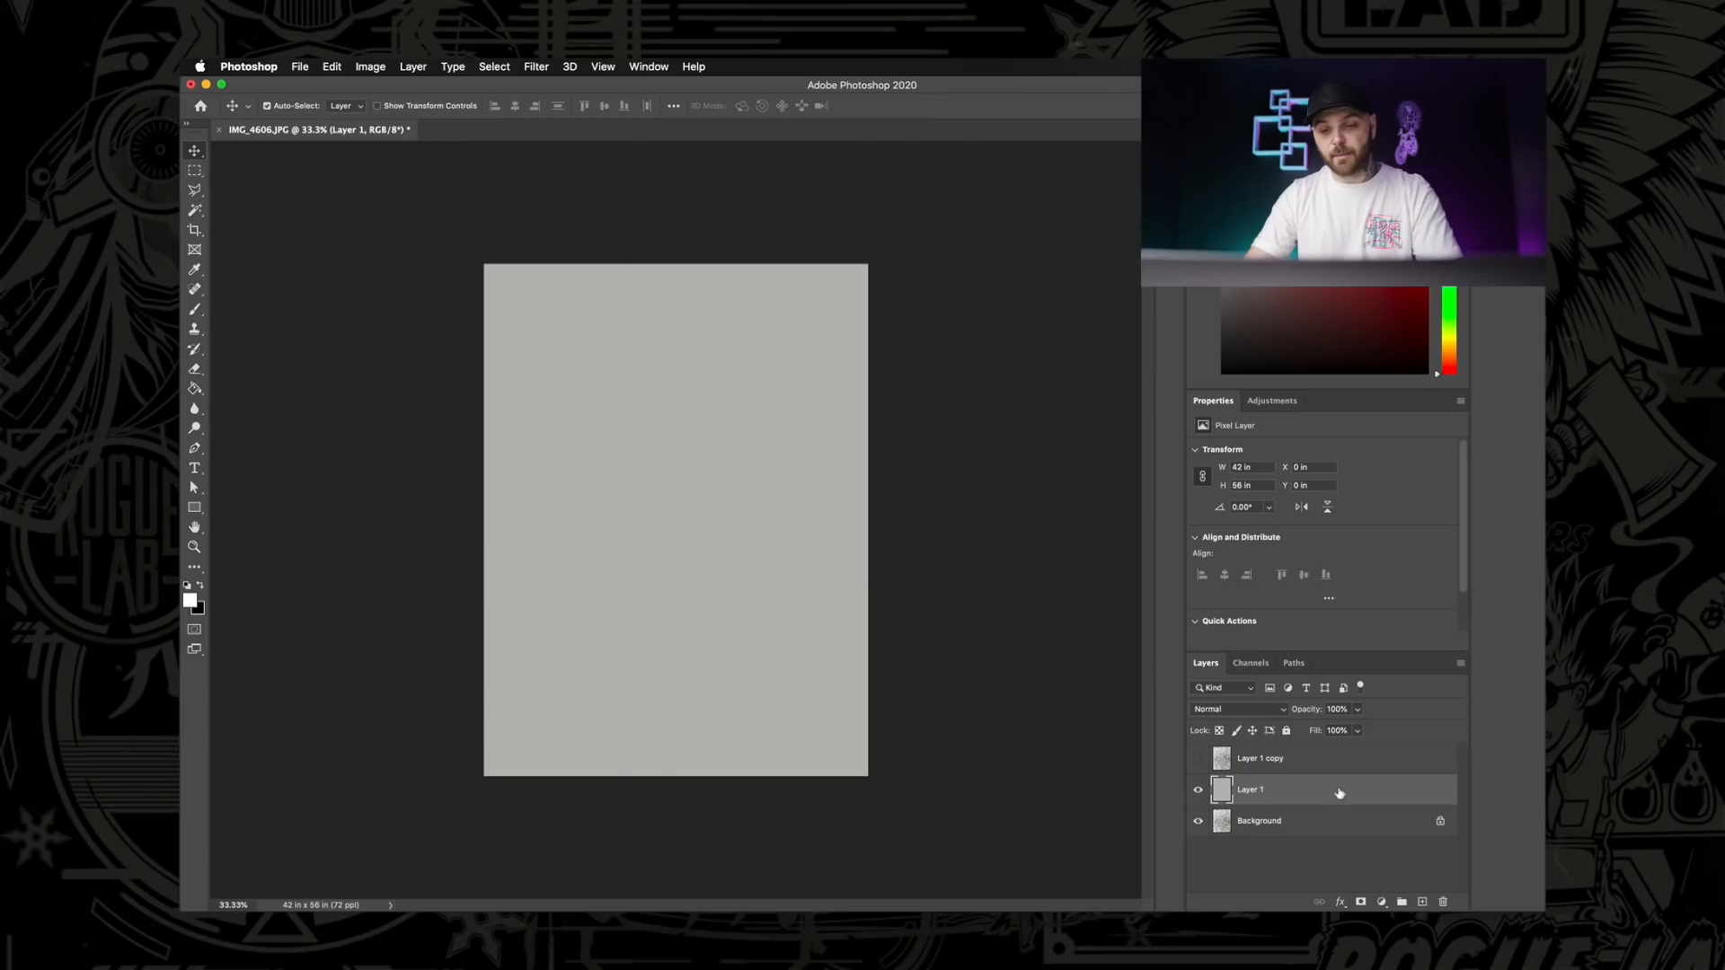
left_click(1260, 756)
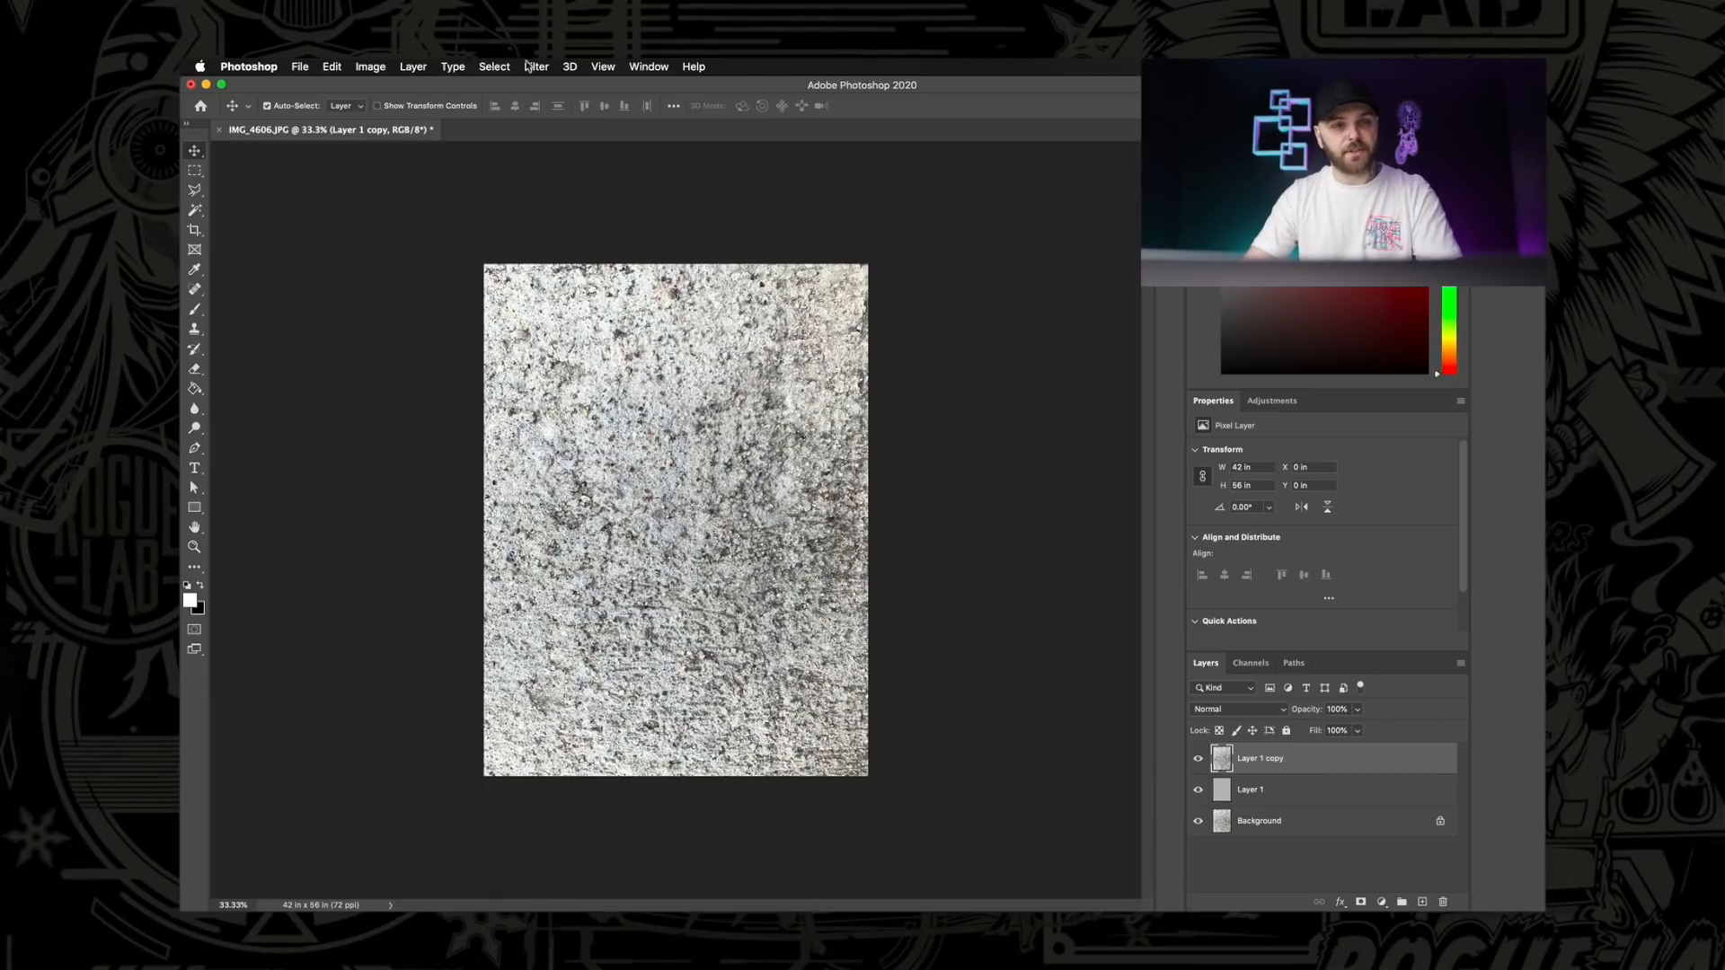
Apply Filter > Other > High Pass to the top copy with a 220-pixel radius.
left_click(538, 67)
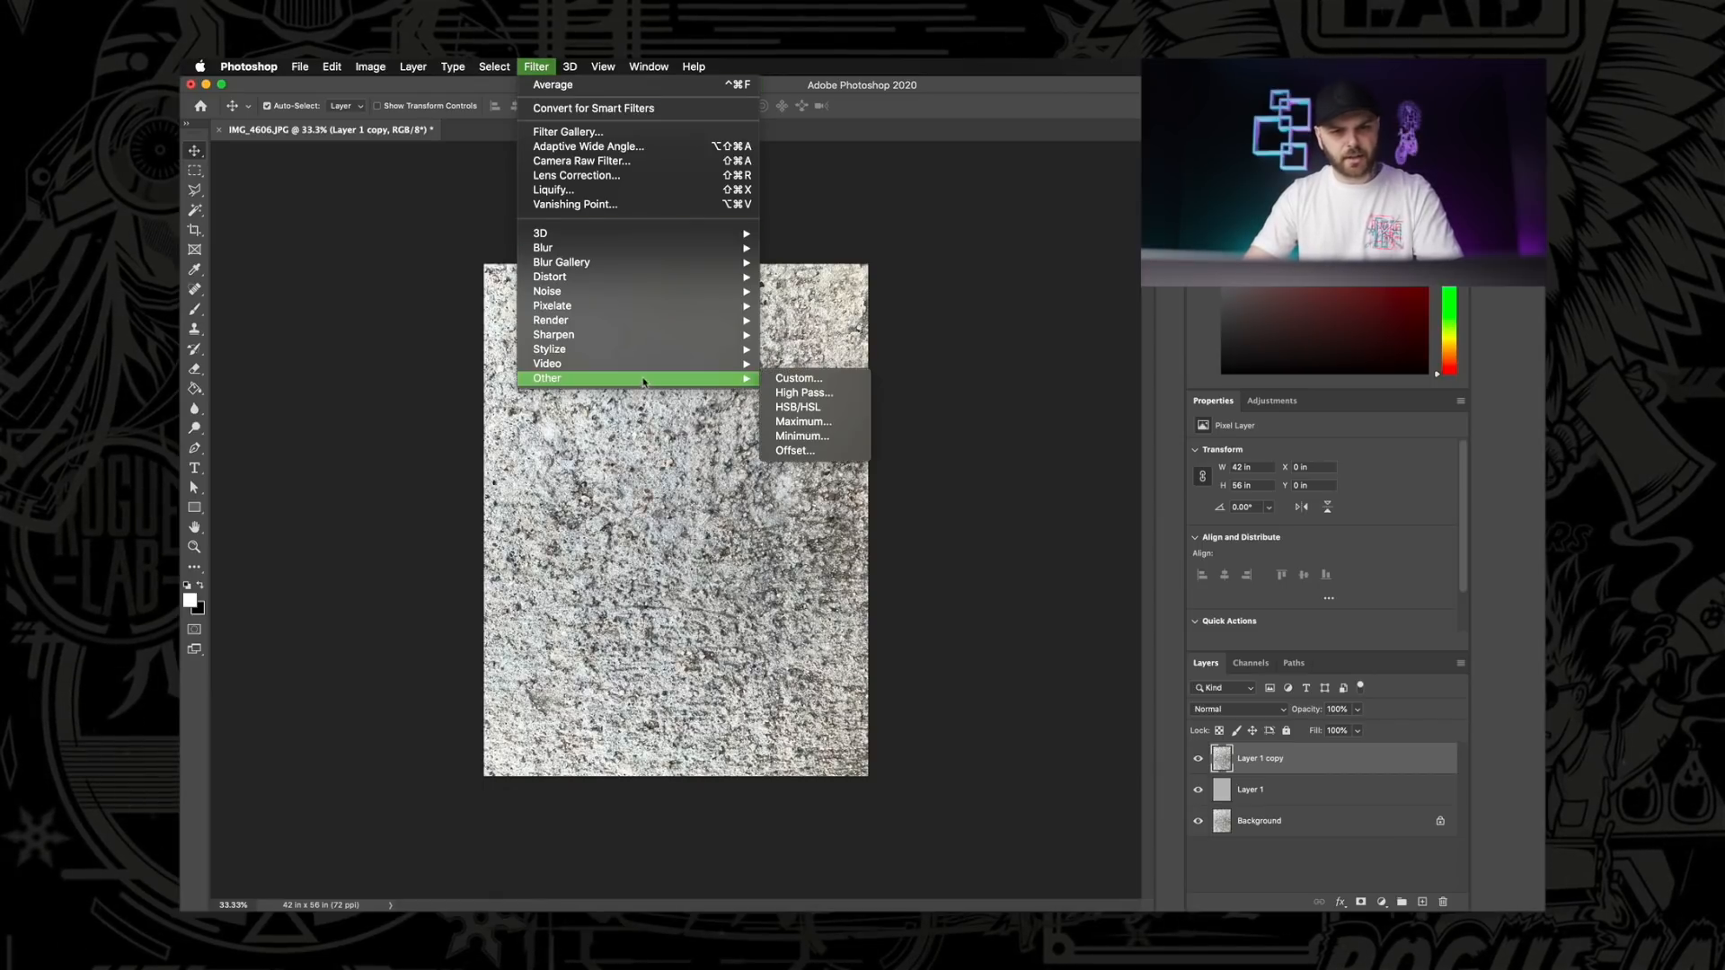
left_click(803, 394)
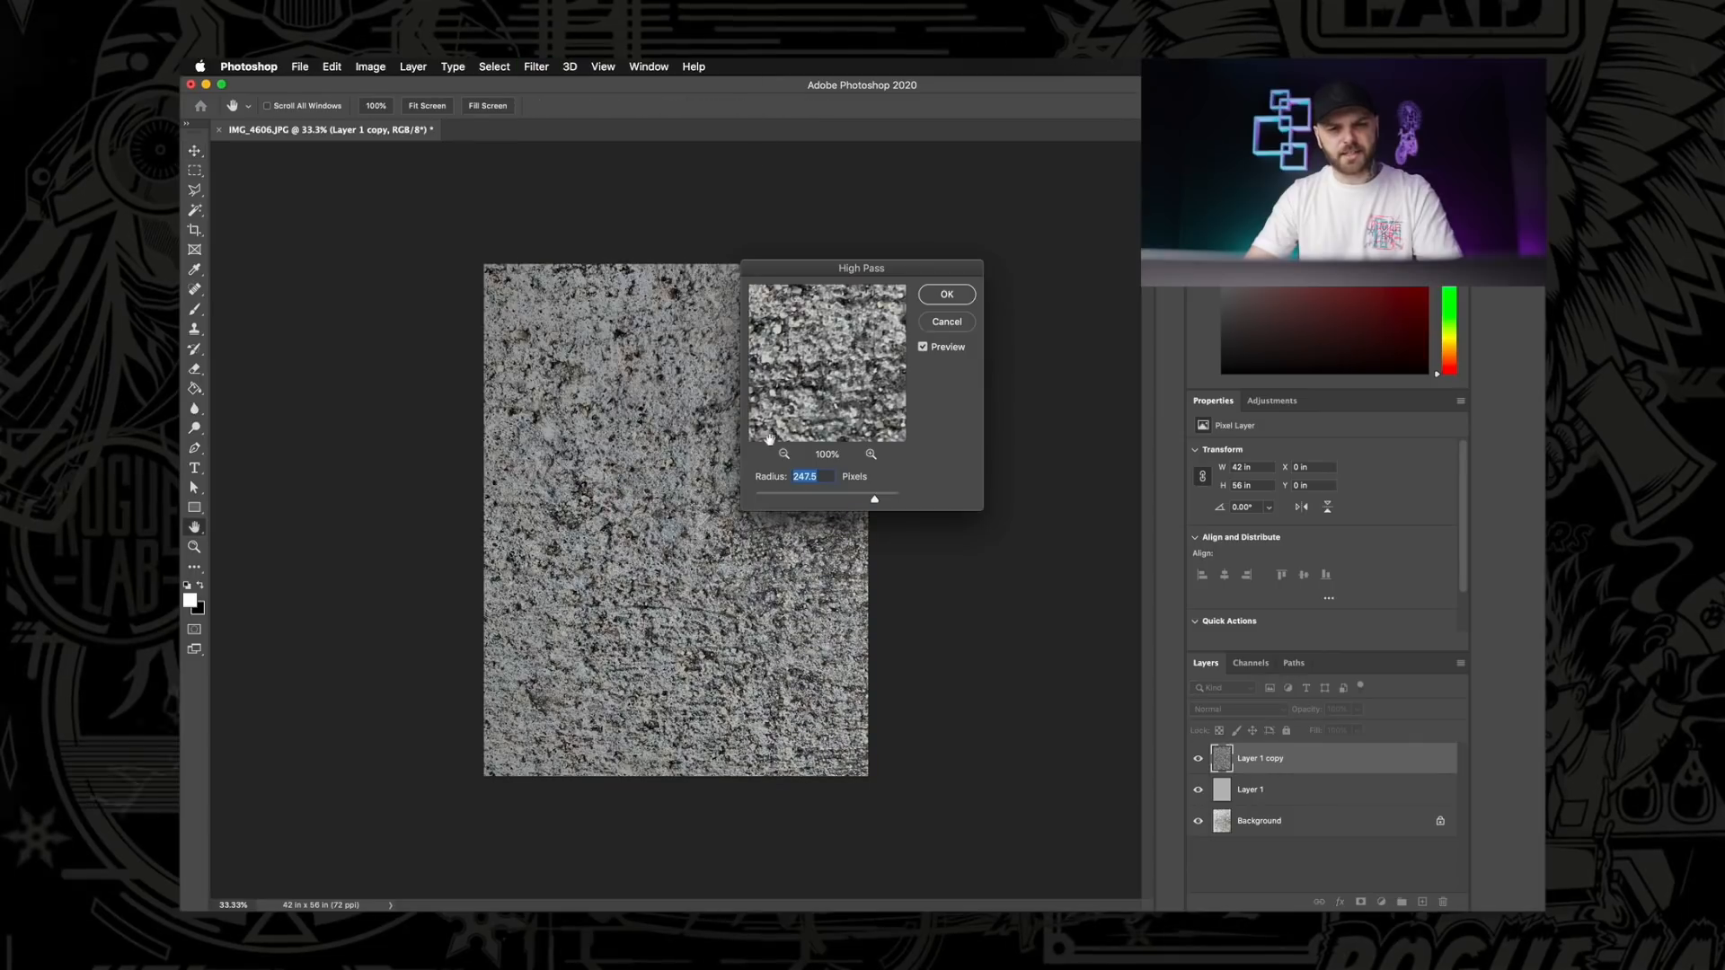
left_click_drag(875, 497, 873, 503)
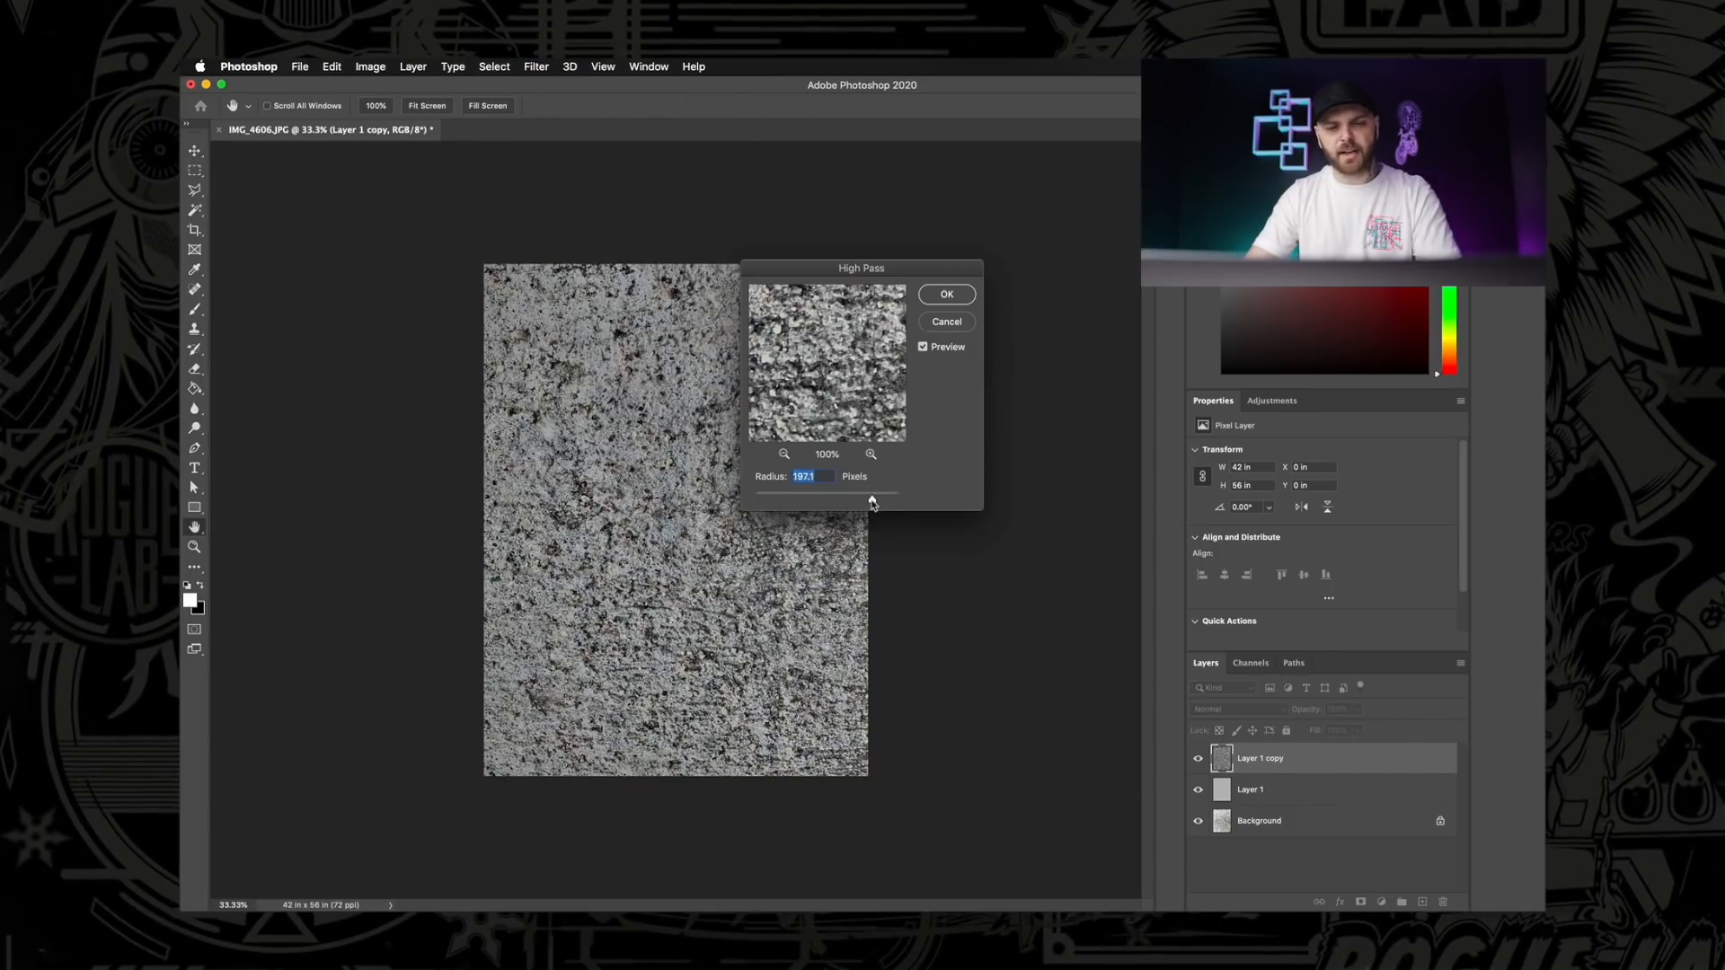
left_click_drag(870, 501, 831, 502)
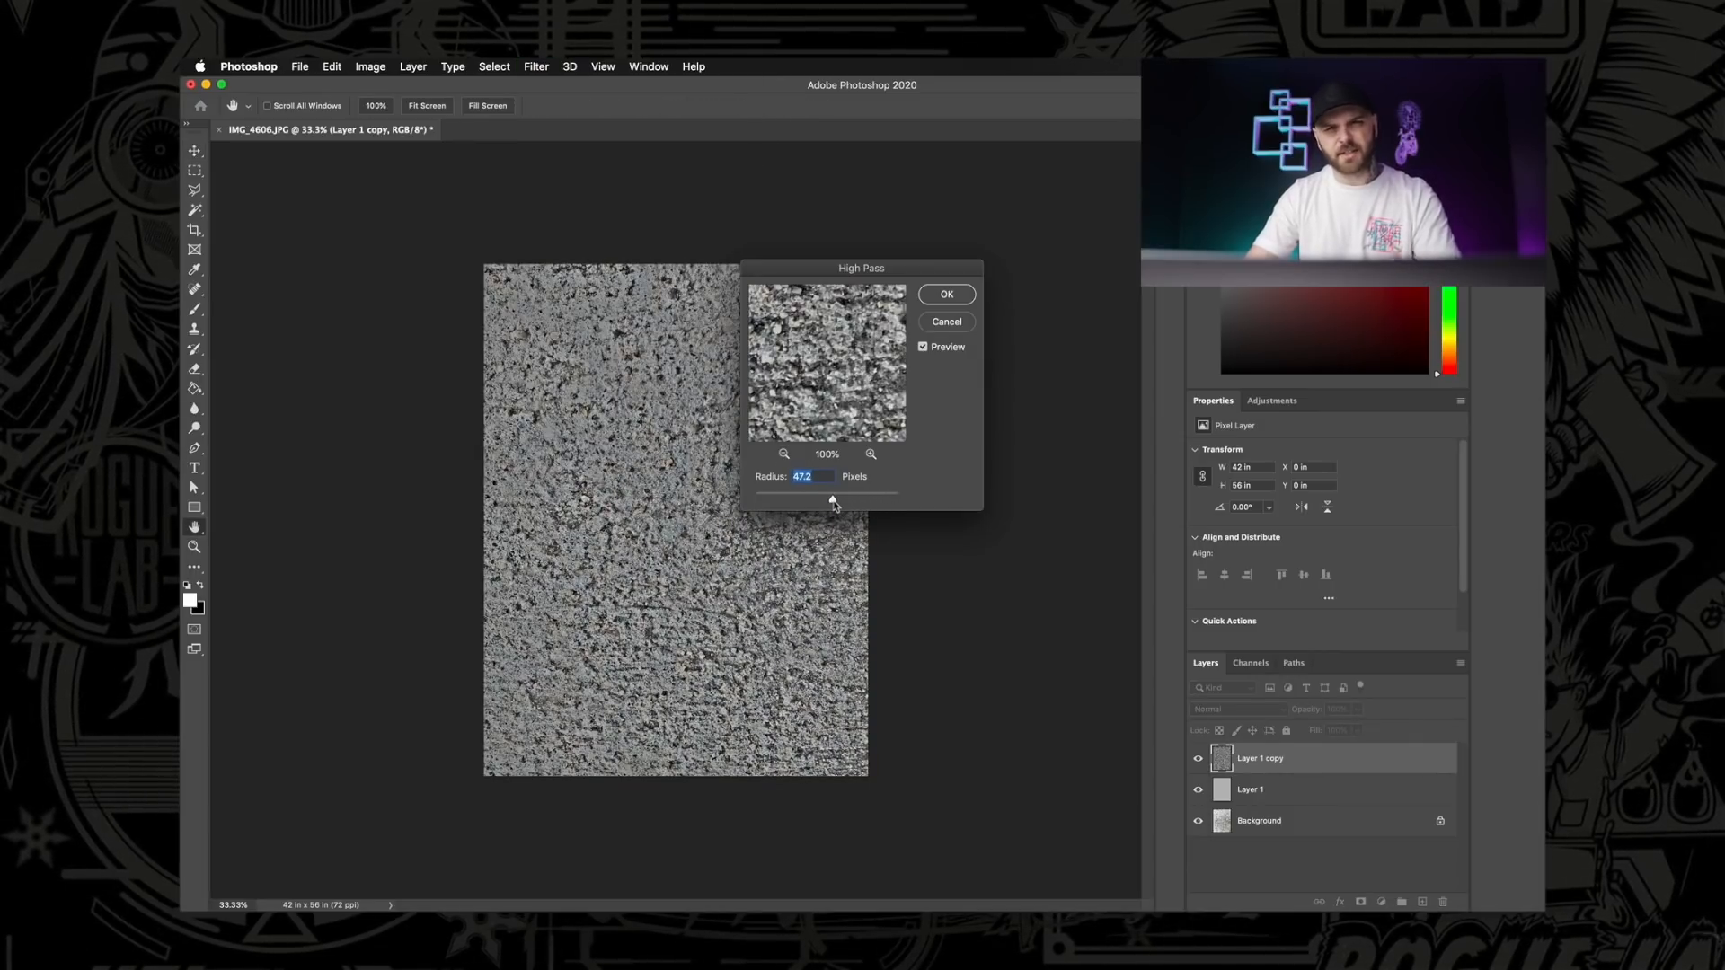
left_click_drag(832, 499, 850, 496)
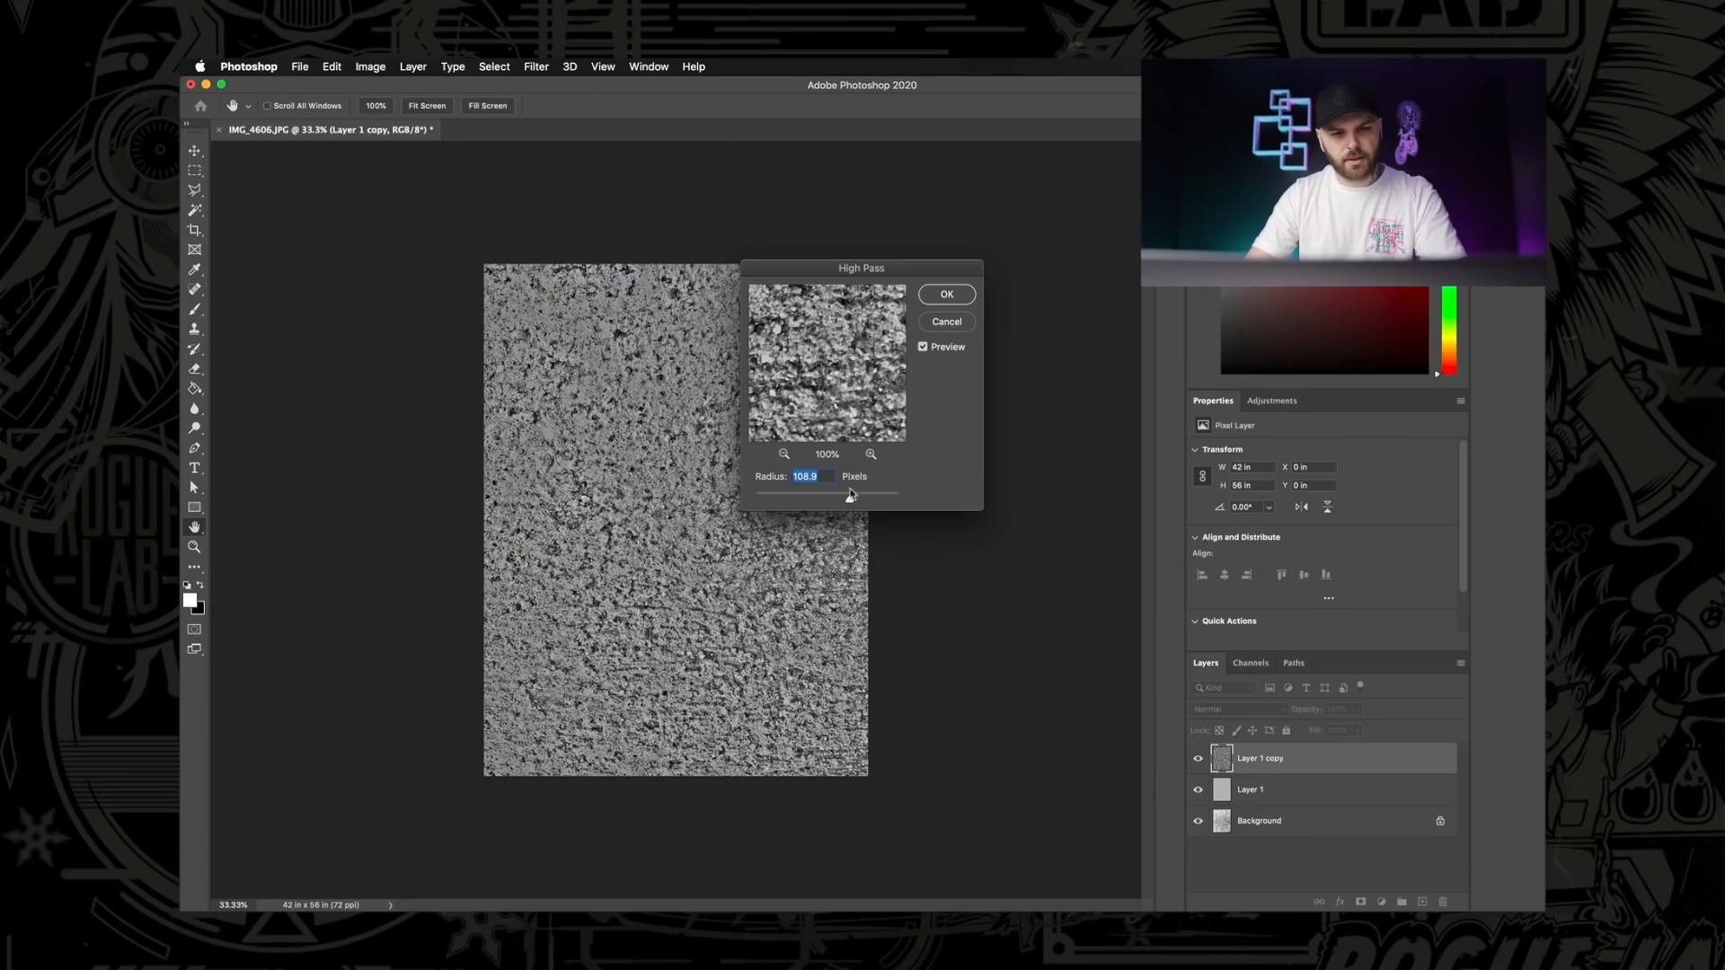
left_click_drag(850, 496, 877, 497)
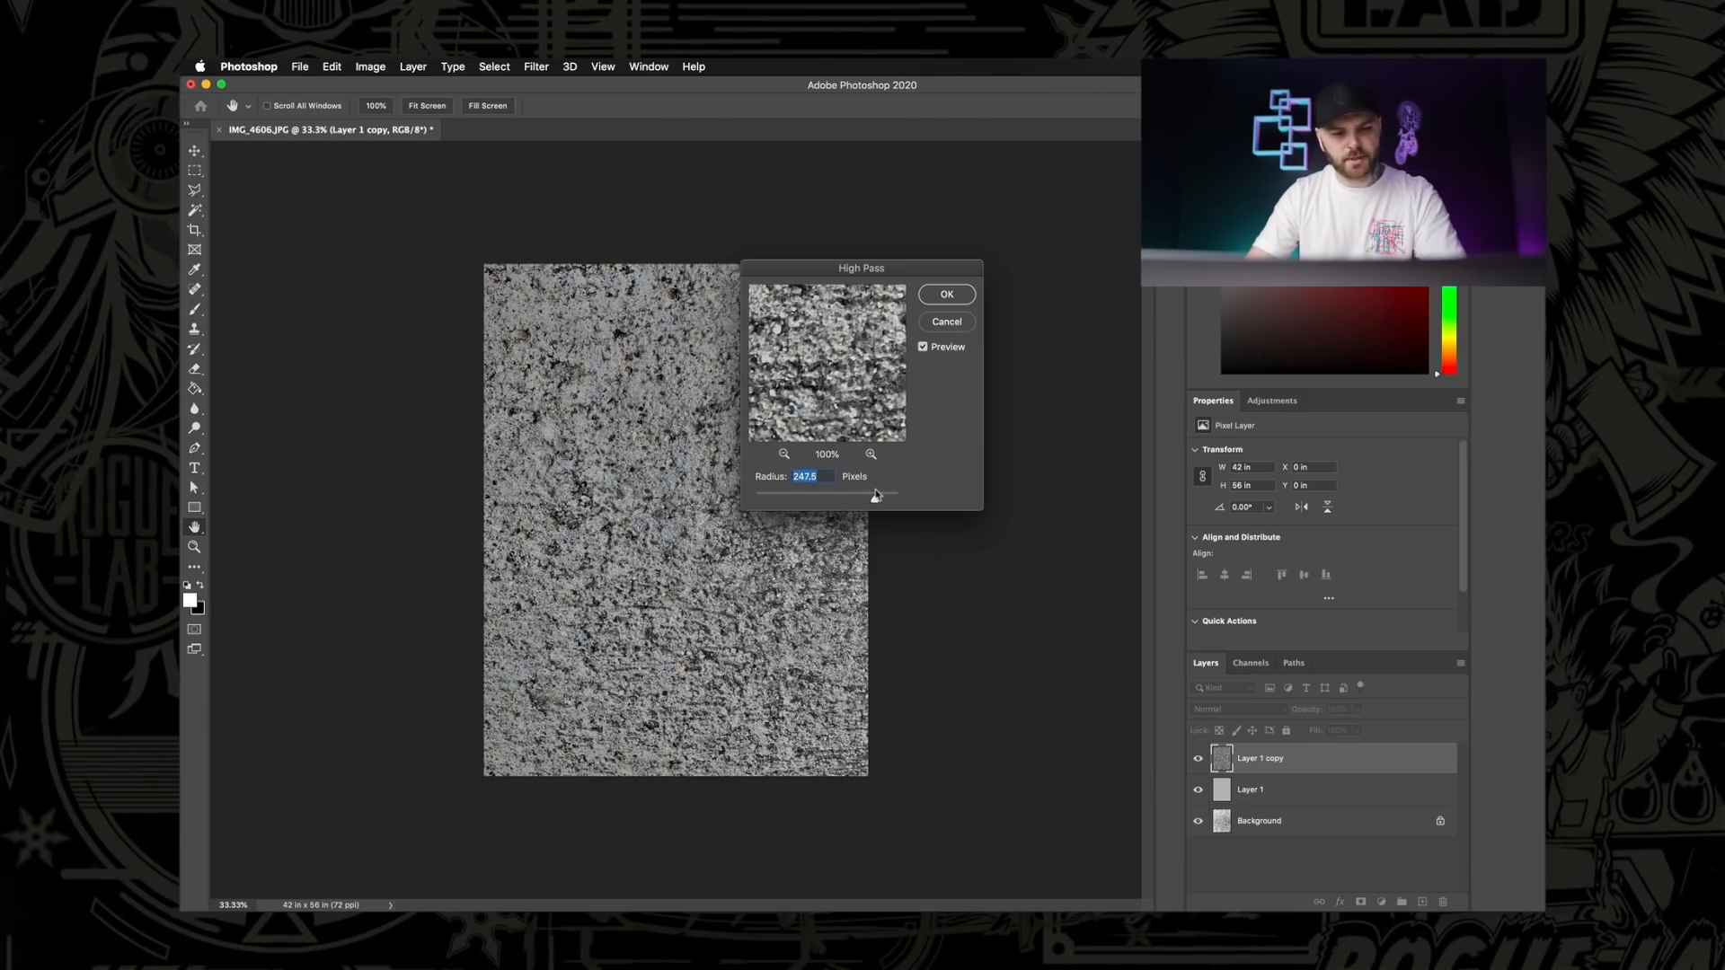
left_click_drag(875, 497, 873, 498)
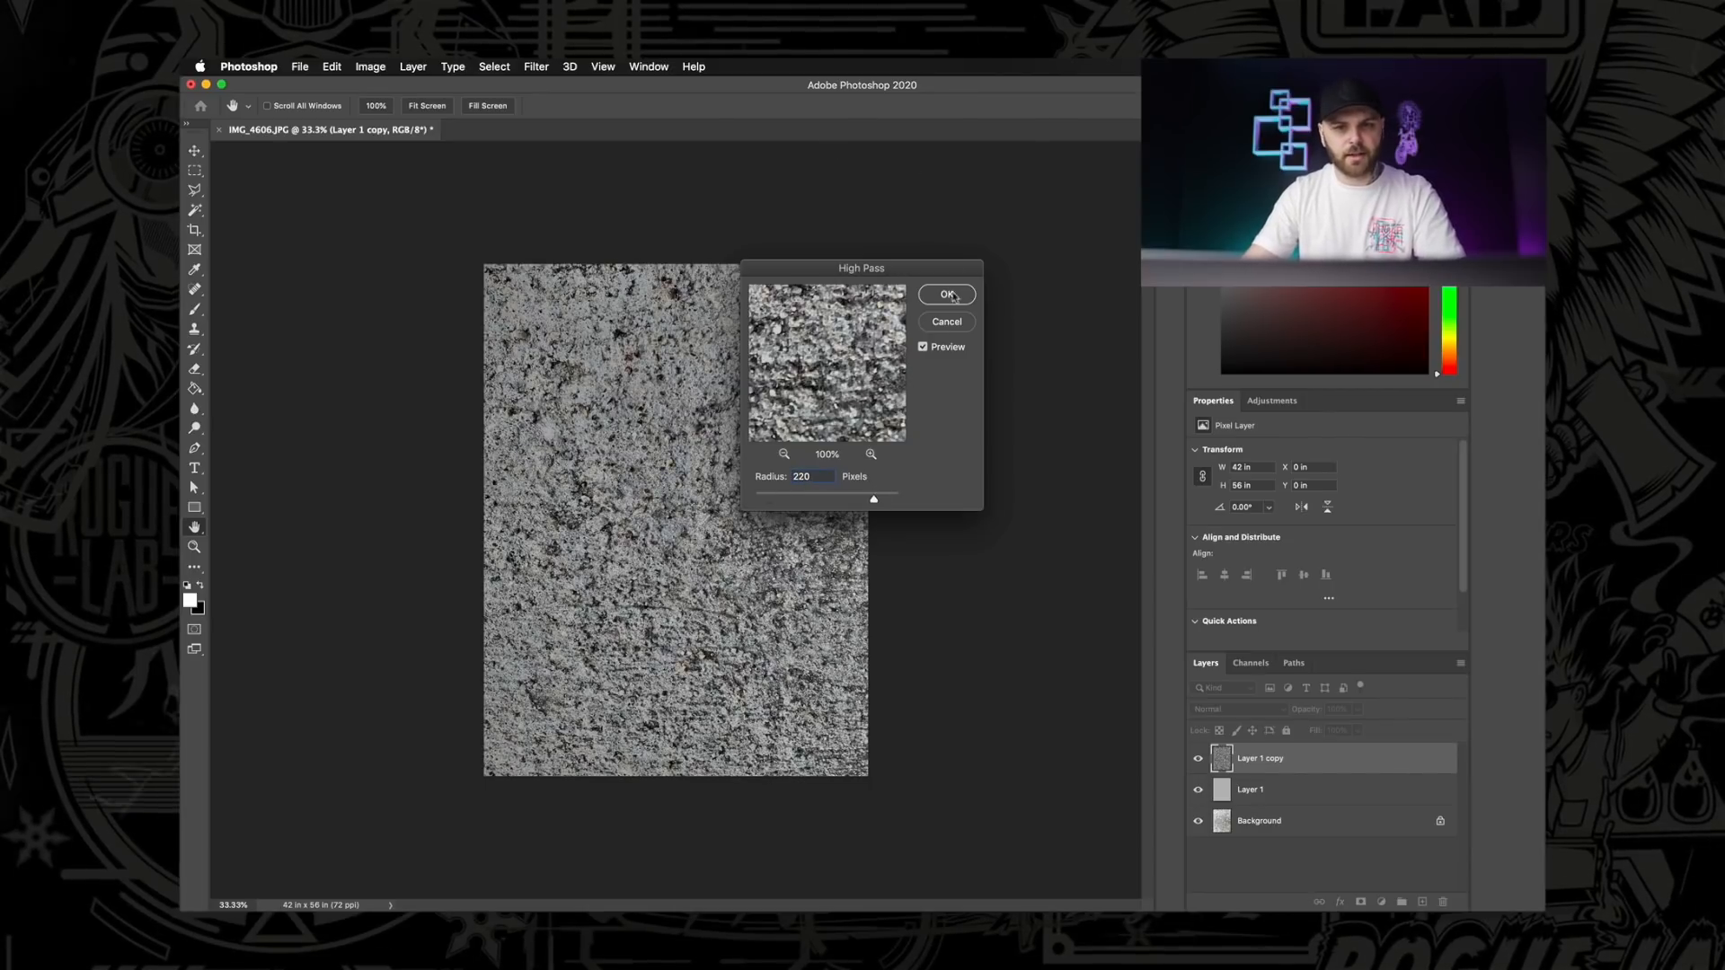
left_click(947, 292)
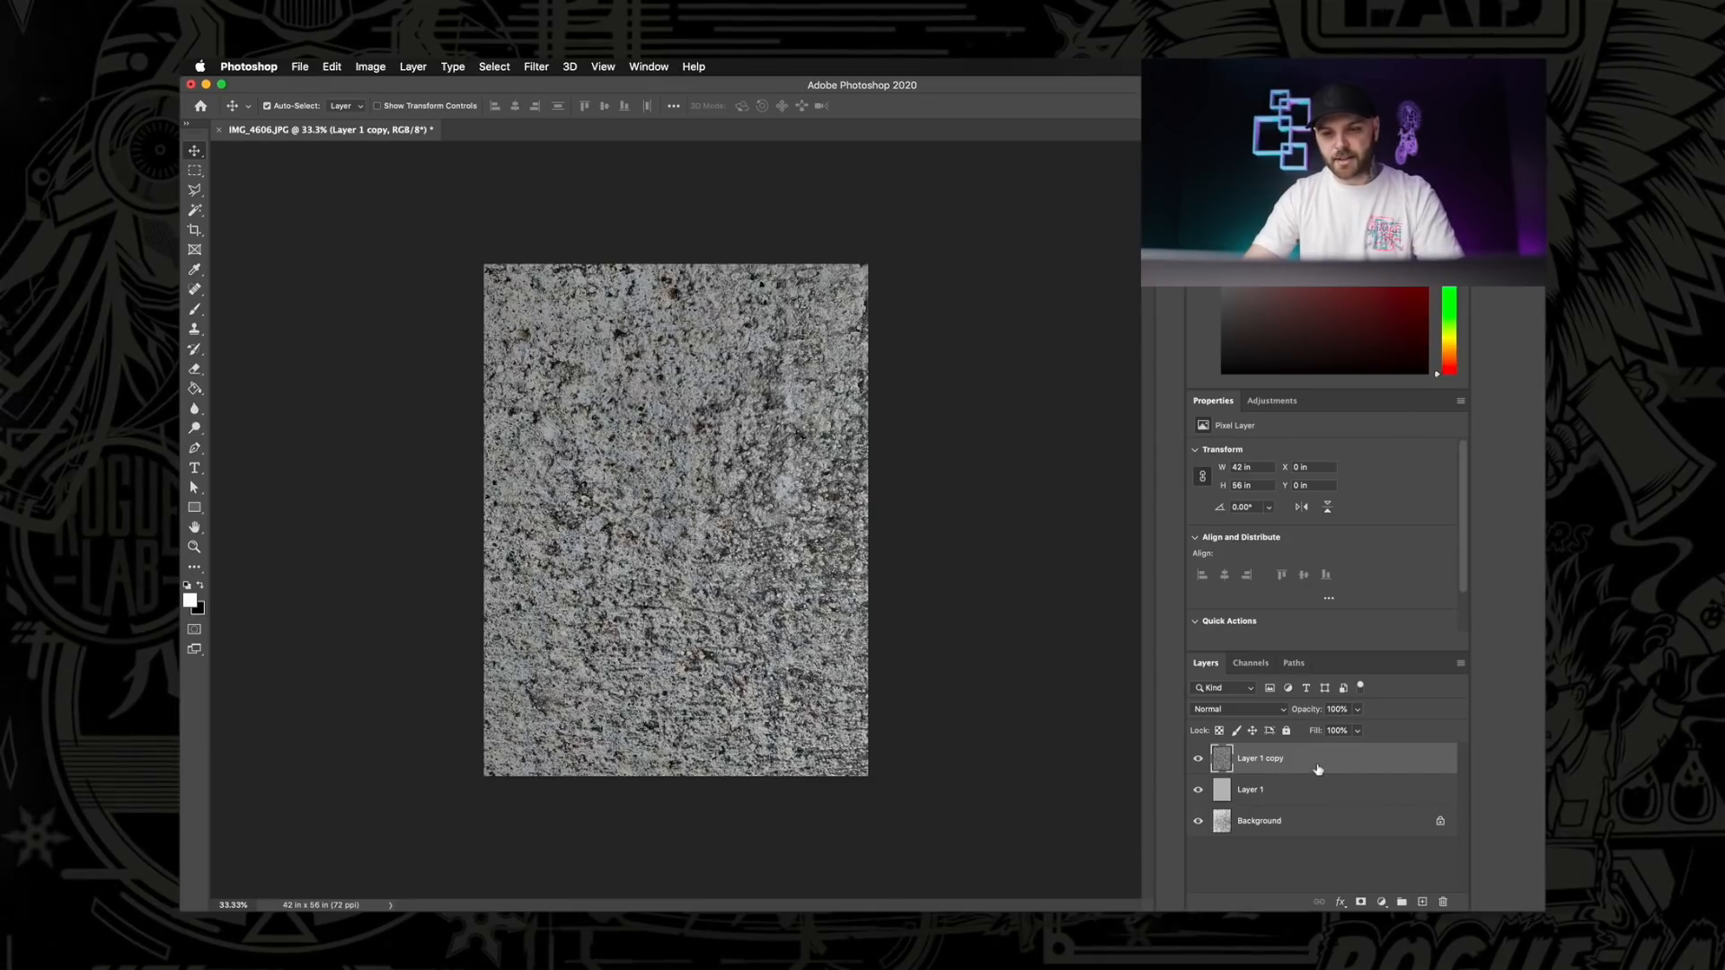
mouse_move(1284, 715)
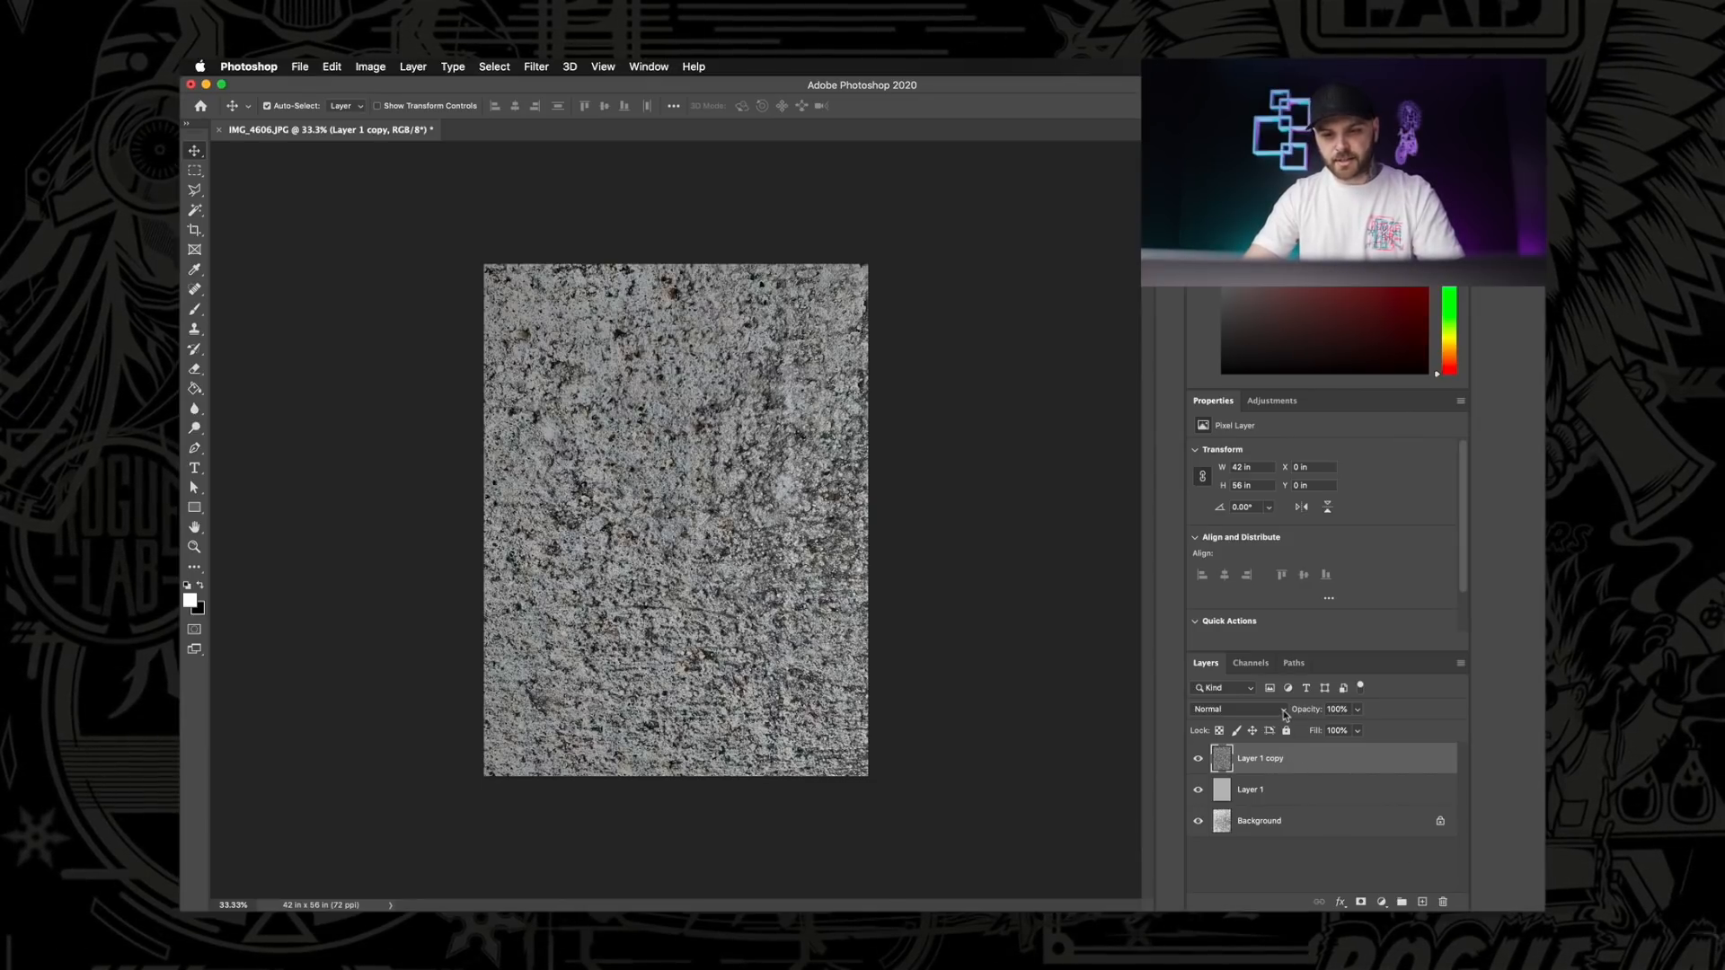
Set Layer 1 copy to Linear Light blending at about 70% opacity.
left_click(1222, 708)
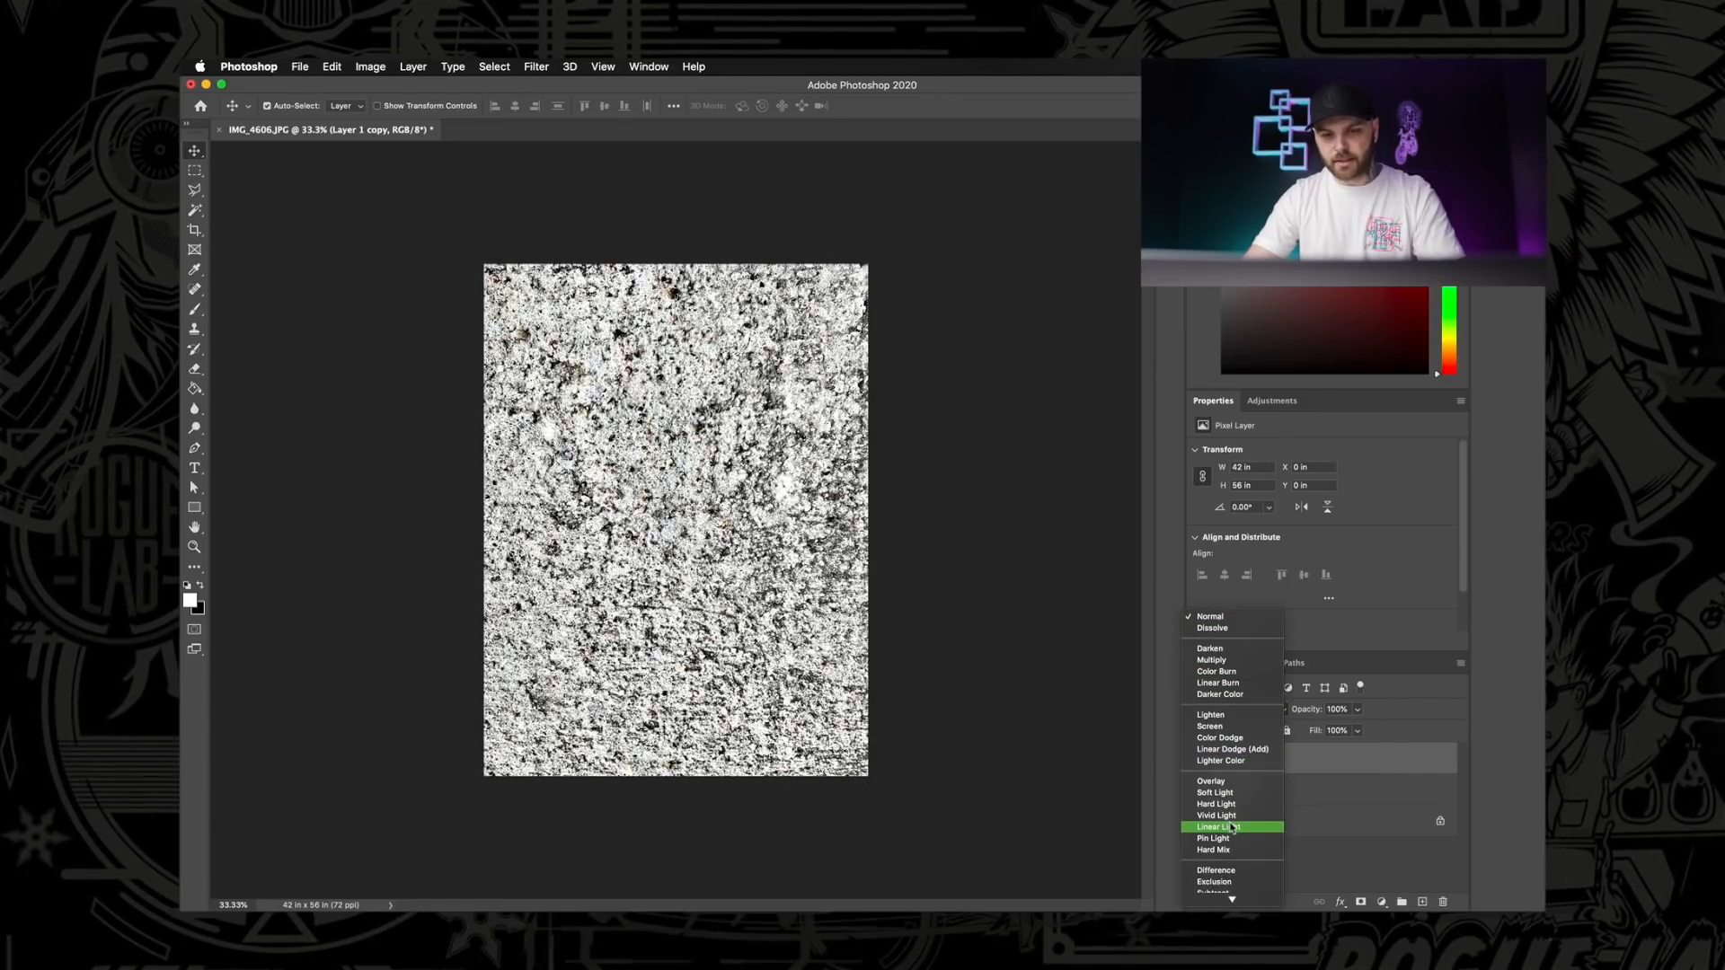
left_click(1215, 827)
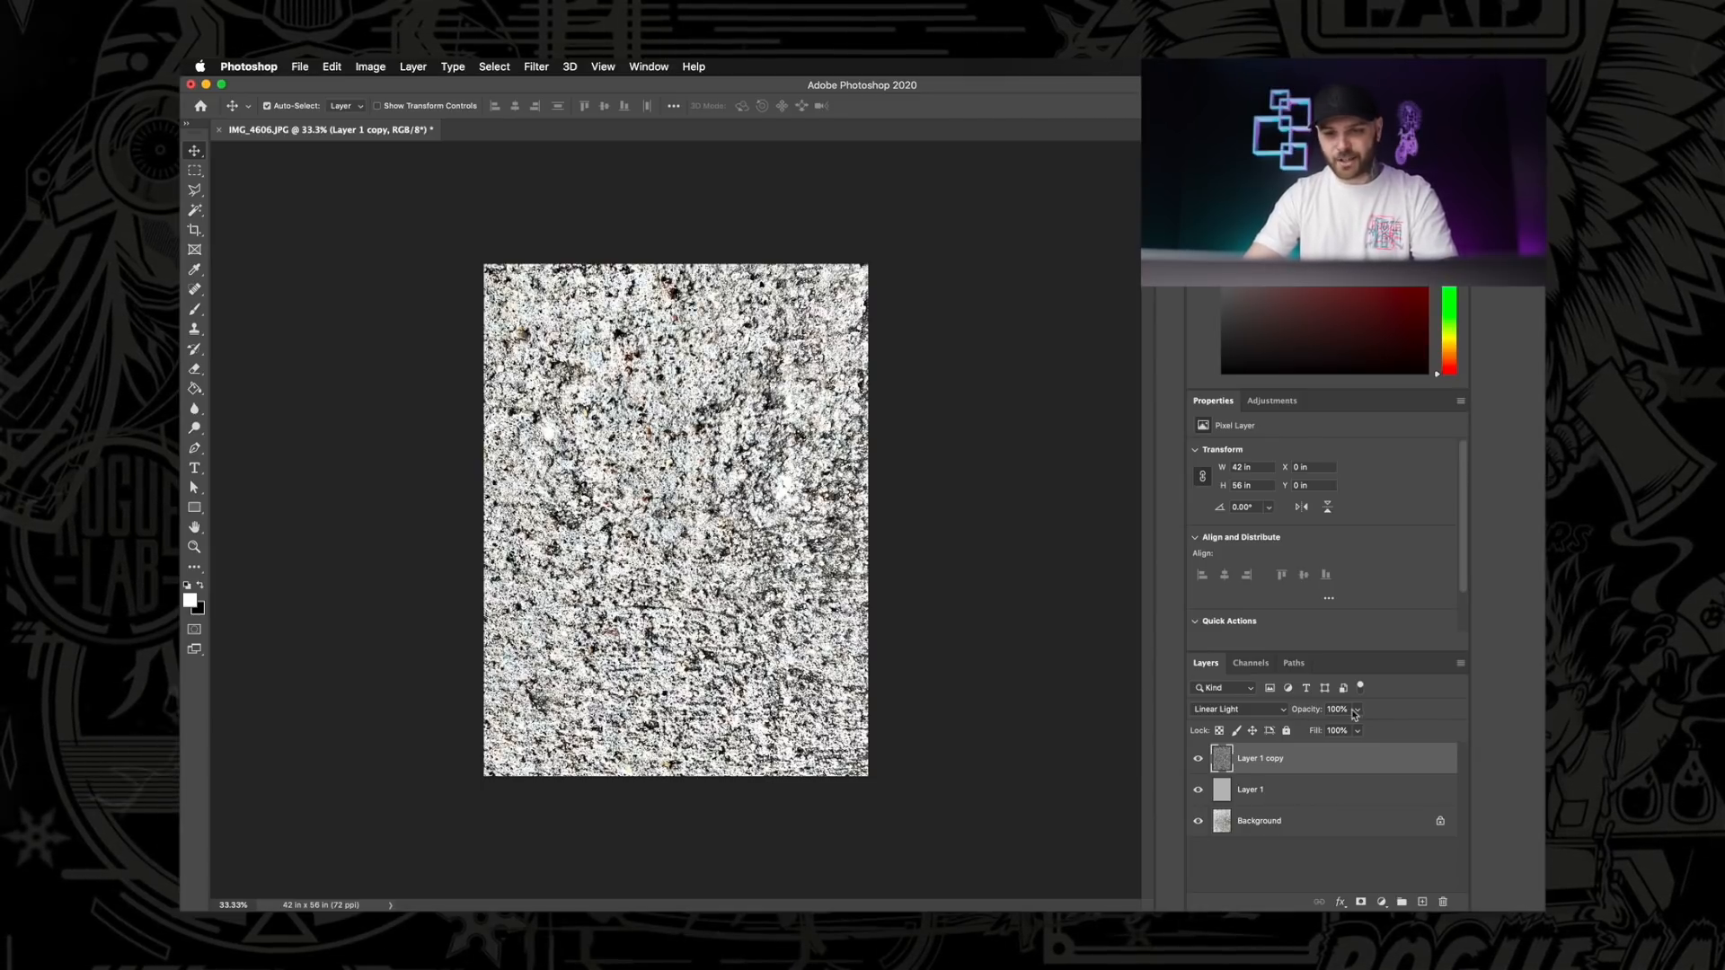
left_click_drag(1355, 708, 1332, 708)
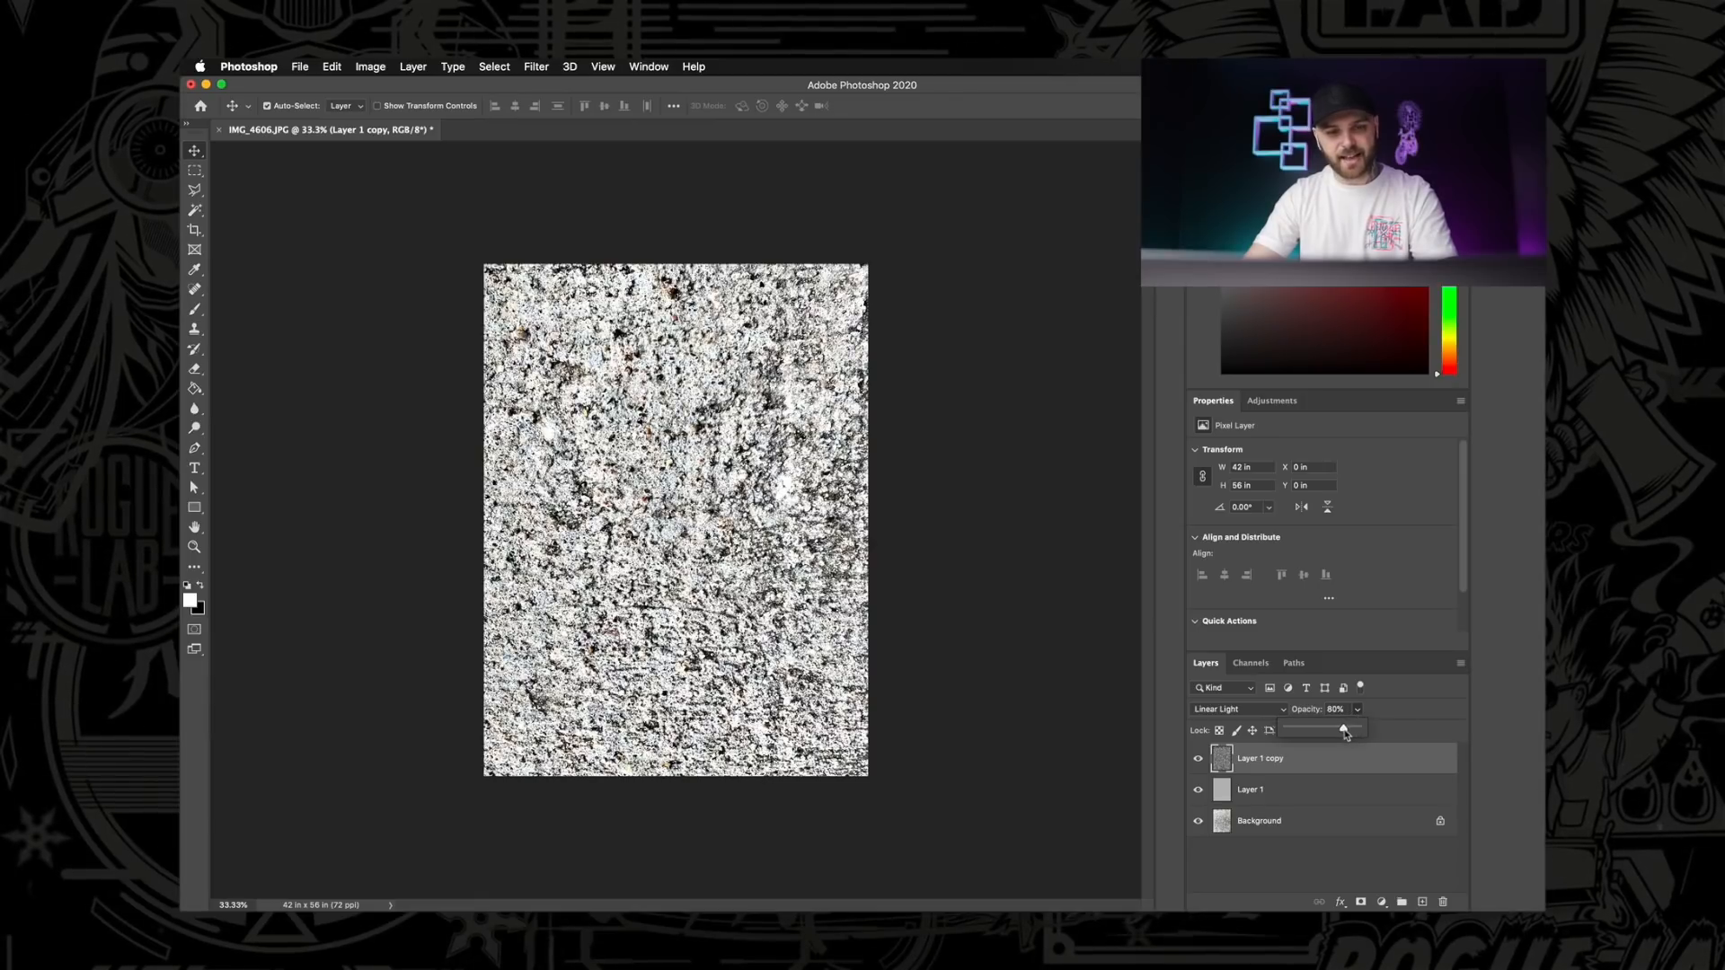
left_click_drag(1344, 729, 1332, 729)
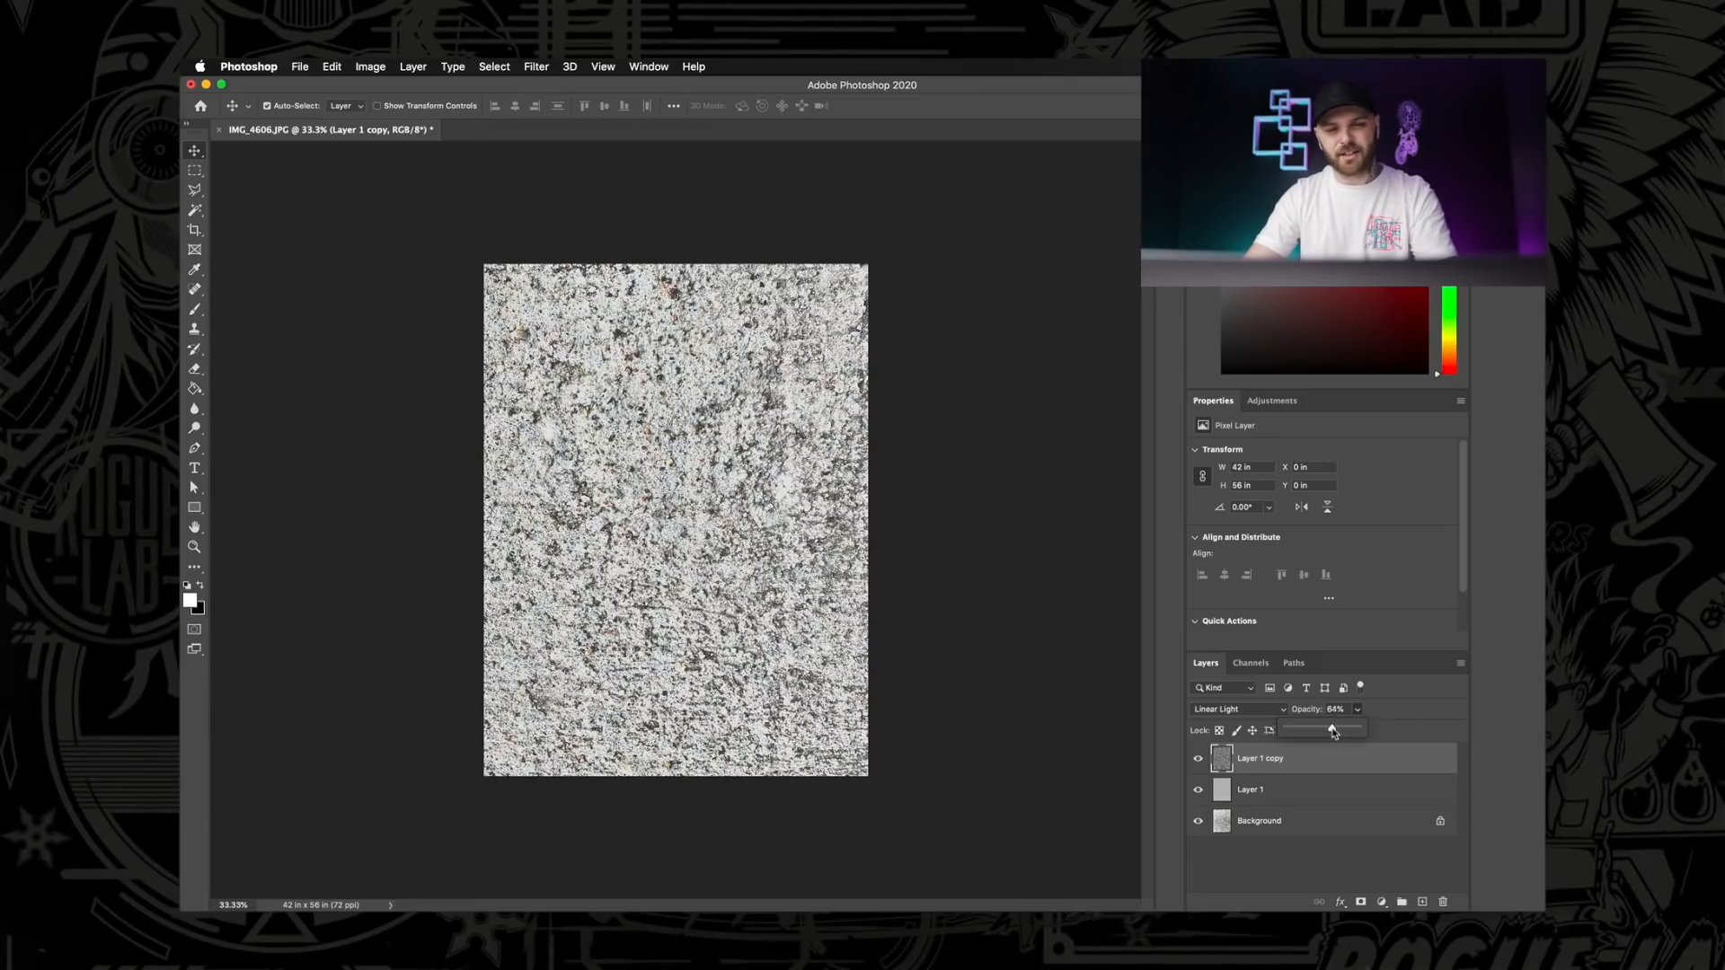
left_click_drag(1332, 730, 1378, 730)
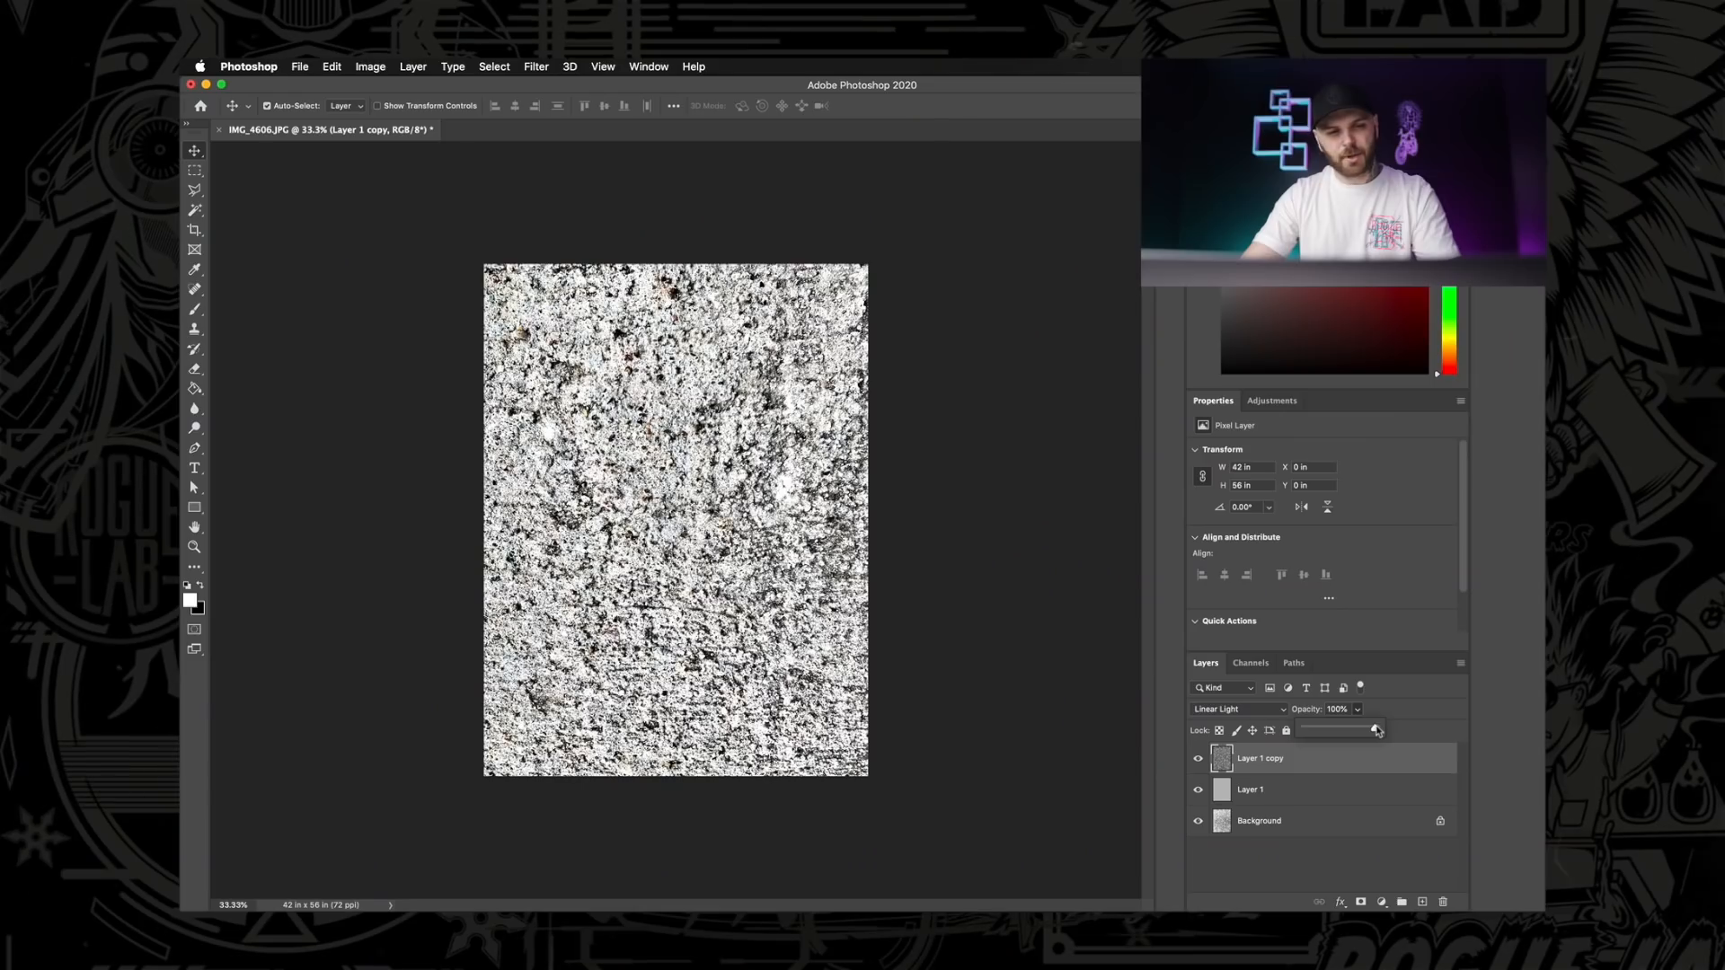
left_click_drag(1375, 730, 1354, 730)
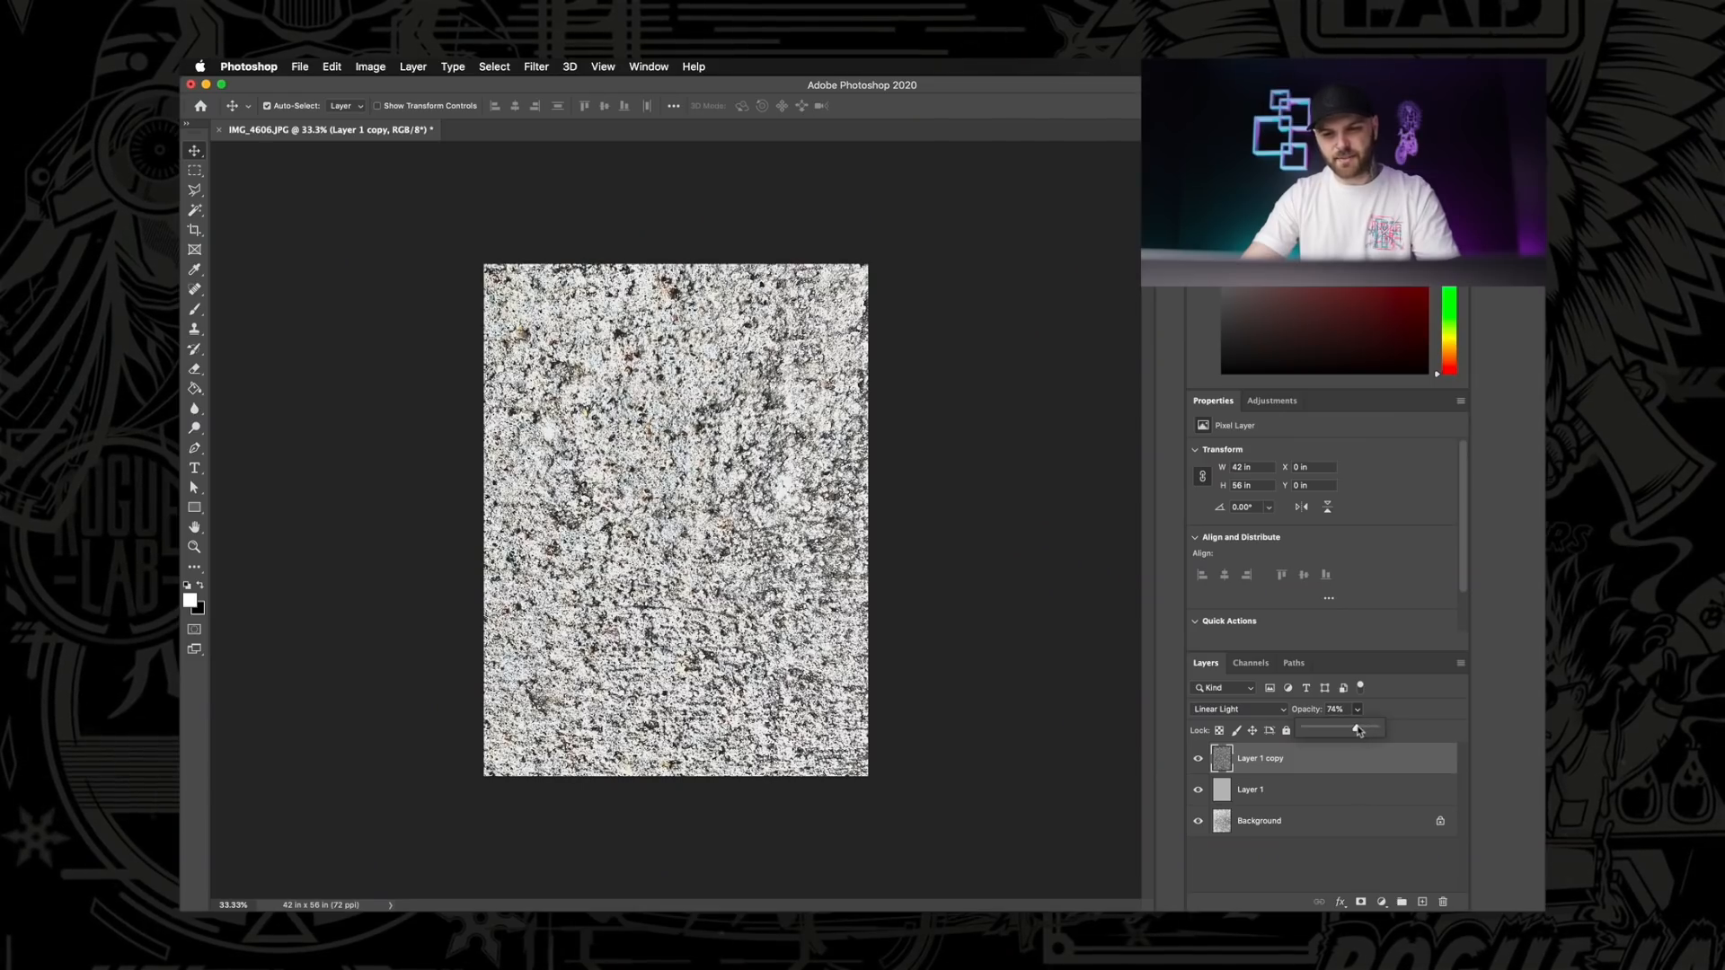
left_click_drag(1359, 730, 1351, 730)
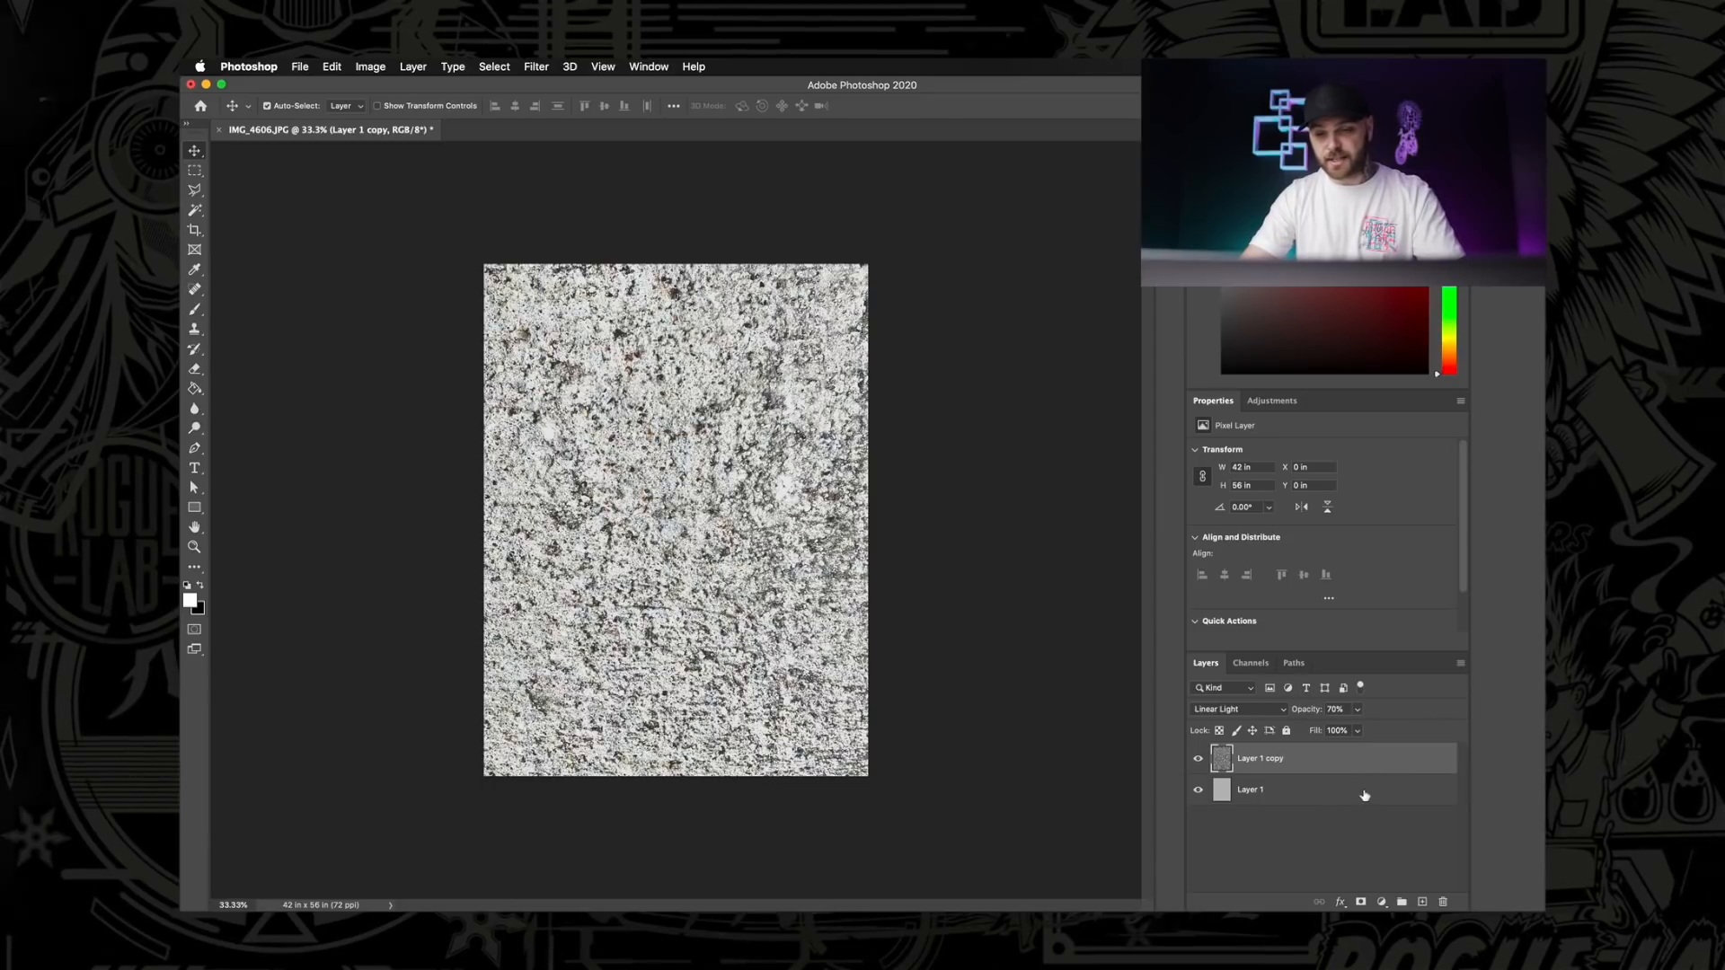
left_click(1298, 758)
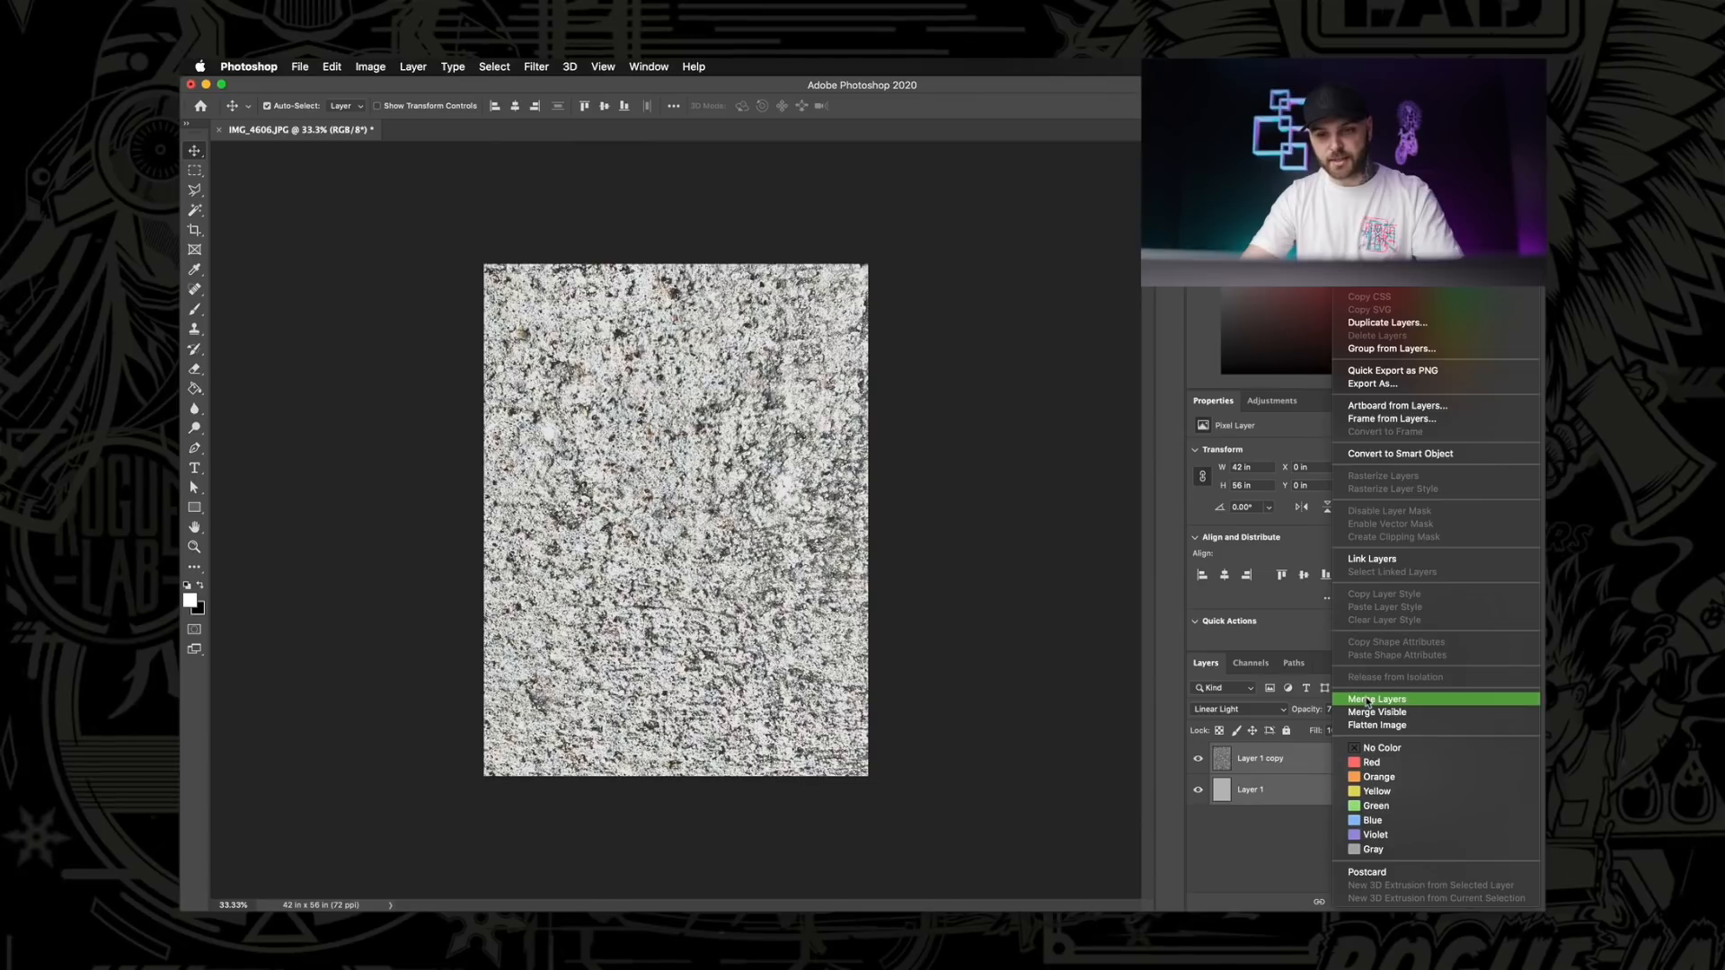
left_click(1377, 699)
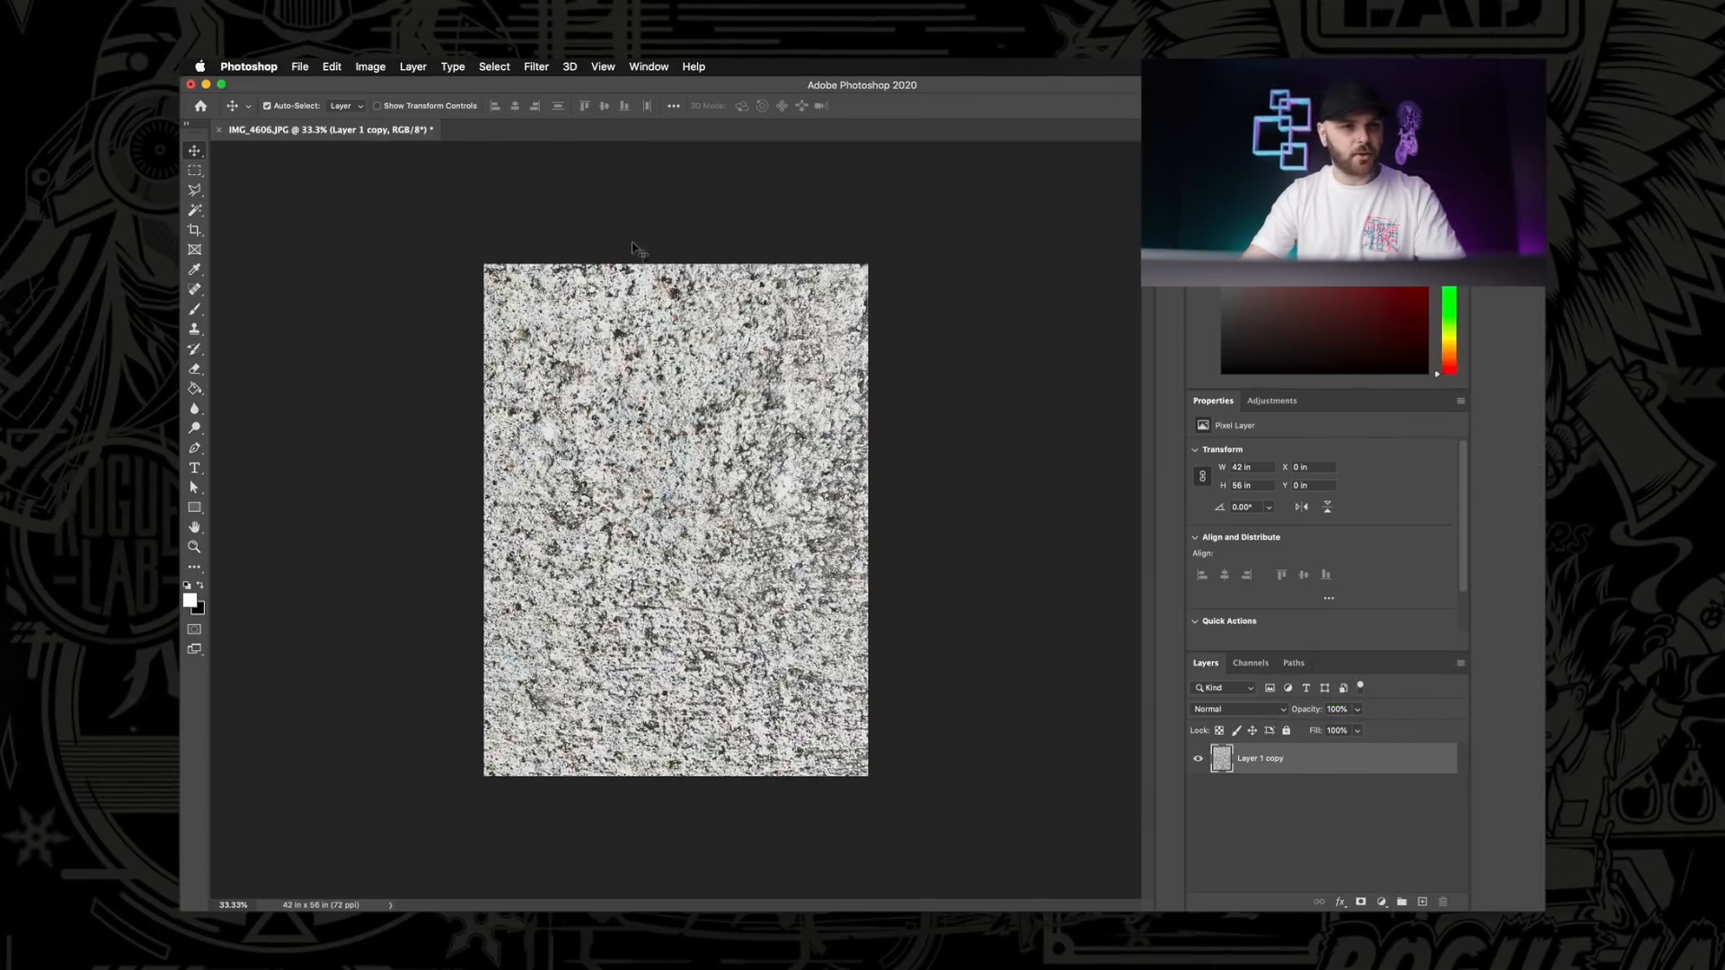
left_click(370, 67)
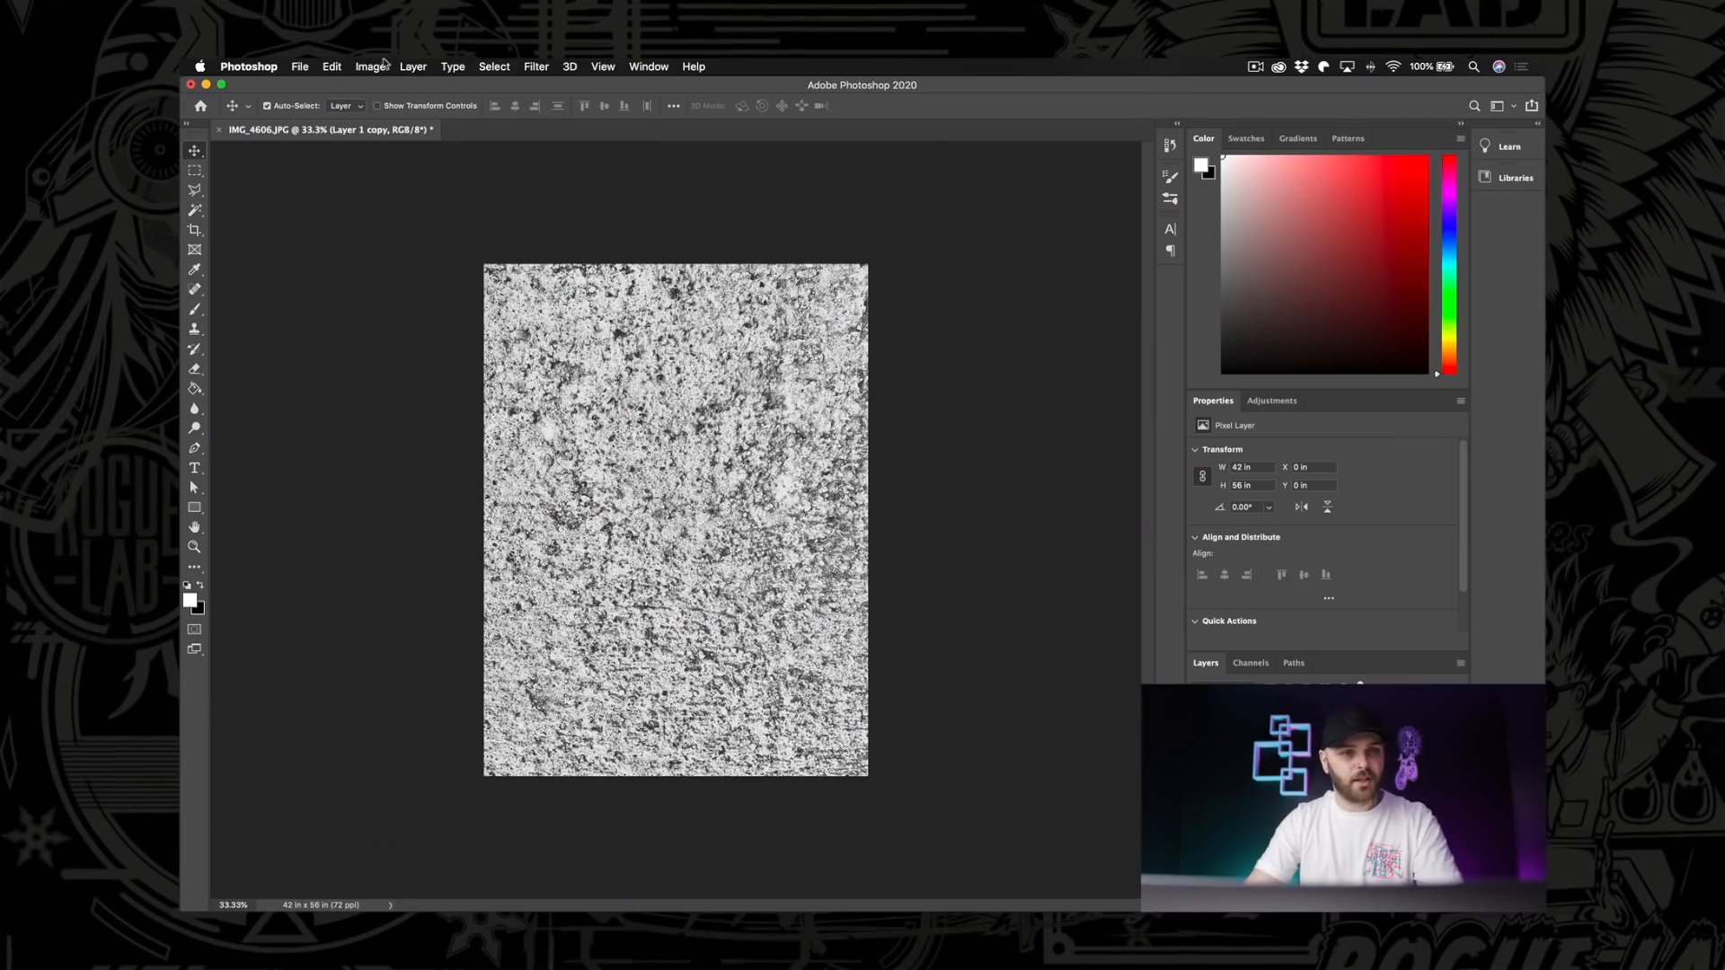
In Levels, pull the black and white input sliders inward for high contrast.
left_click(371, 67)
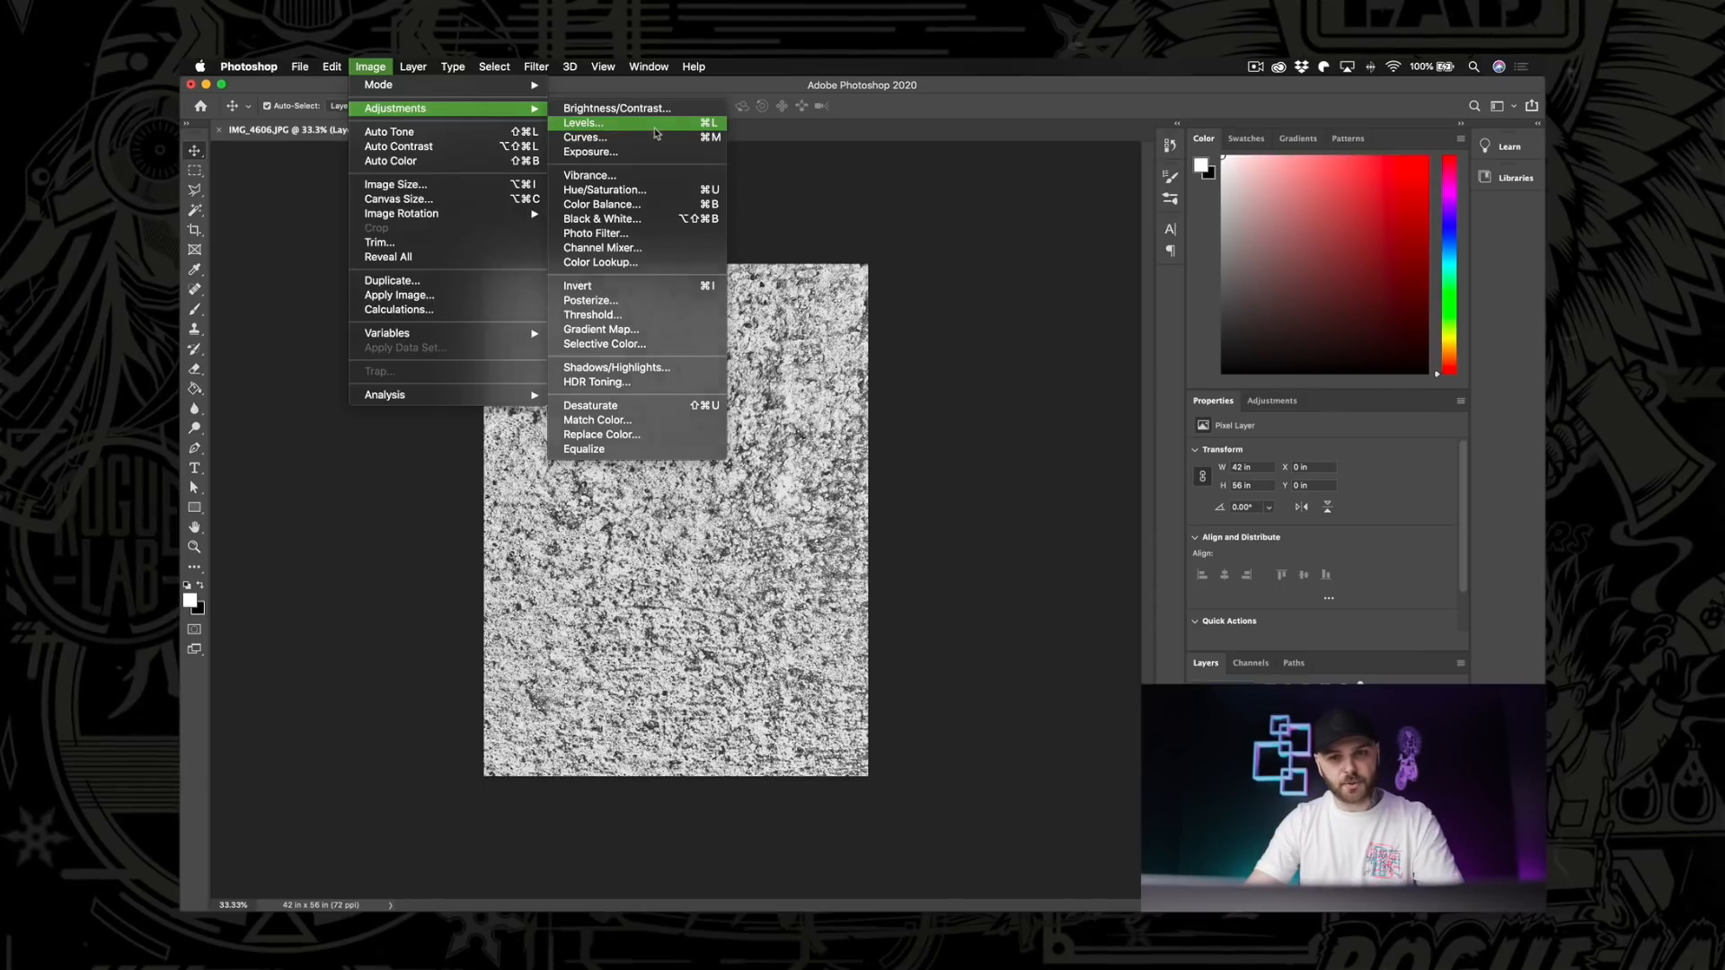
left_click(584, 122)
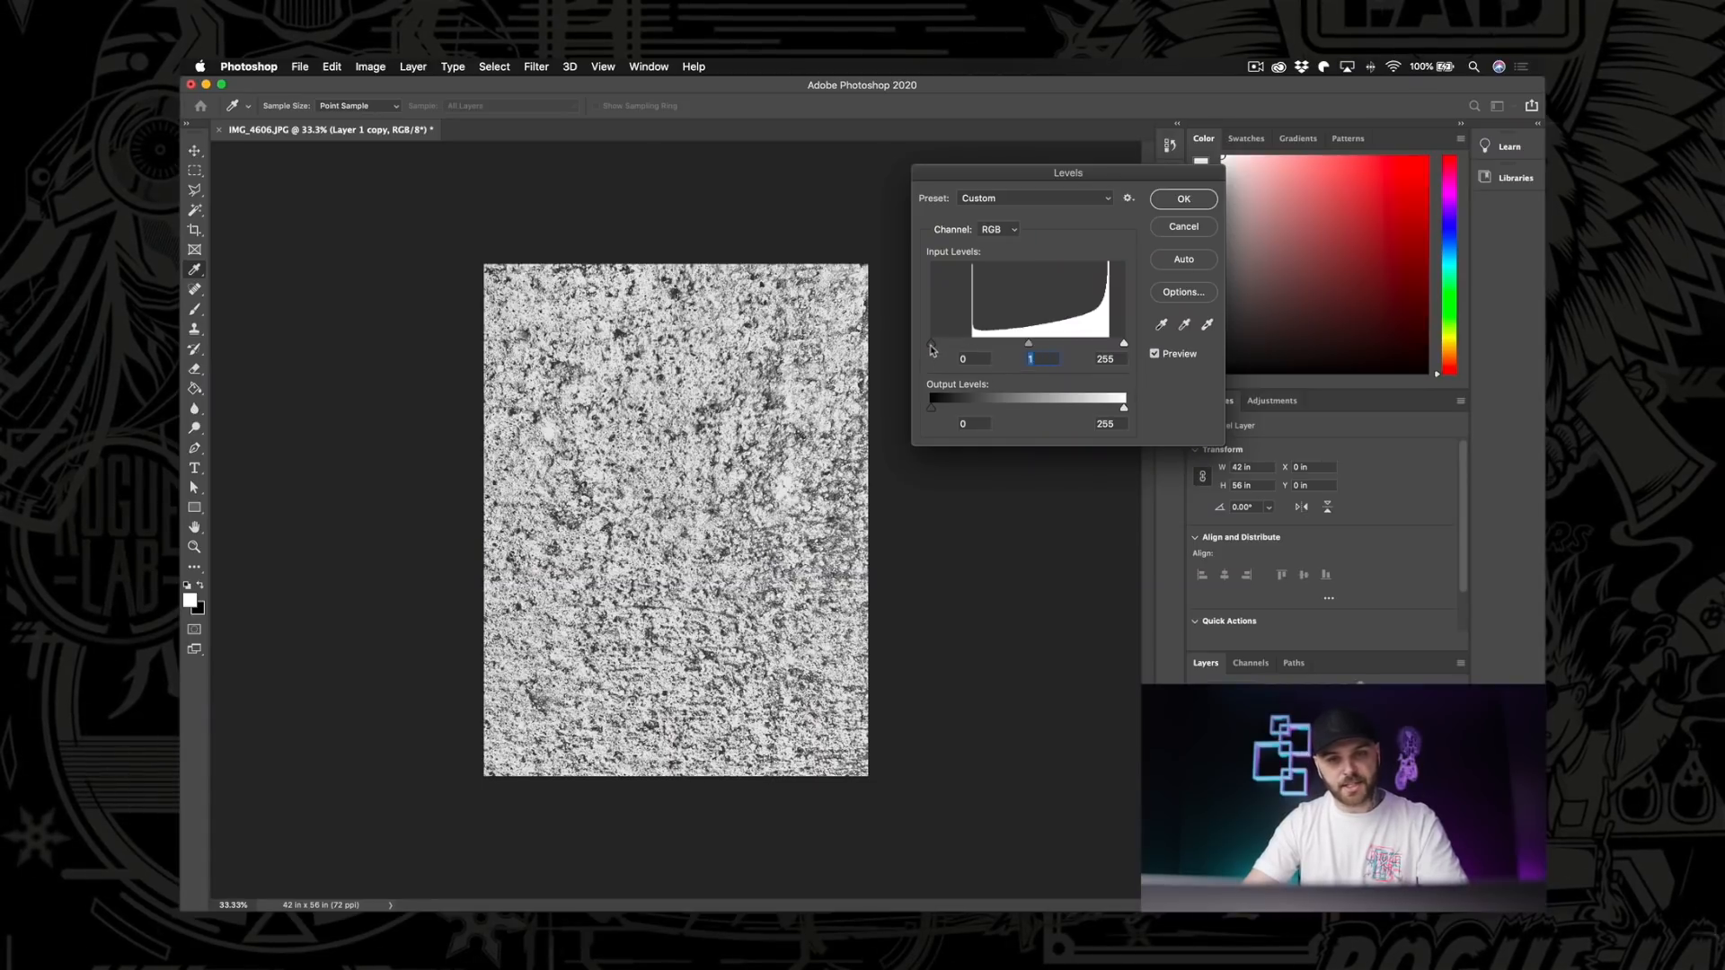
left_click_drag(930, 341, 973, 342)
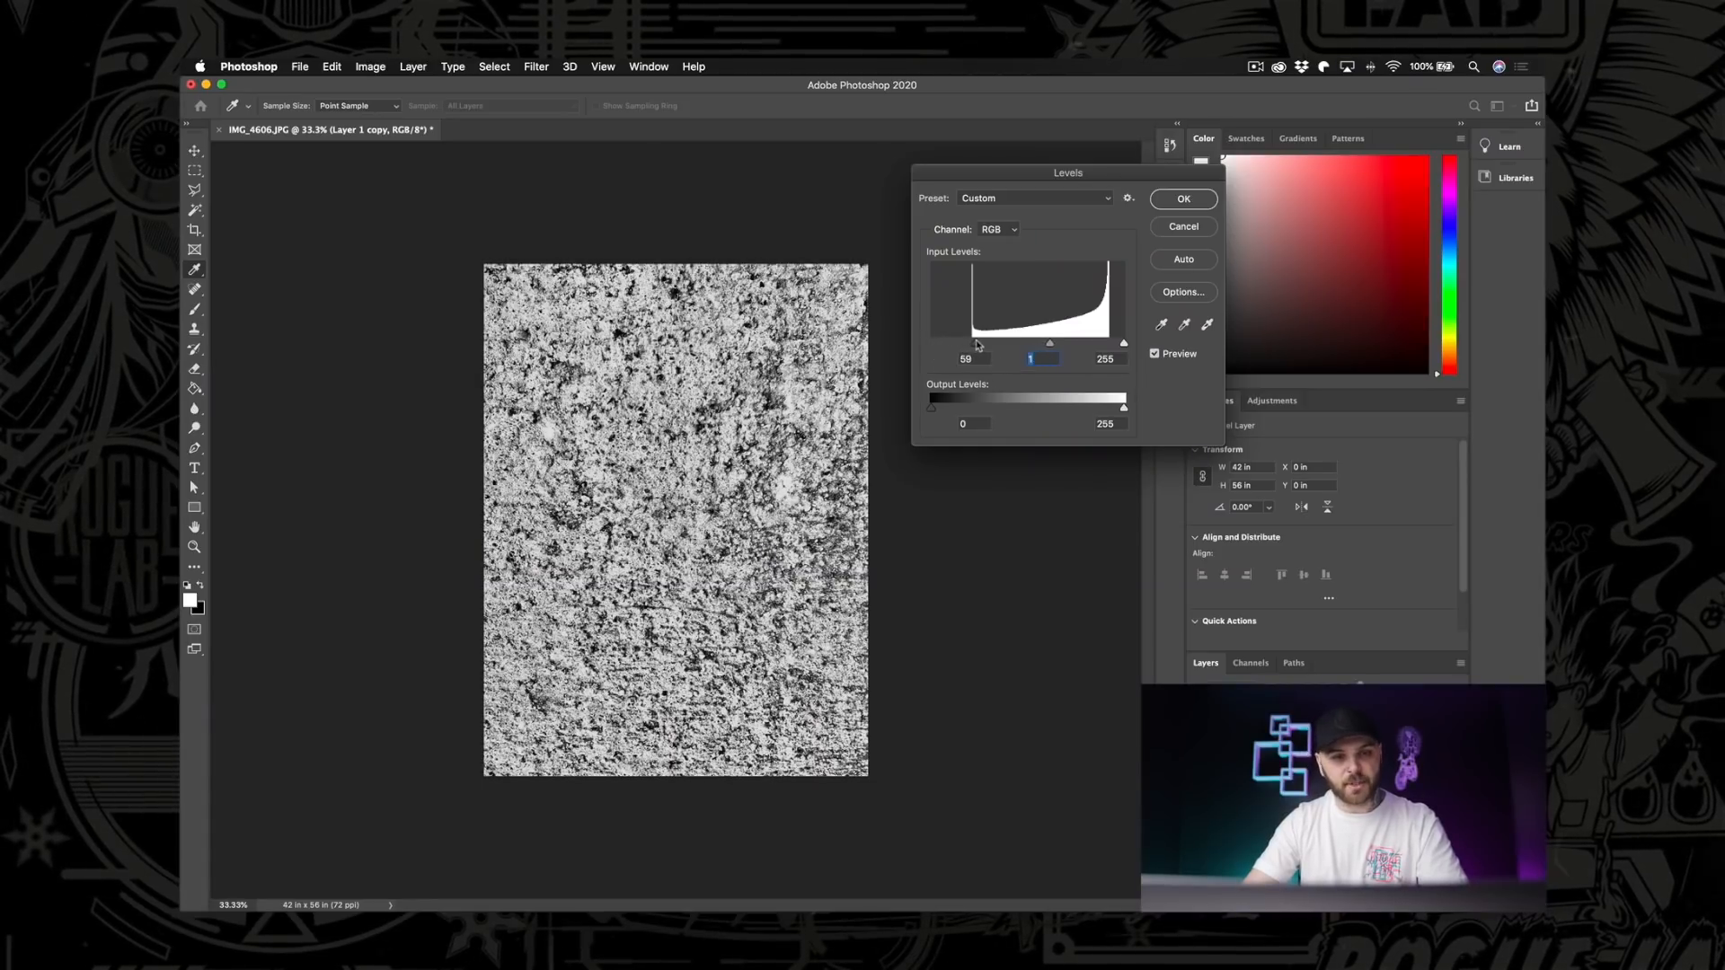
left_click_drag(972, 342, 988, 341)
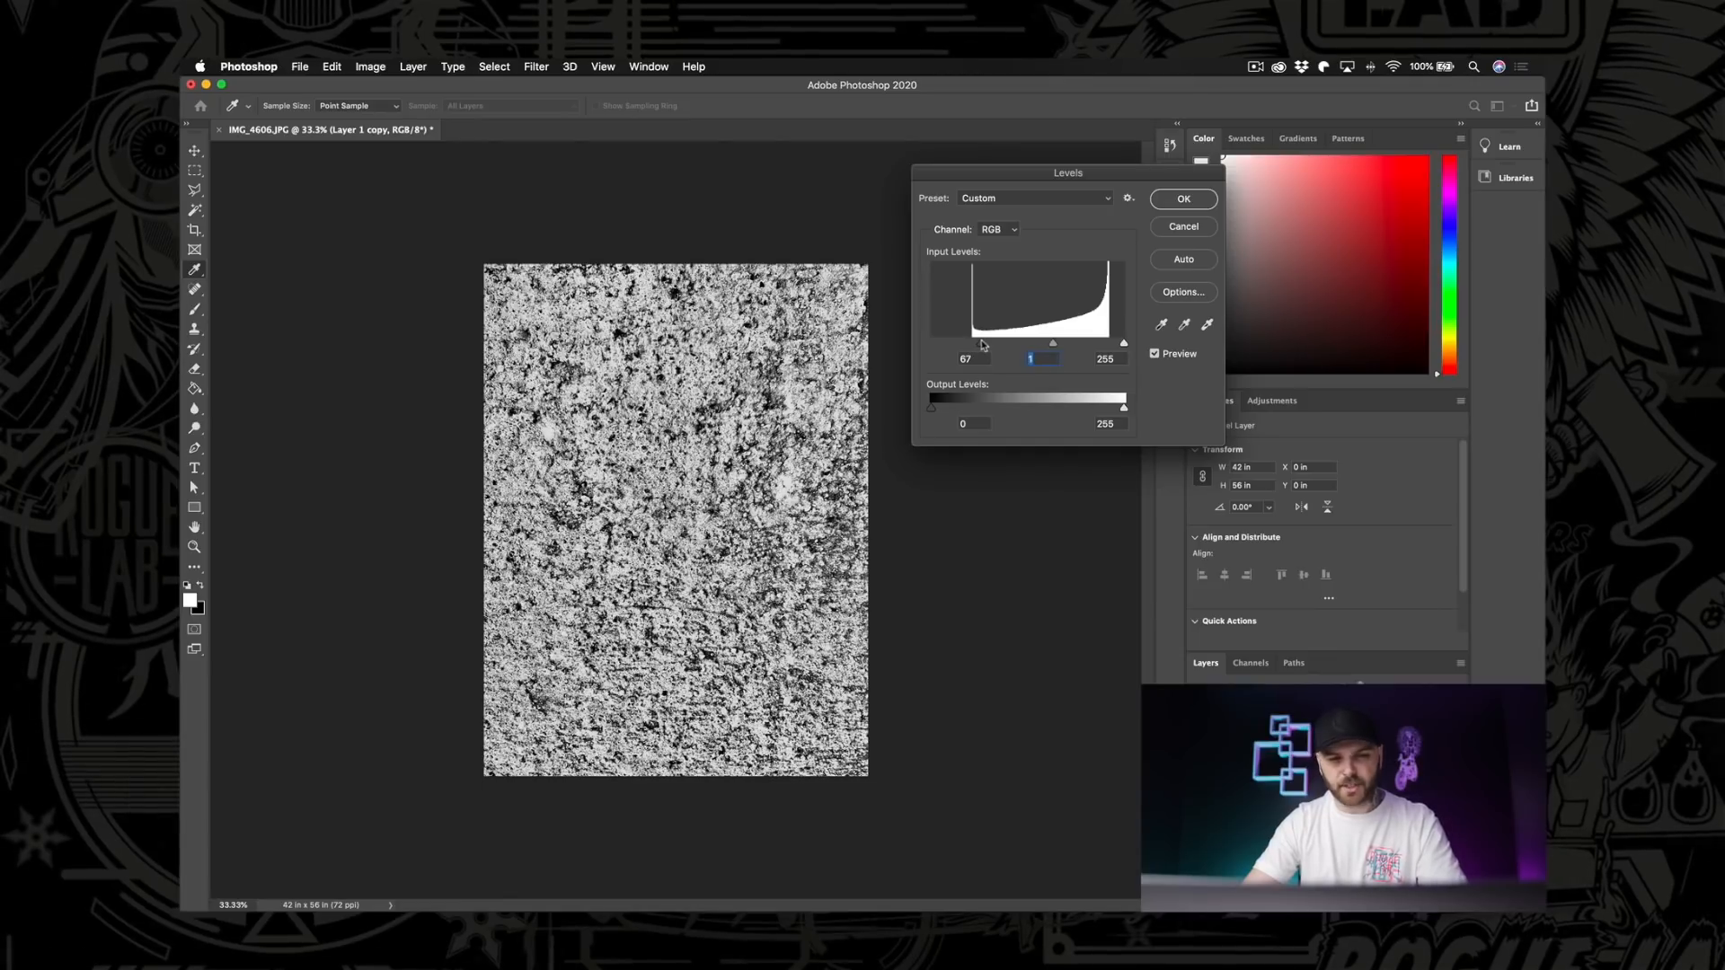
left_click_drag(978, 341, 984, 341)
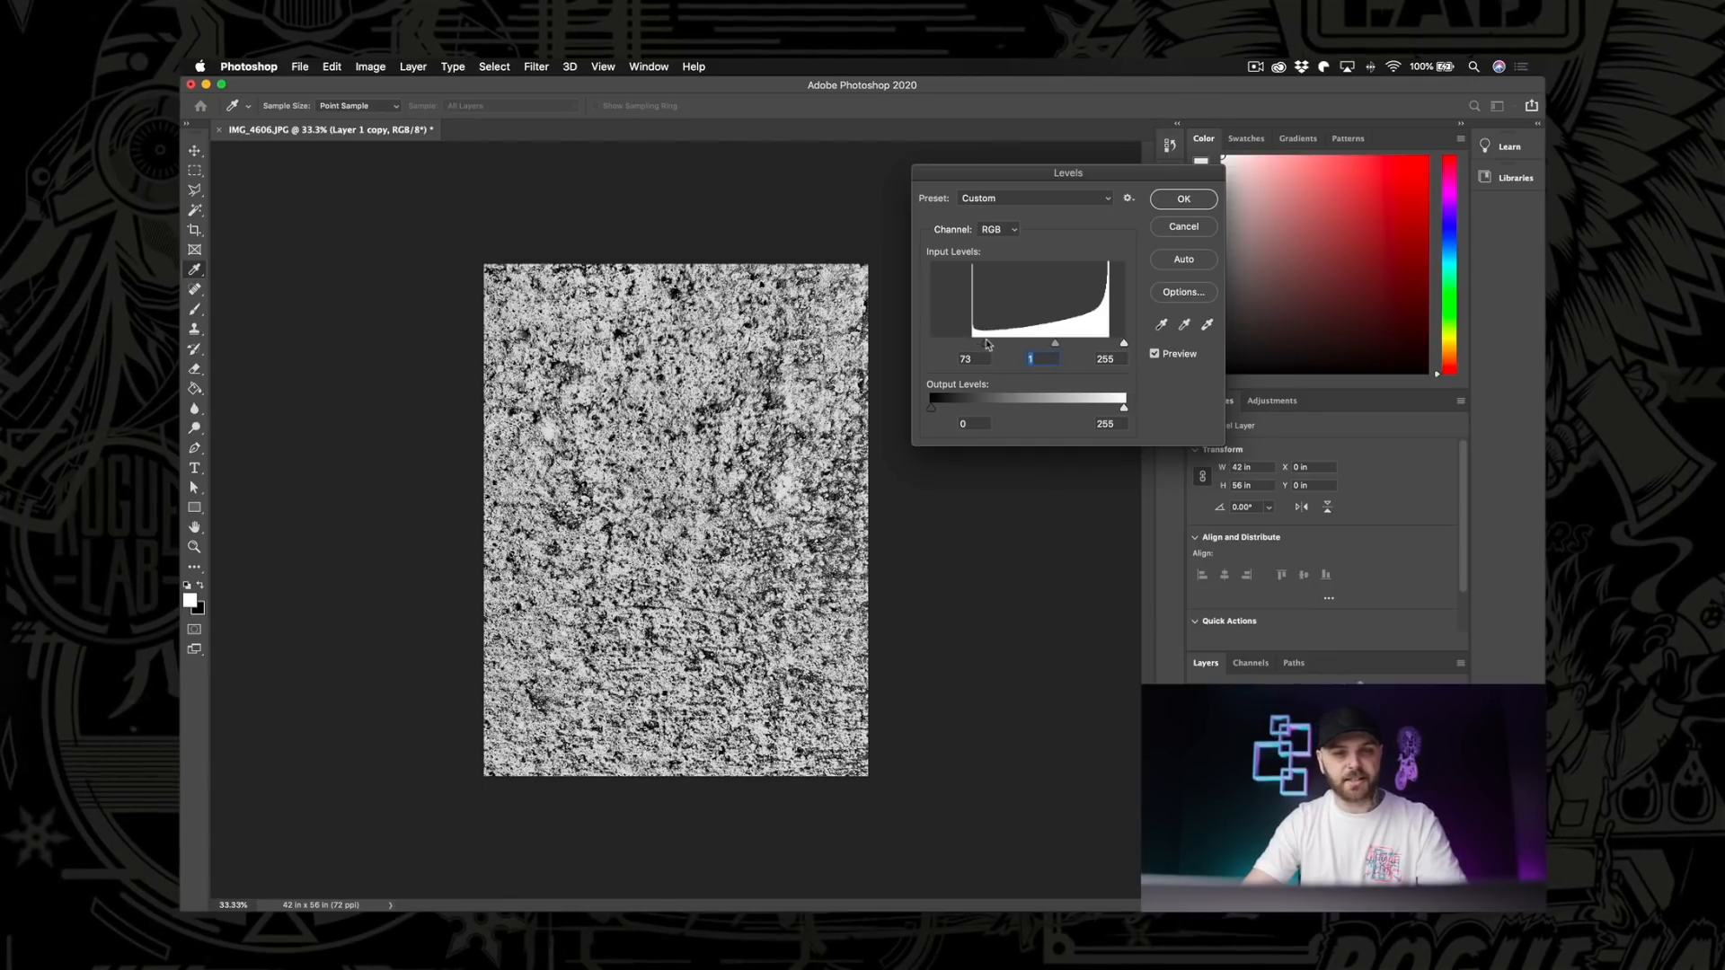
left_click_drag(985, 342, 994, 342)
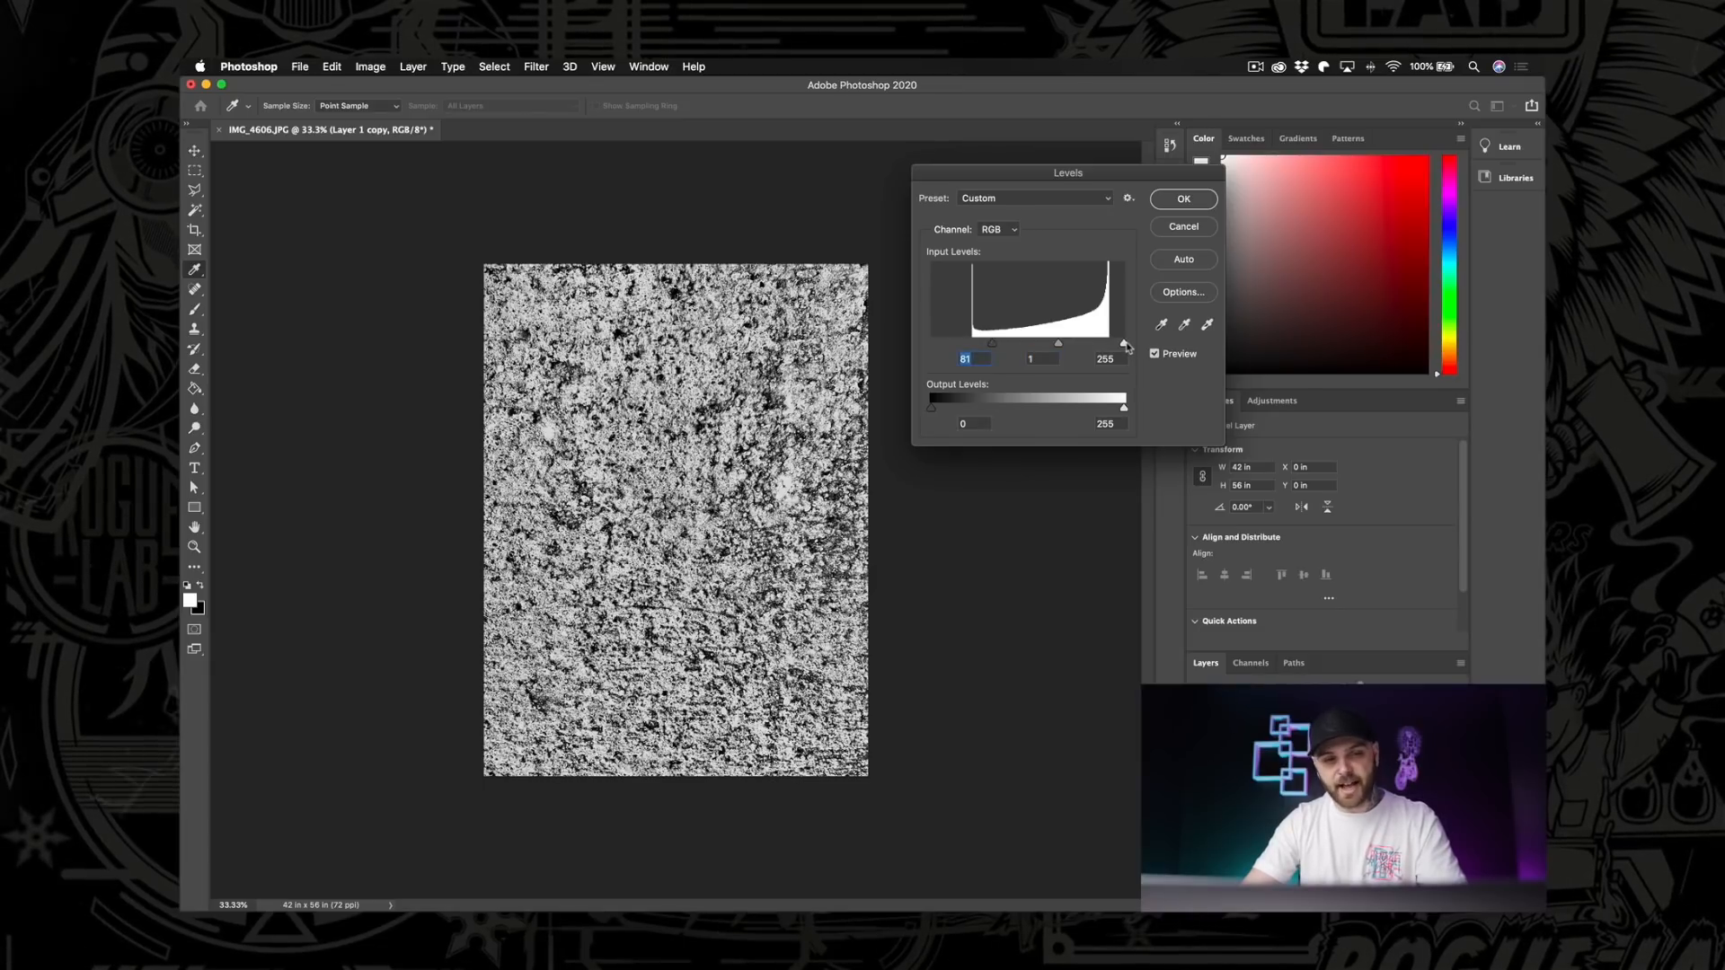
left_click_drag(1125, 343, 1098, 343)
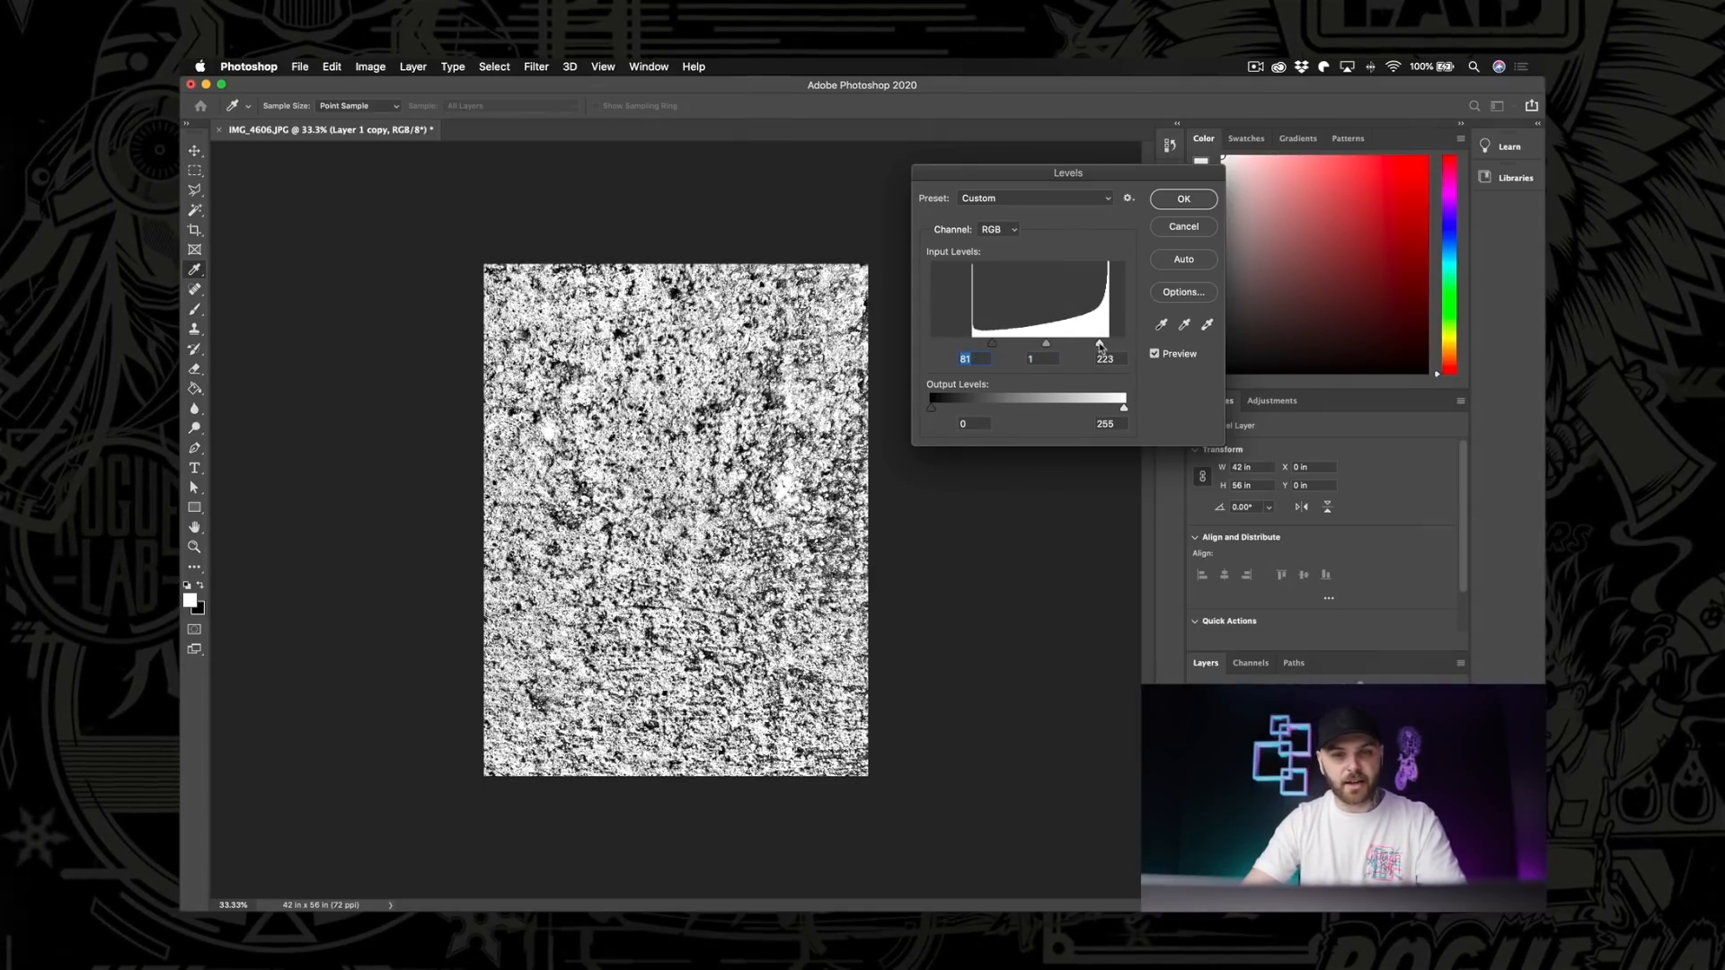
left_click_drag(1100, 343, 1065, 343)
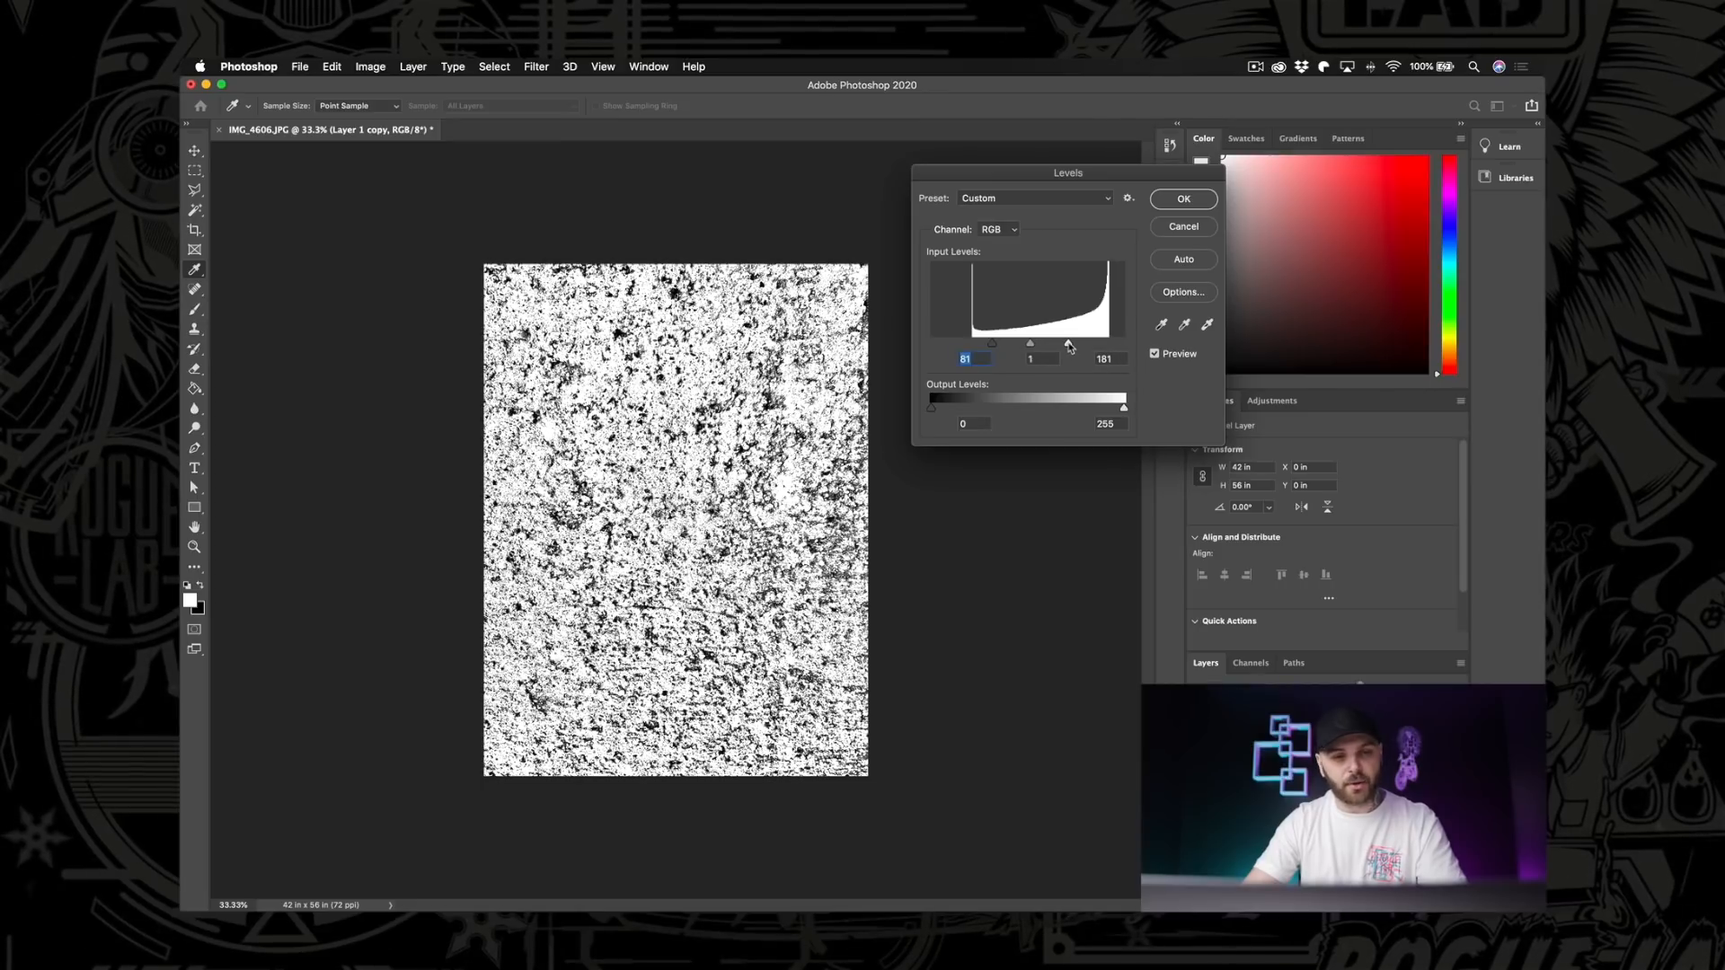
left_click_drag(1067, 343, 1057, 344)
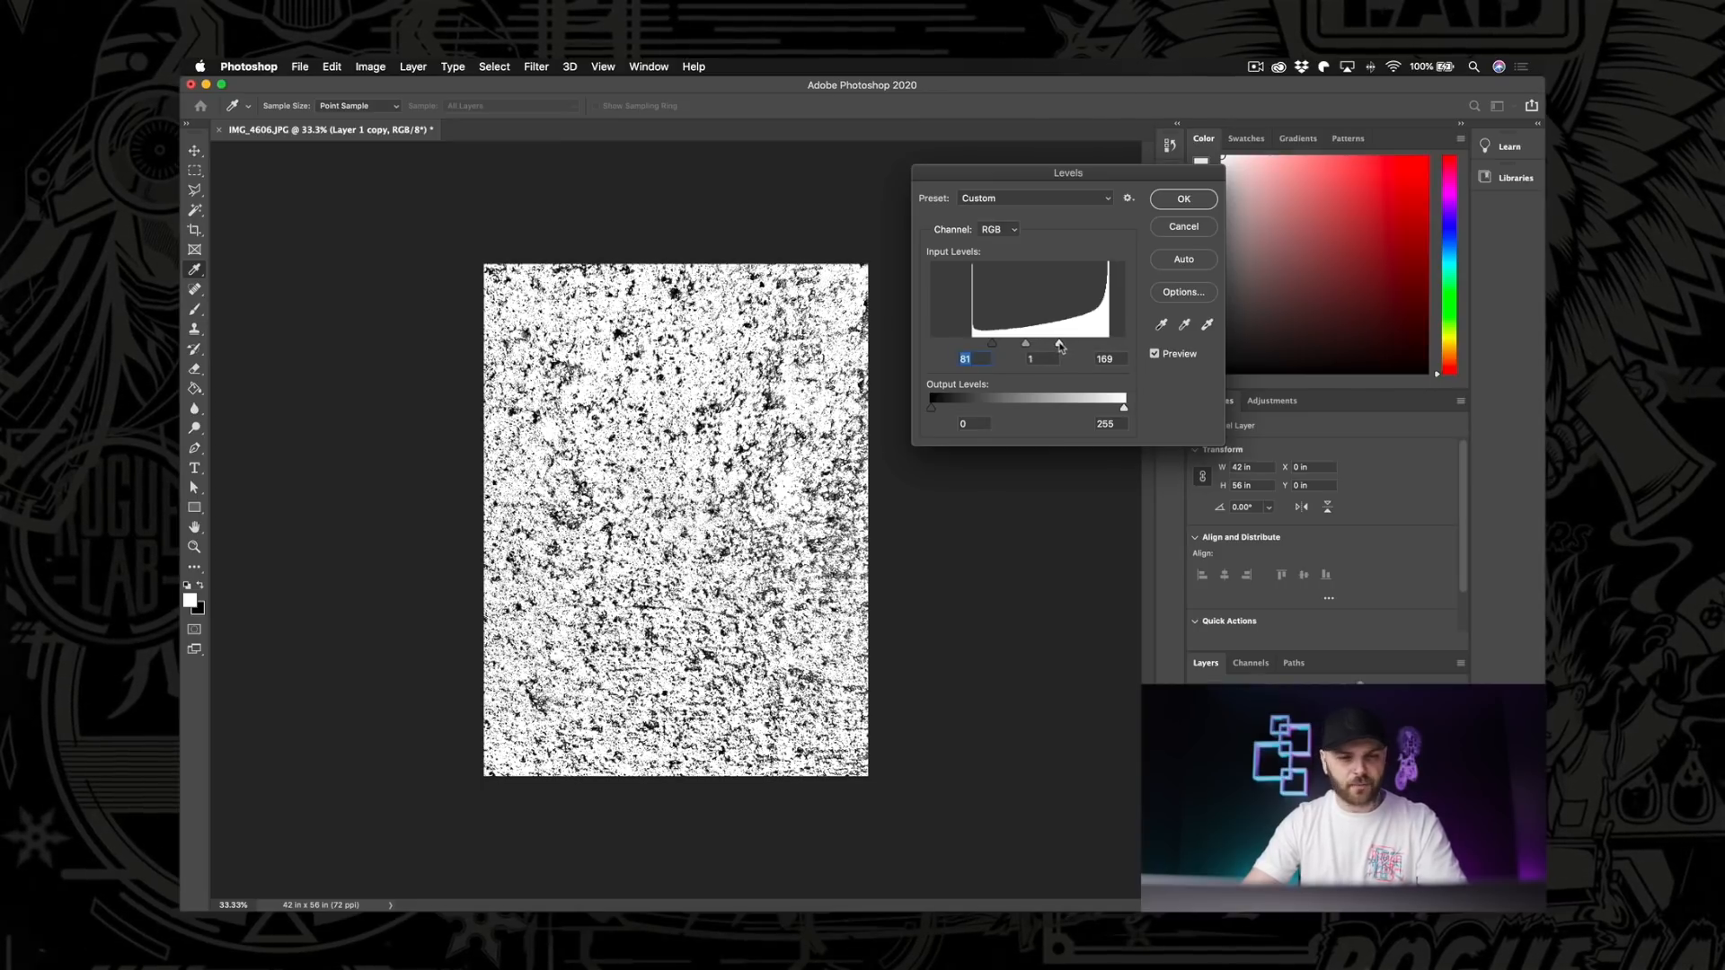
left_click_drag(1057, 343, 1051, 343)
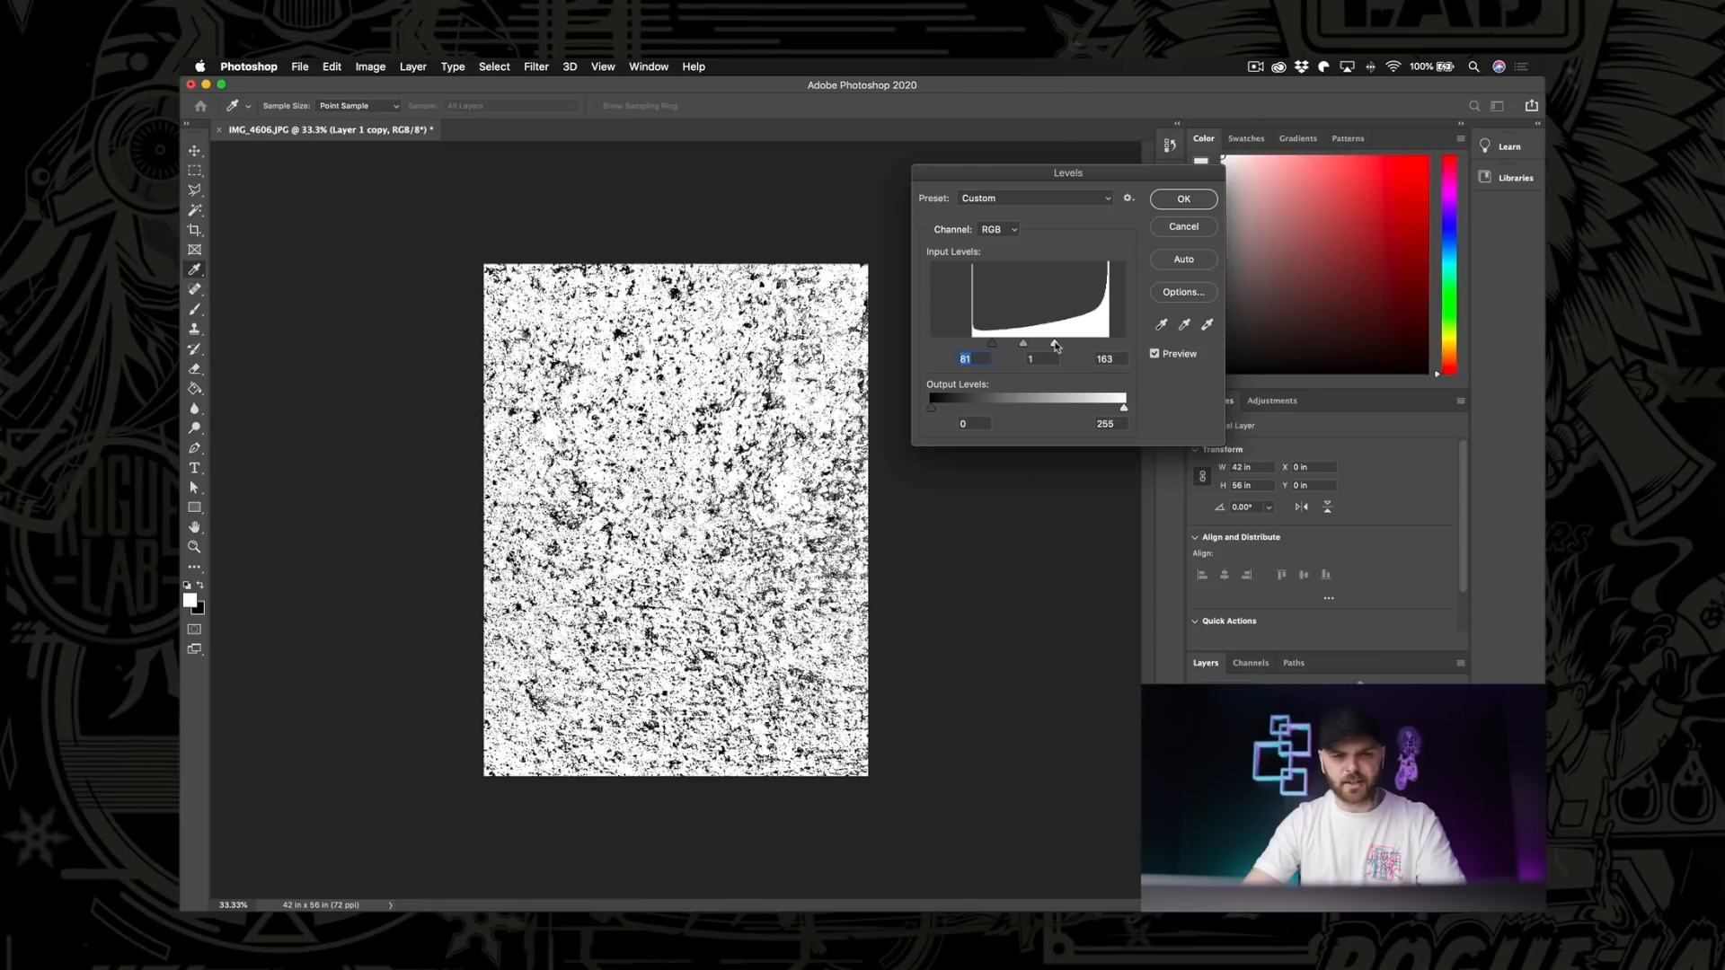
left_click_drag(1055, 344, 1052, 343)
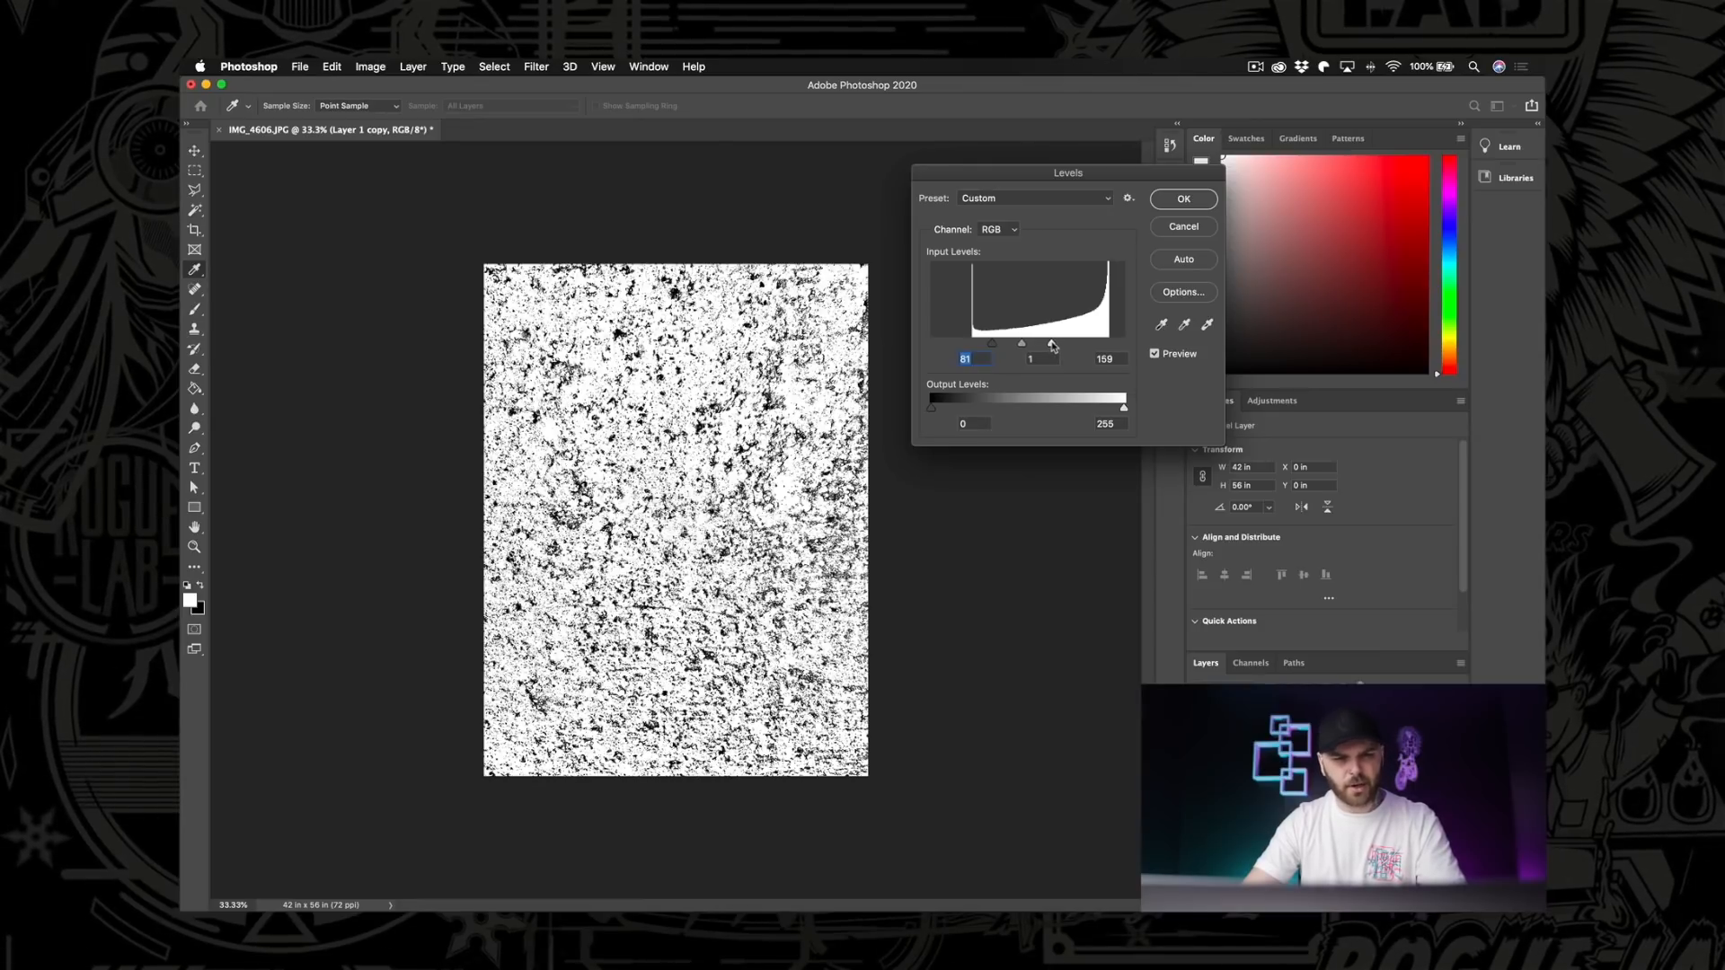
left_click(1036, 359)
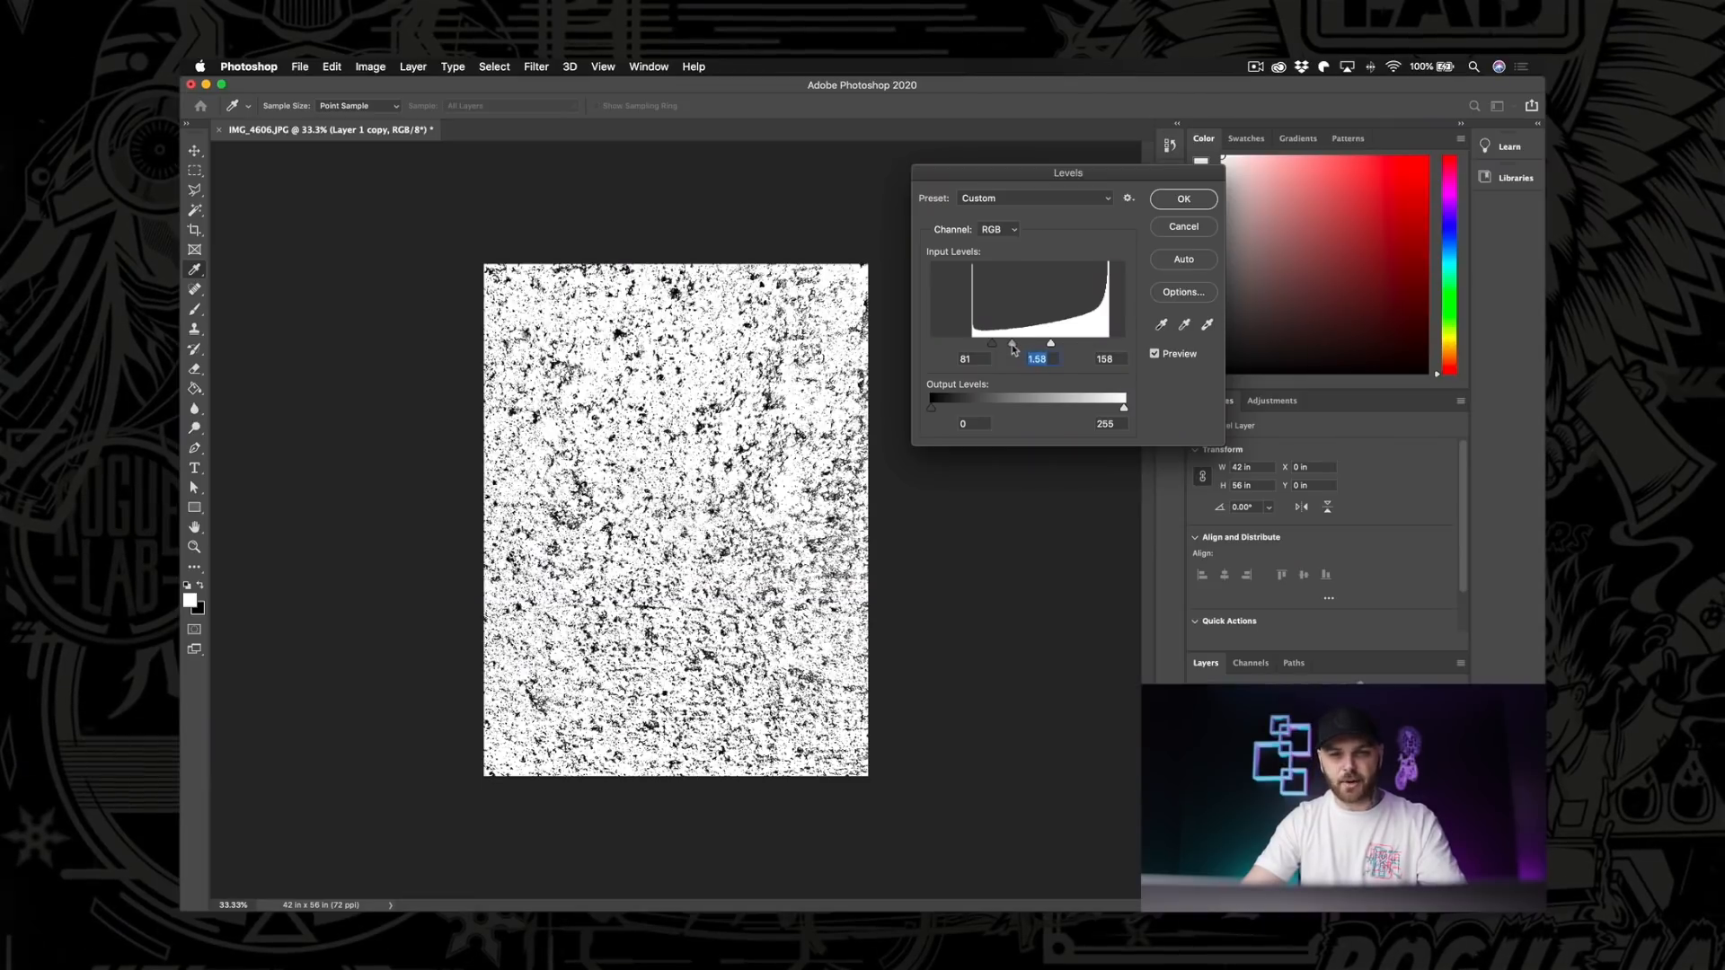
Settle Levels input at about 94, 0.13, 133 for stark black-and-white specks and apply it.
left_click_drag(1048, 343, 1011, 343)
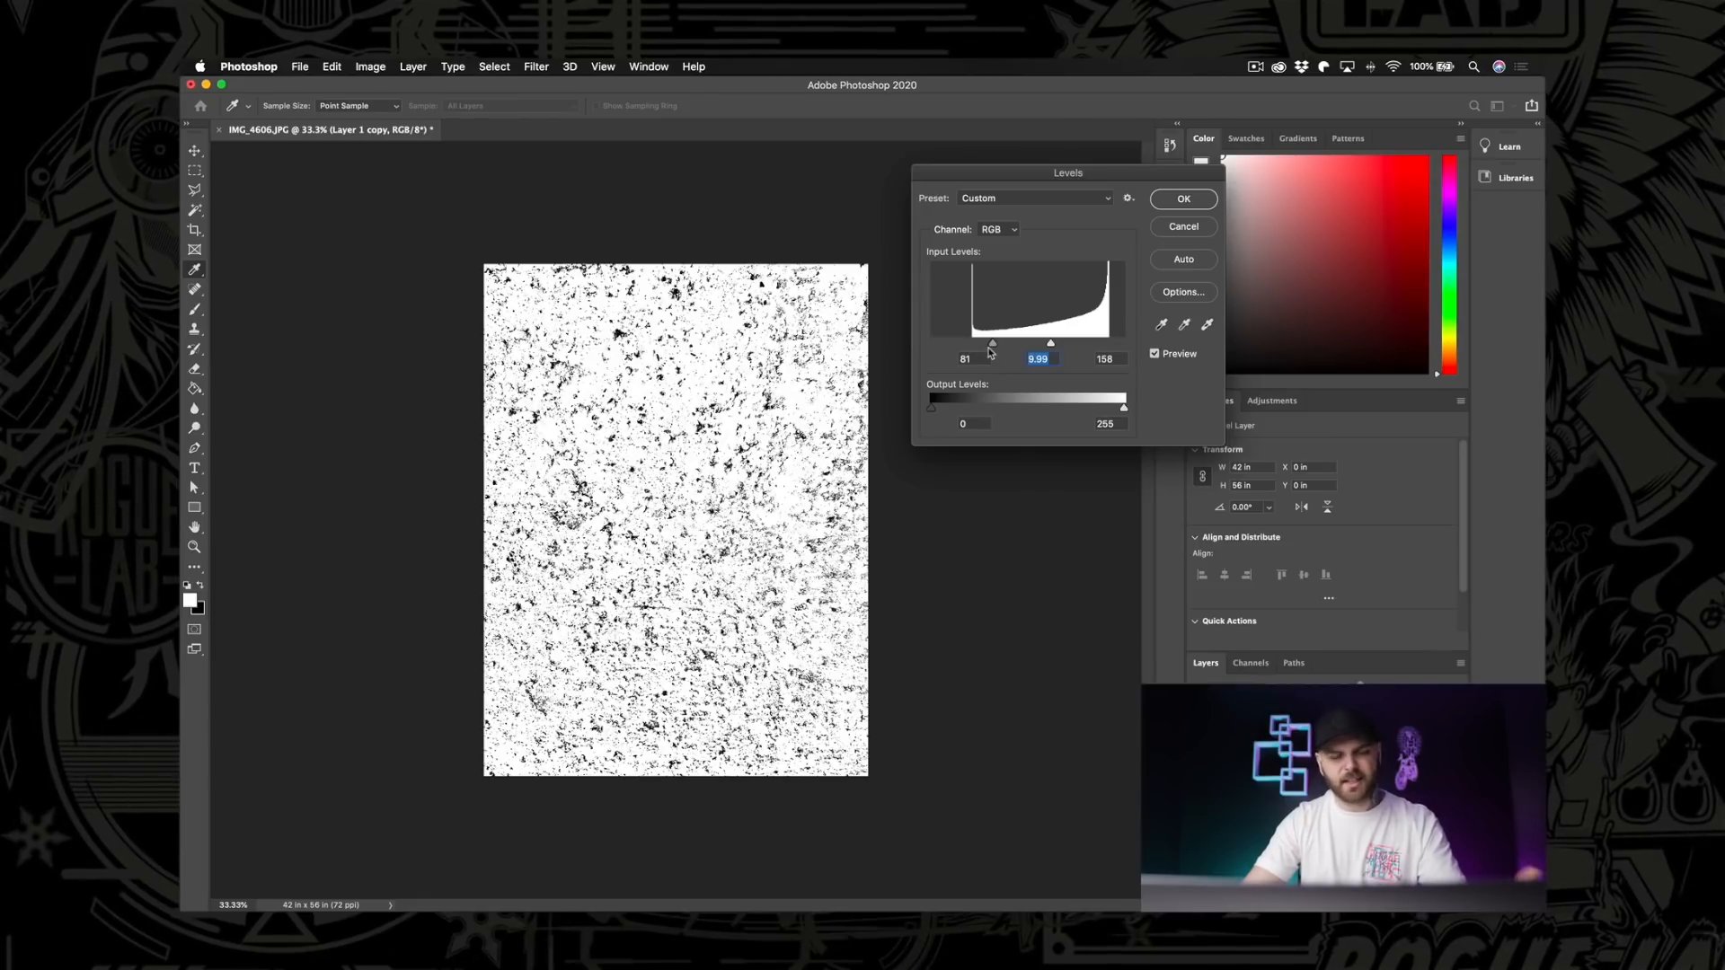
left_click_drag(1047, 341, 997, 341)
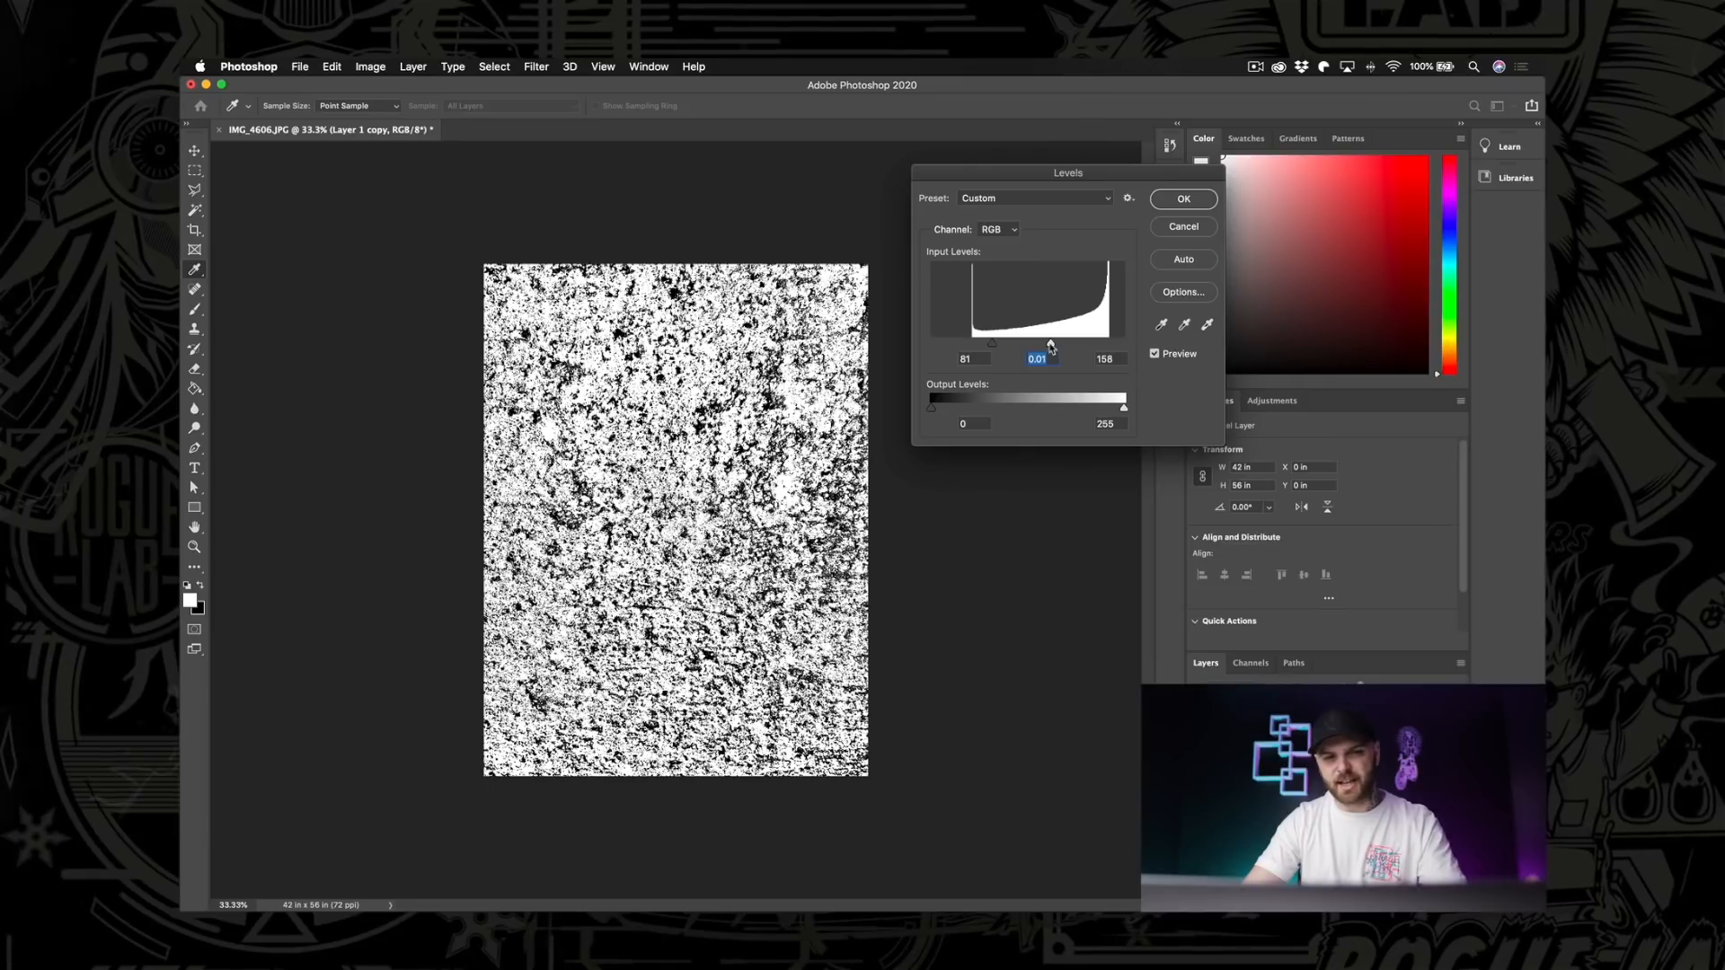
left_click_drag(1021, 343, 1046, 344)
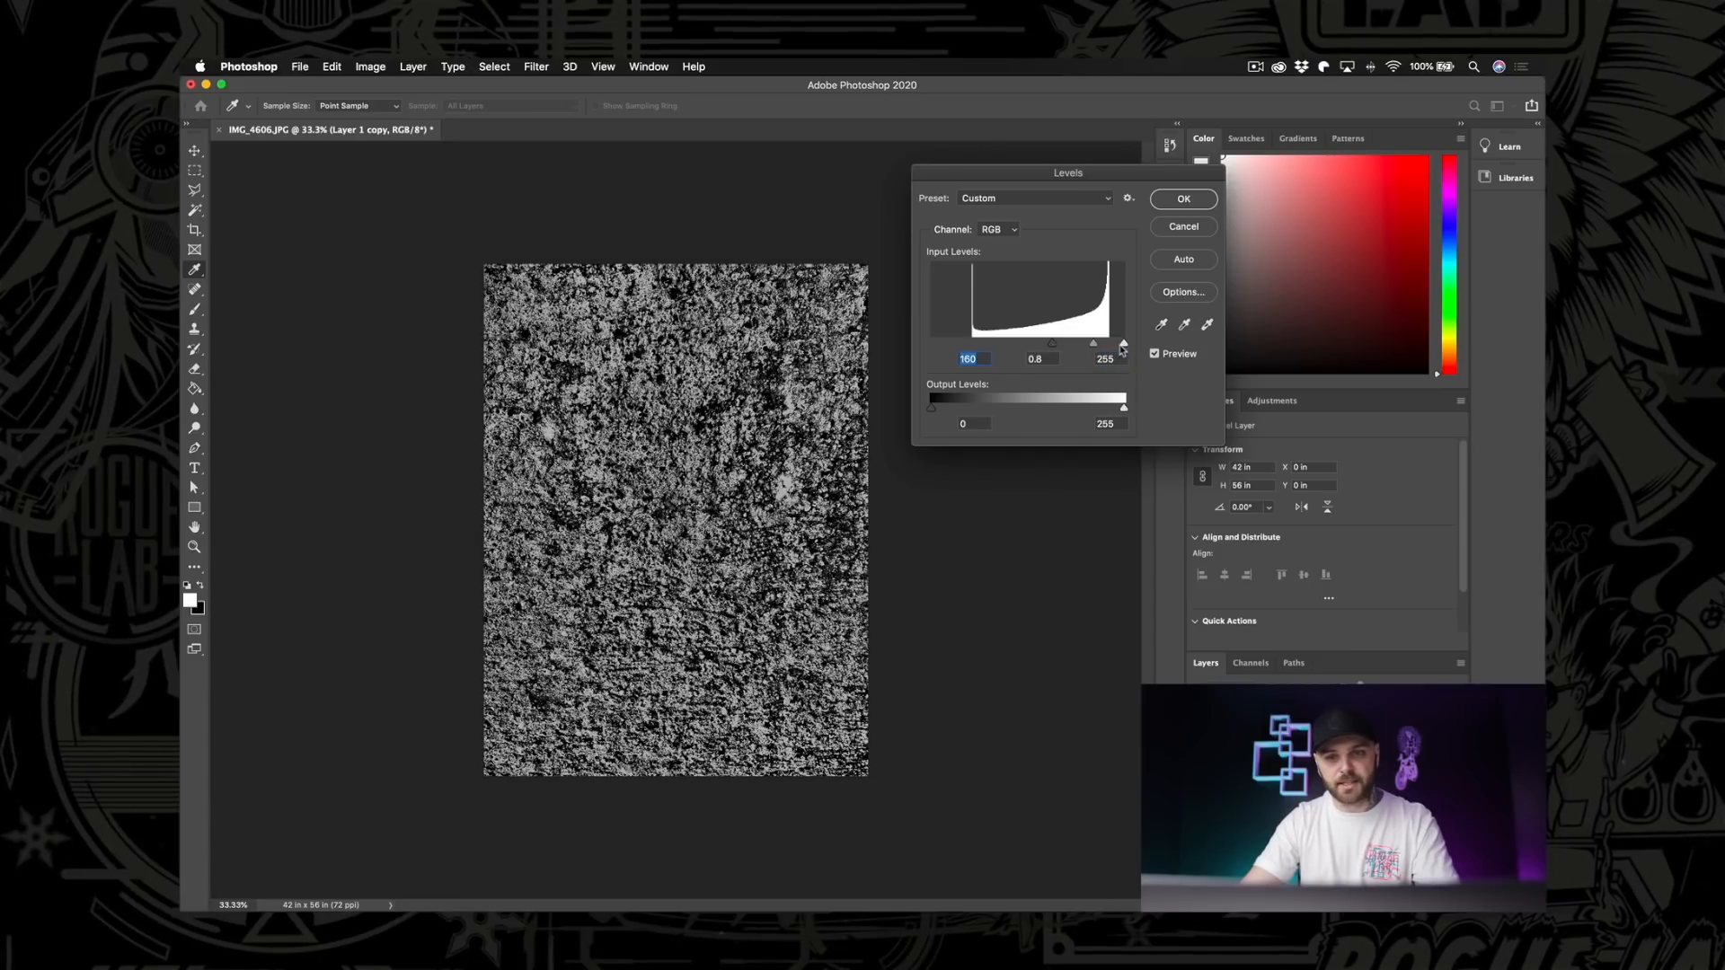
left_click_drag(1122, 345, 1084, 345)
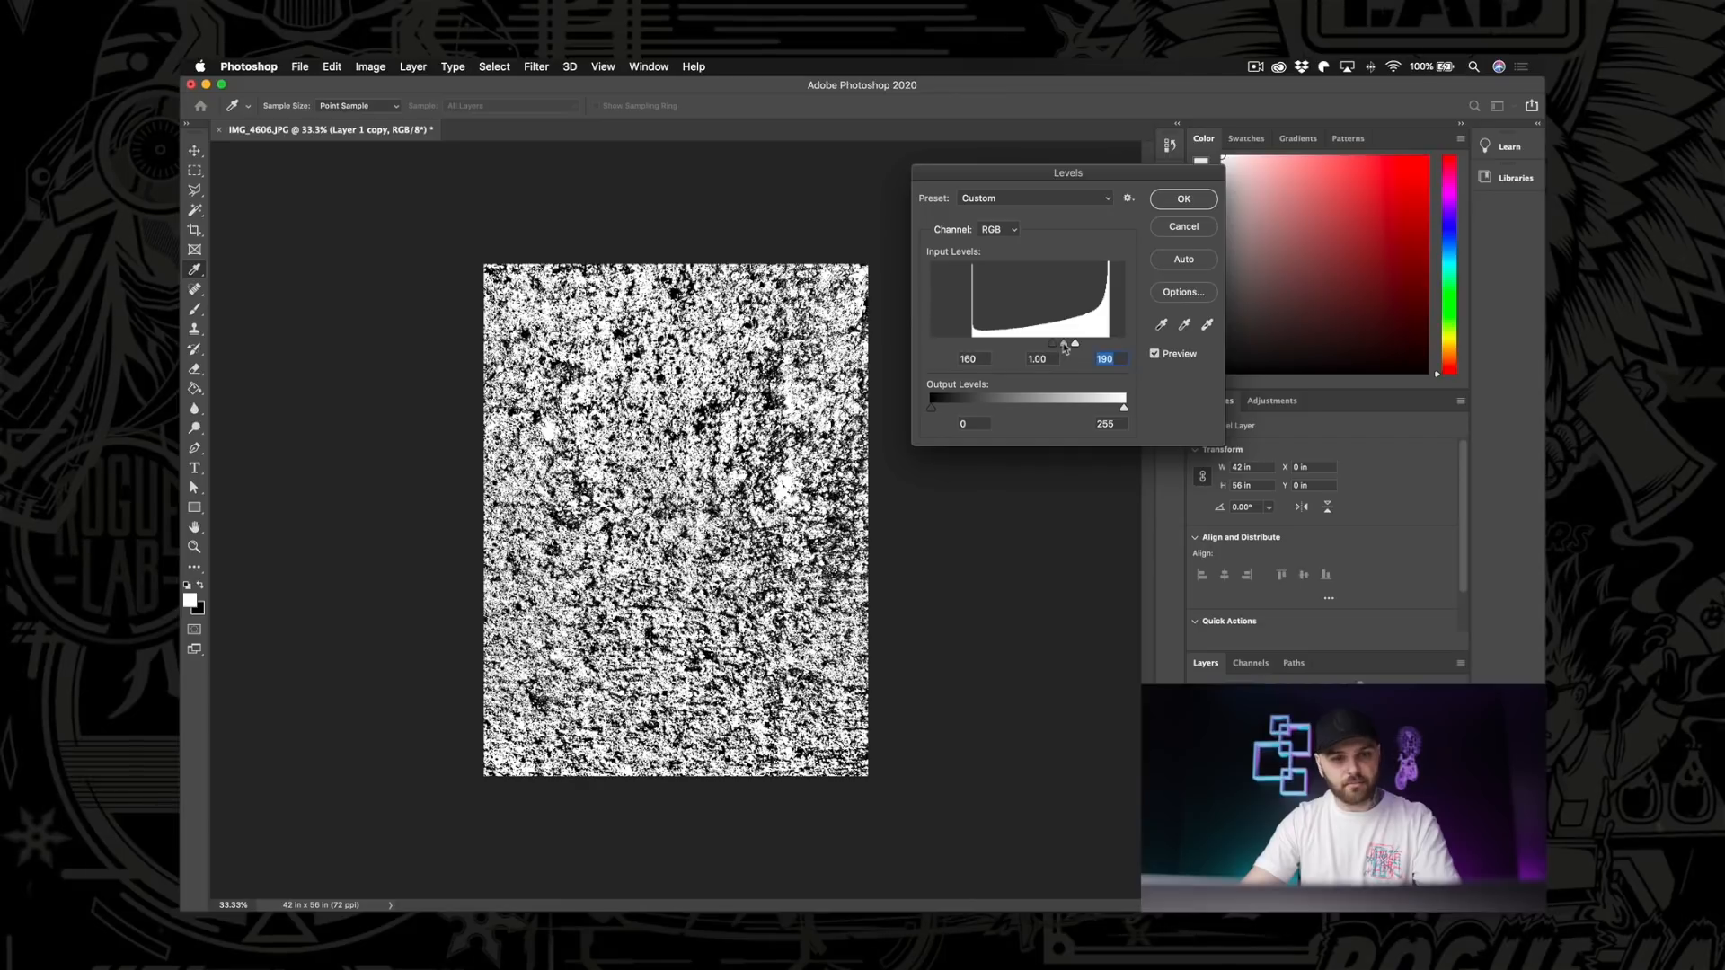
left_click_drag(1075, 342, 1051, 341)
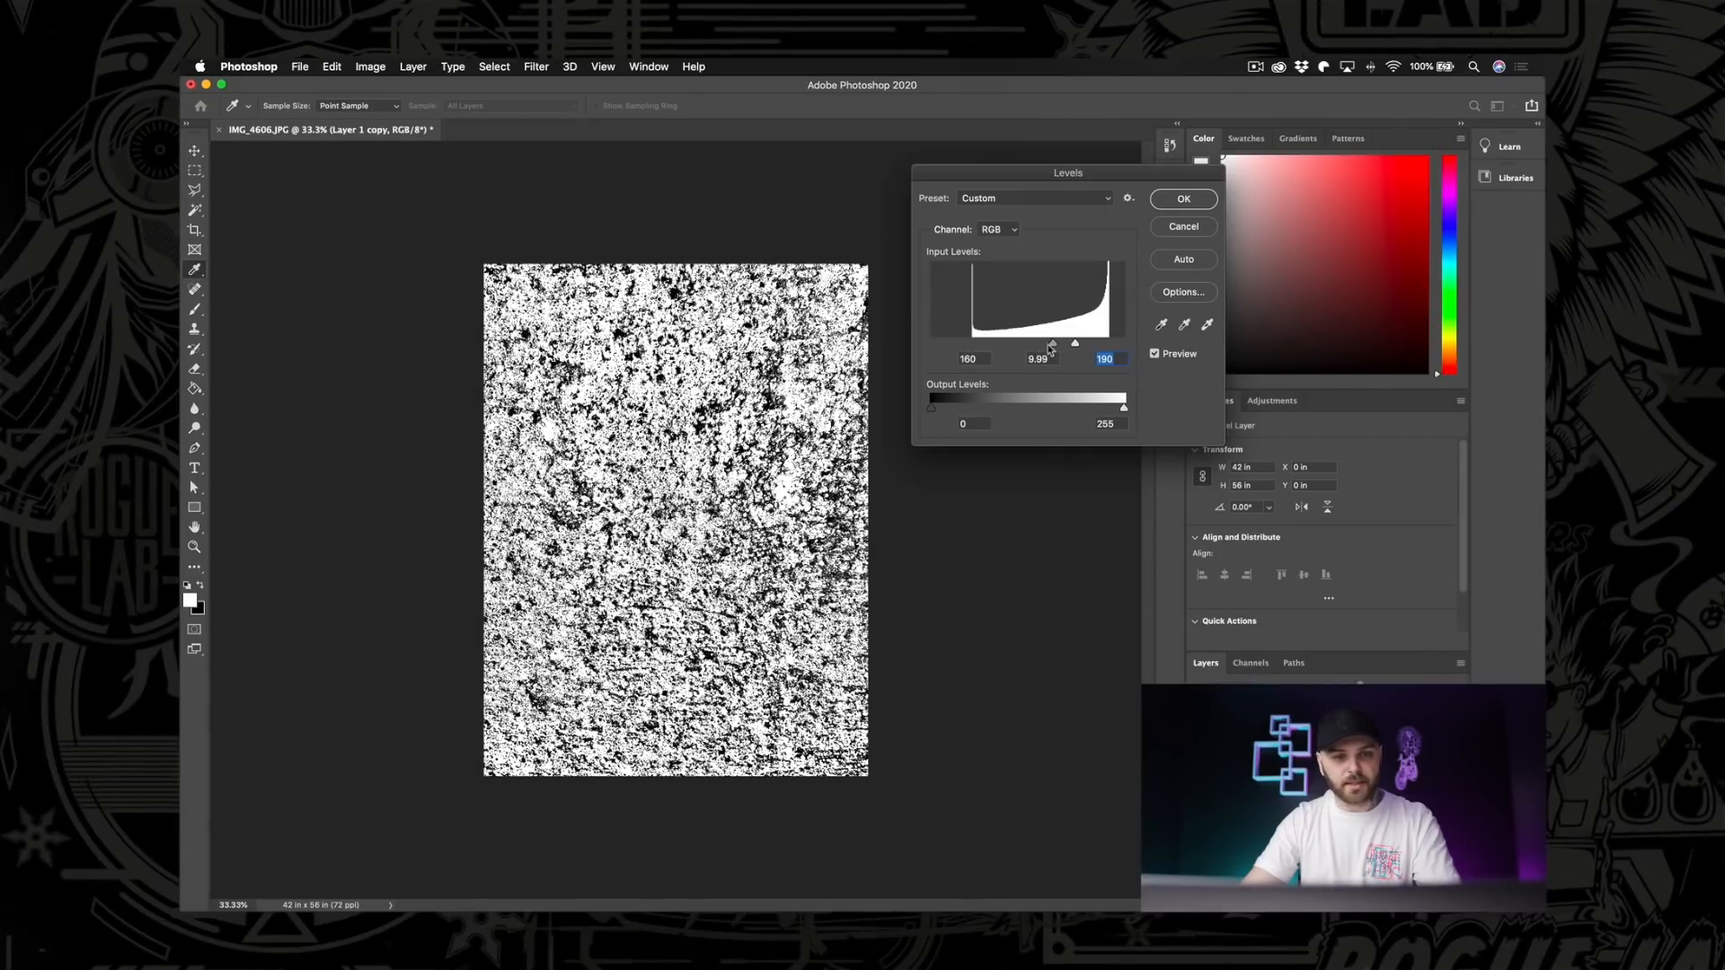
left_click(1037, 360)
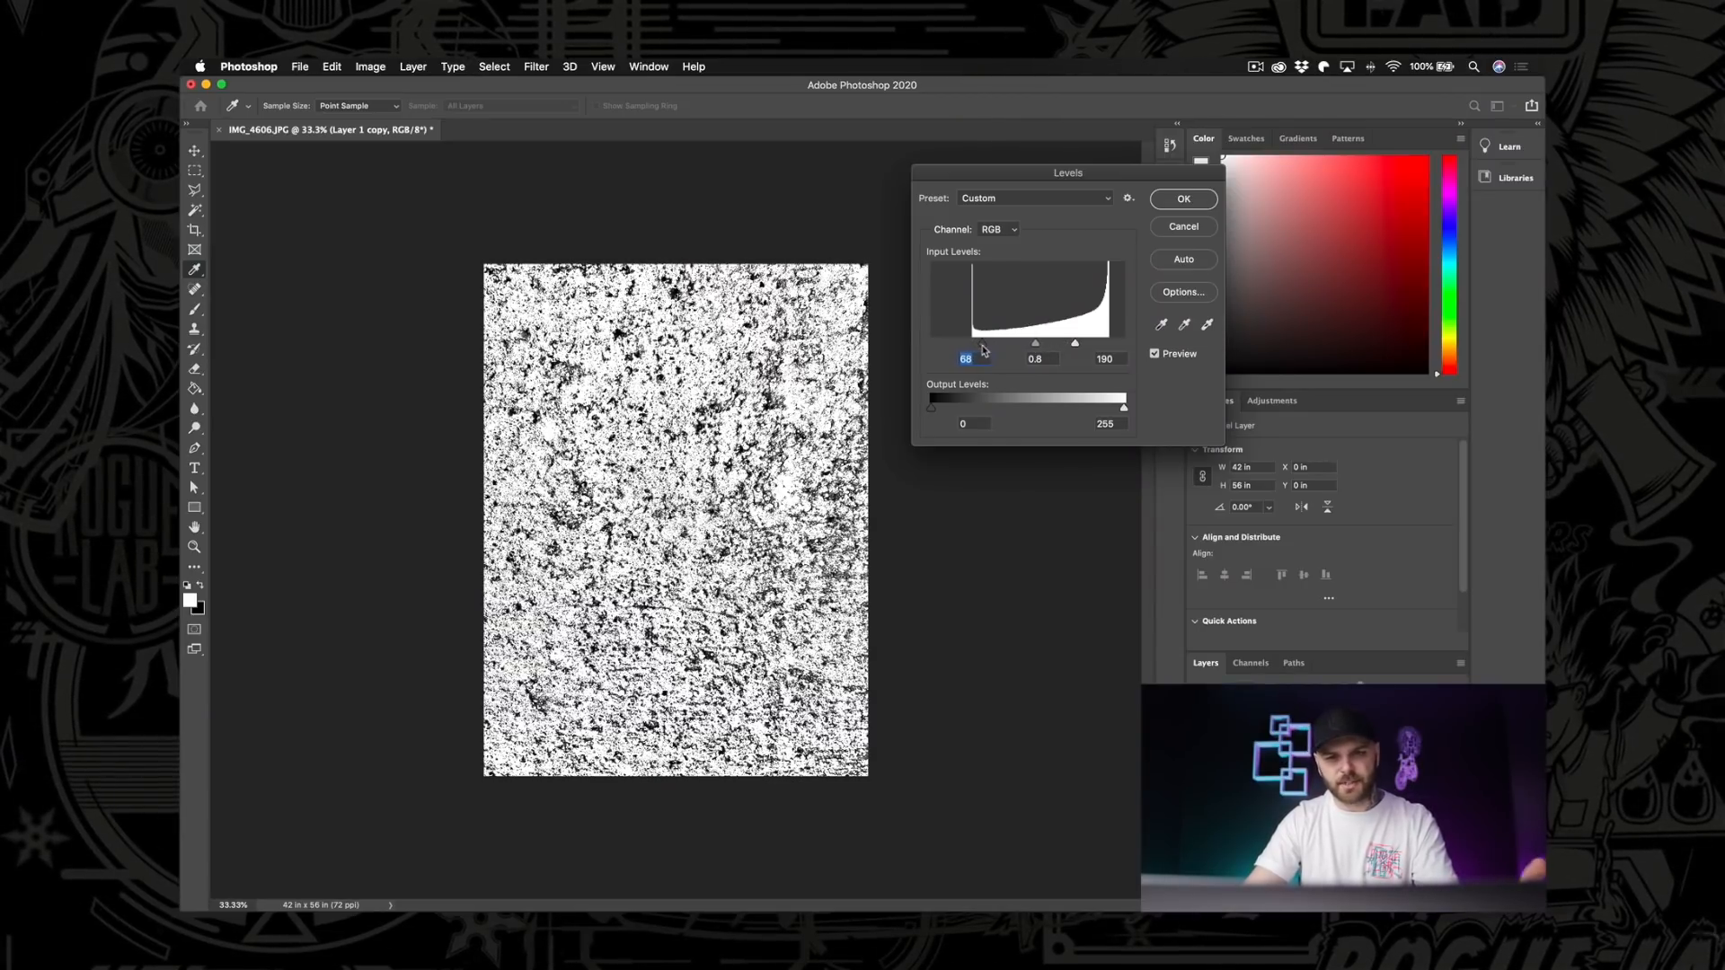
left_click_drag(1075, 343, 1050, 343)
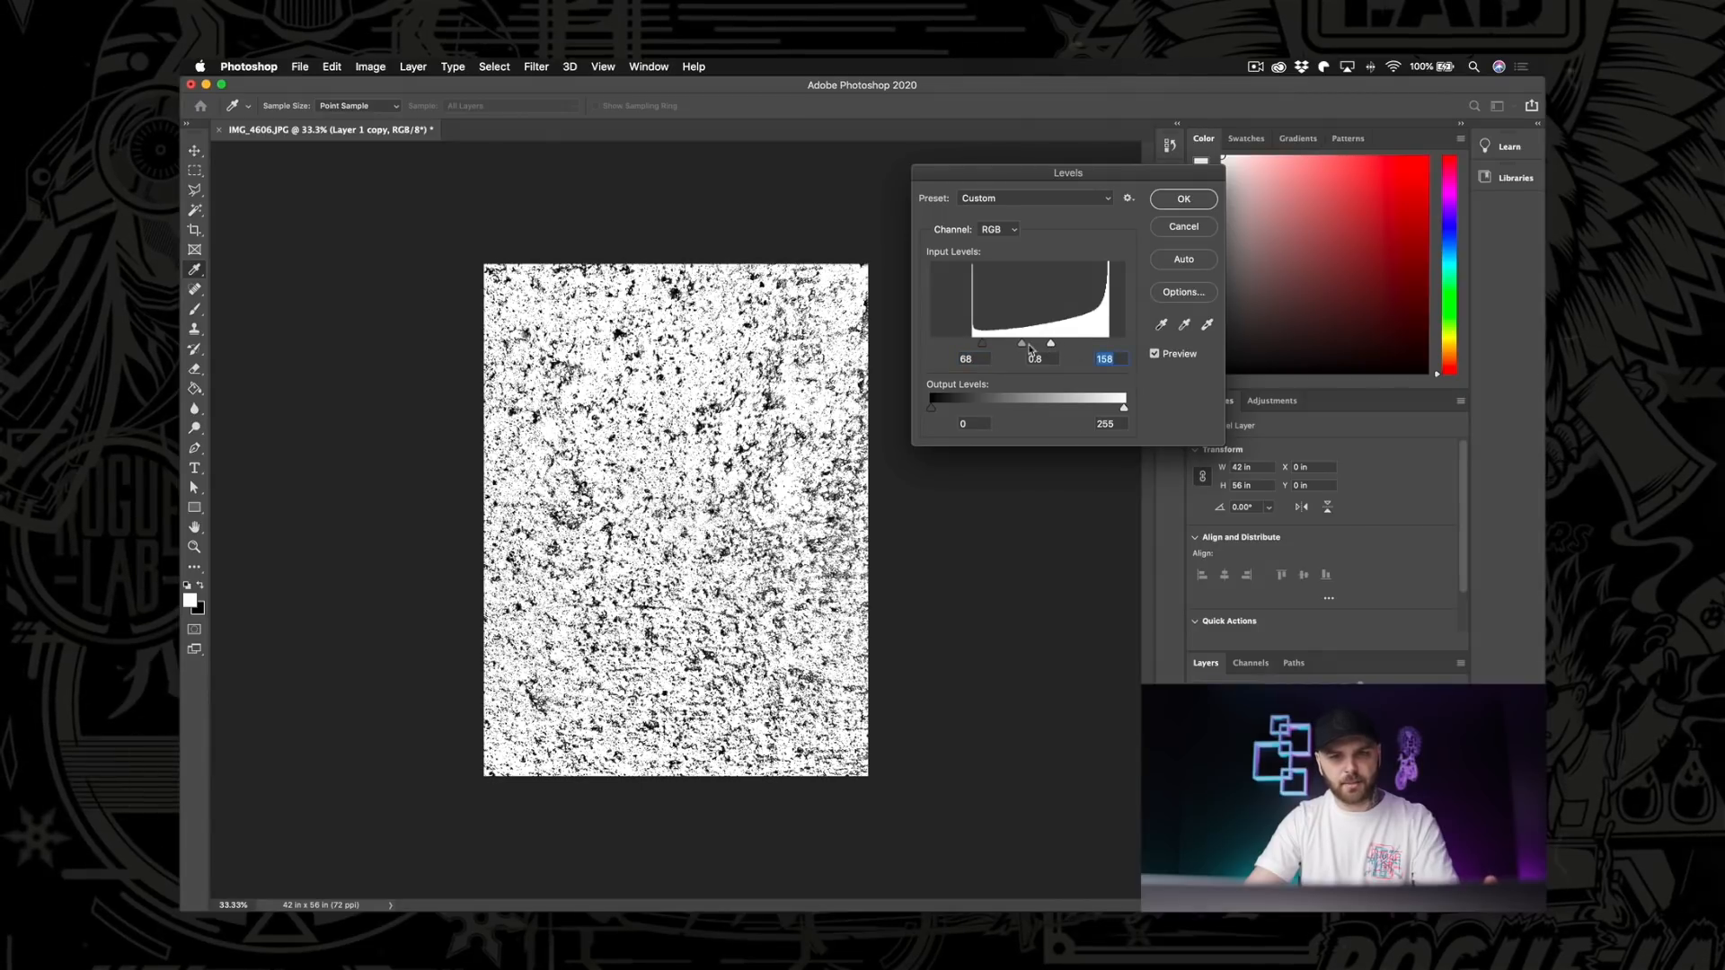
left_click_drag(1051, 345, 1032, 346)
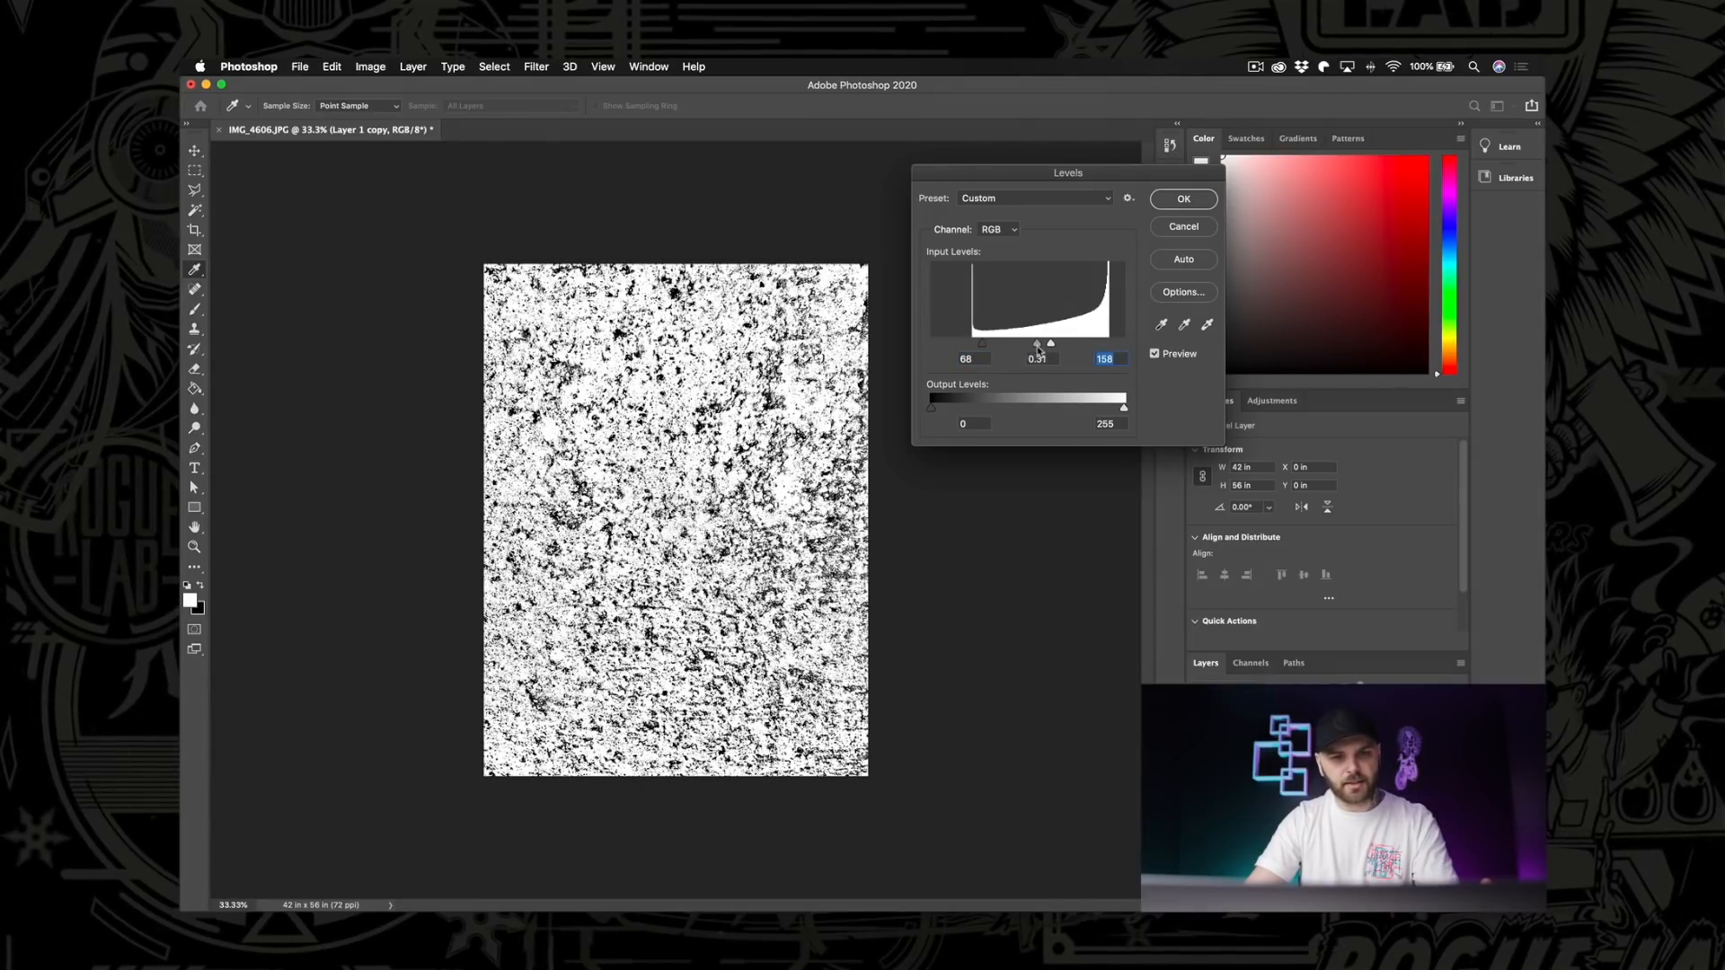
left_click_drag(1037, 341, 1021, 341)
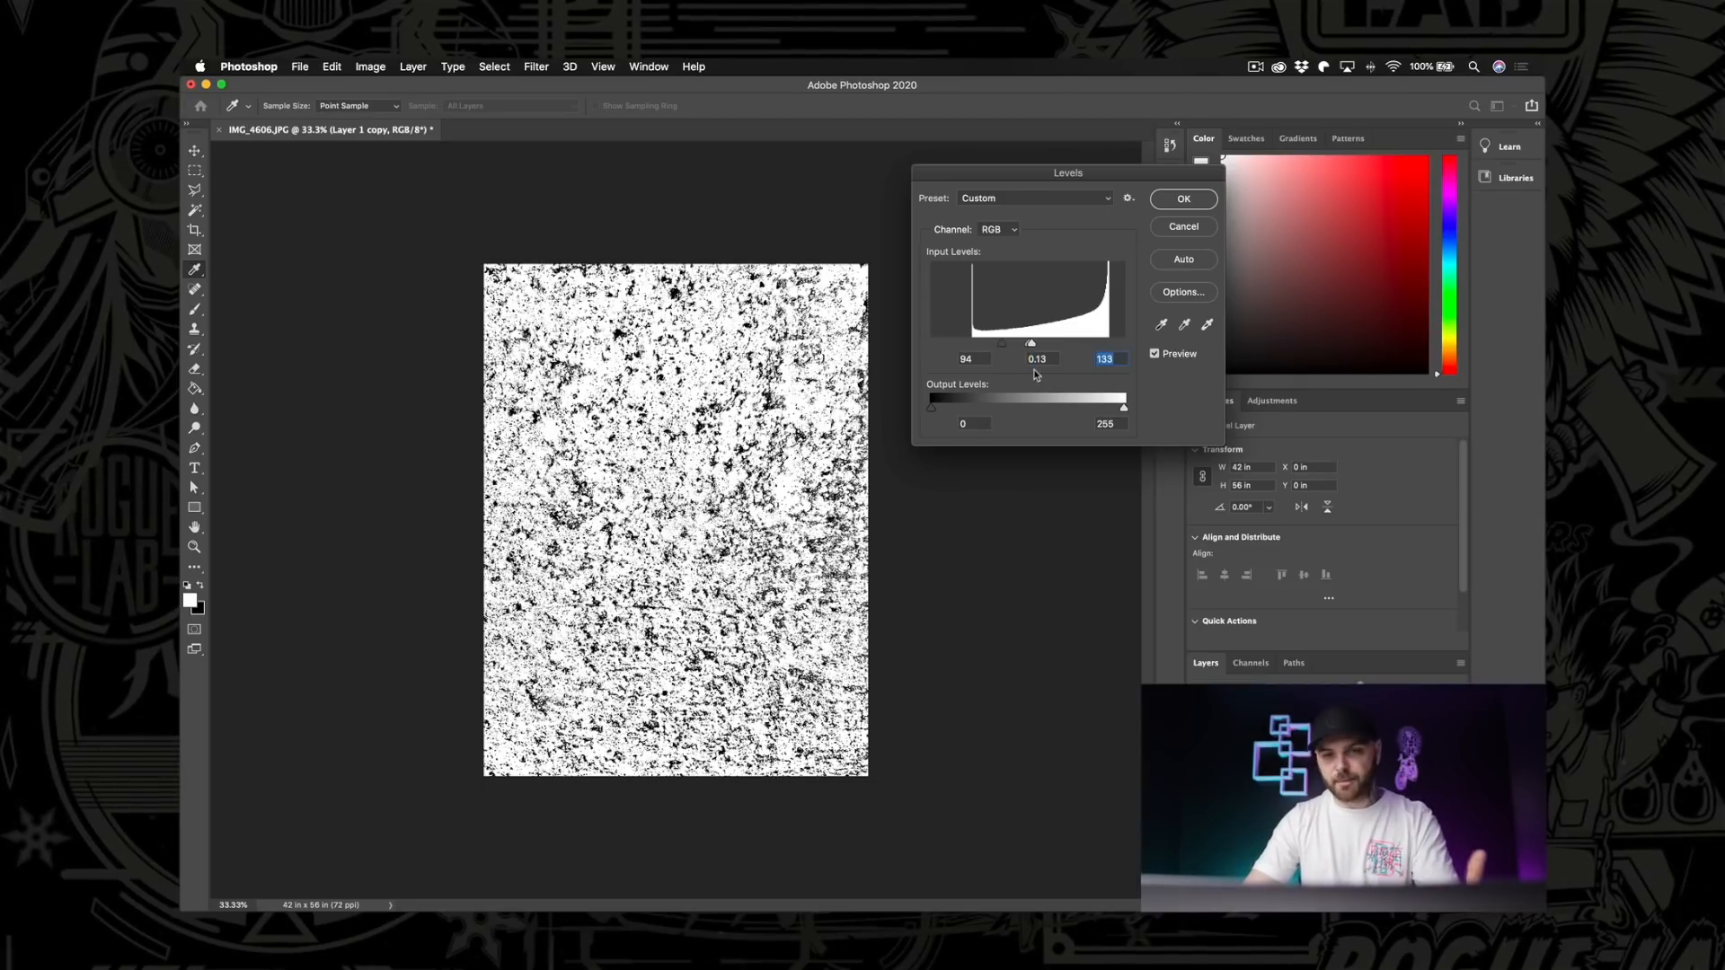
left_click(1182, 200)
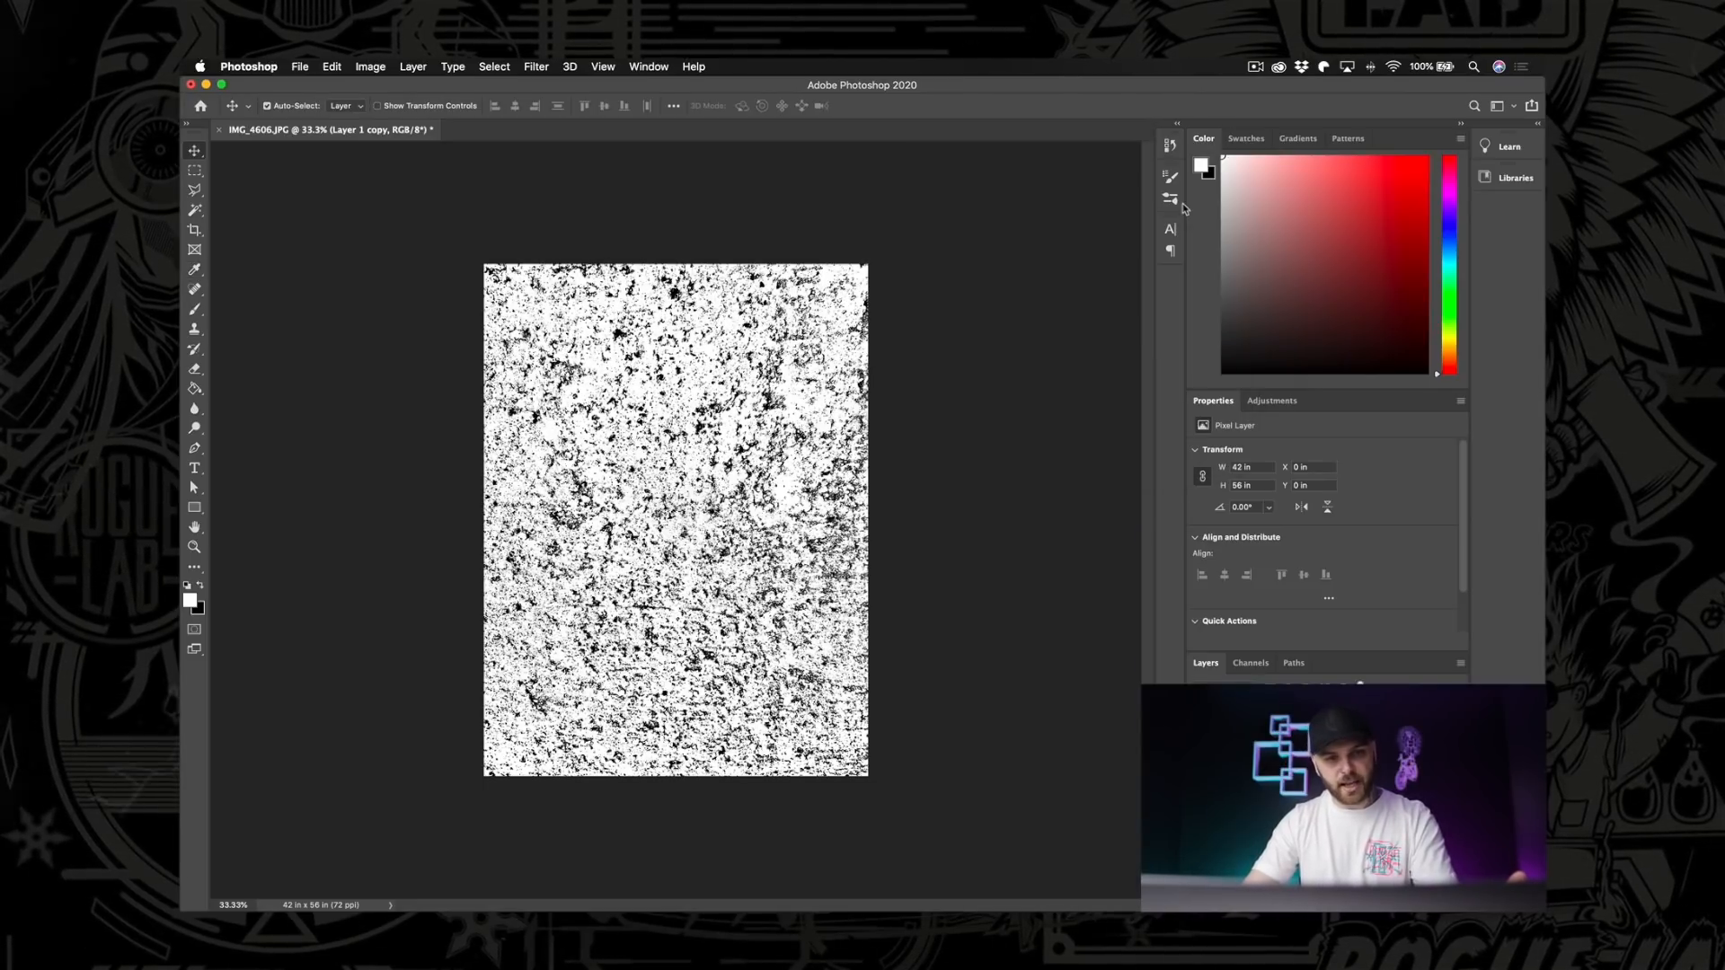
Crop the texture to a 1:1 square, then select all and copy the image.
left_click(194, 232)
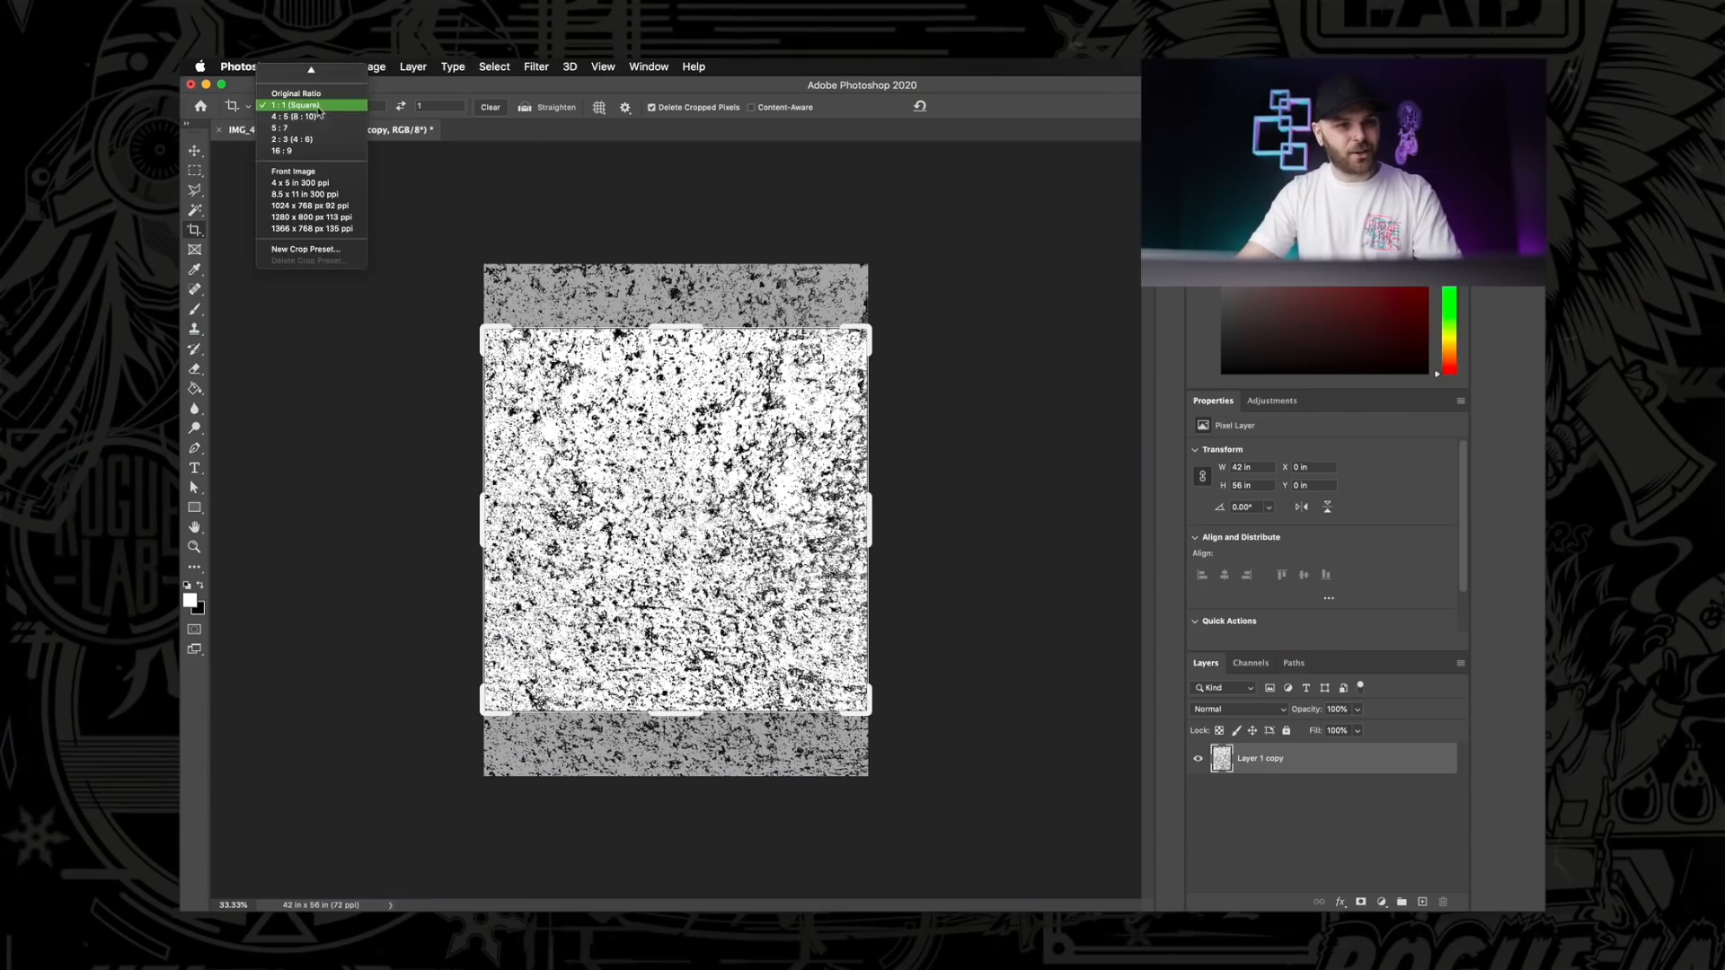
left_click(295, 106)
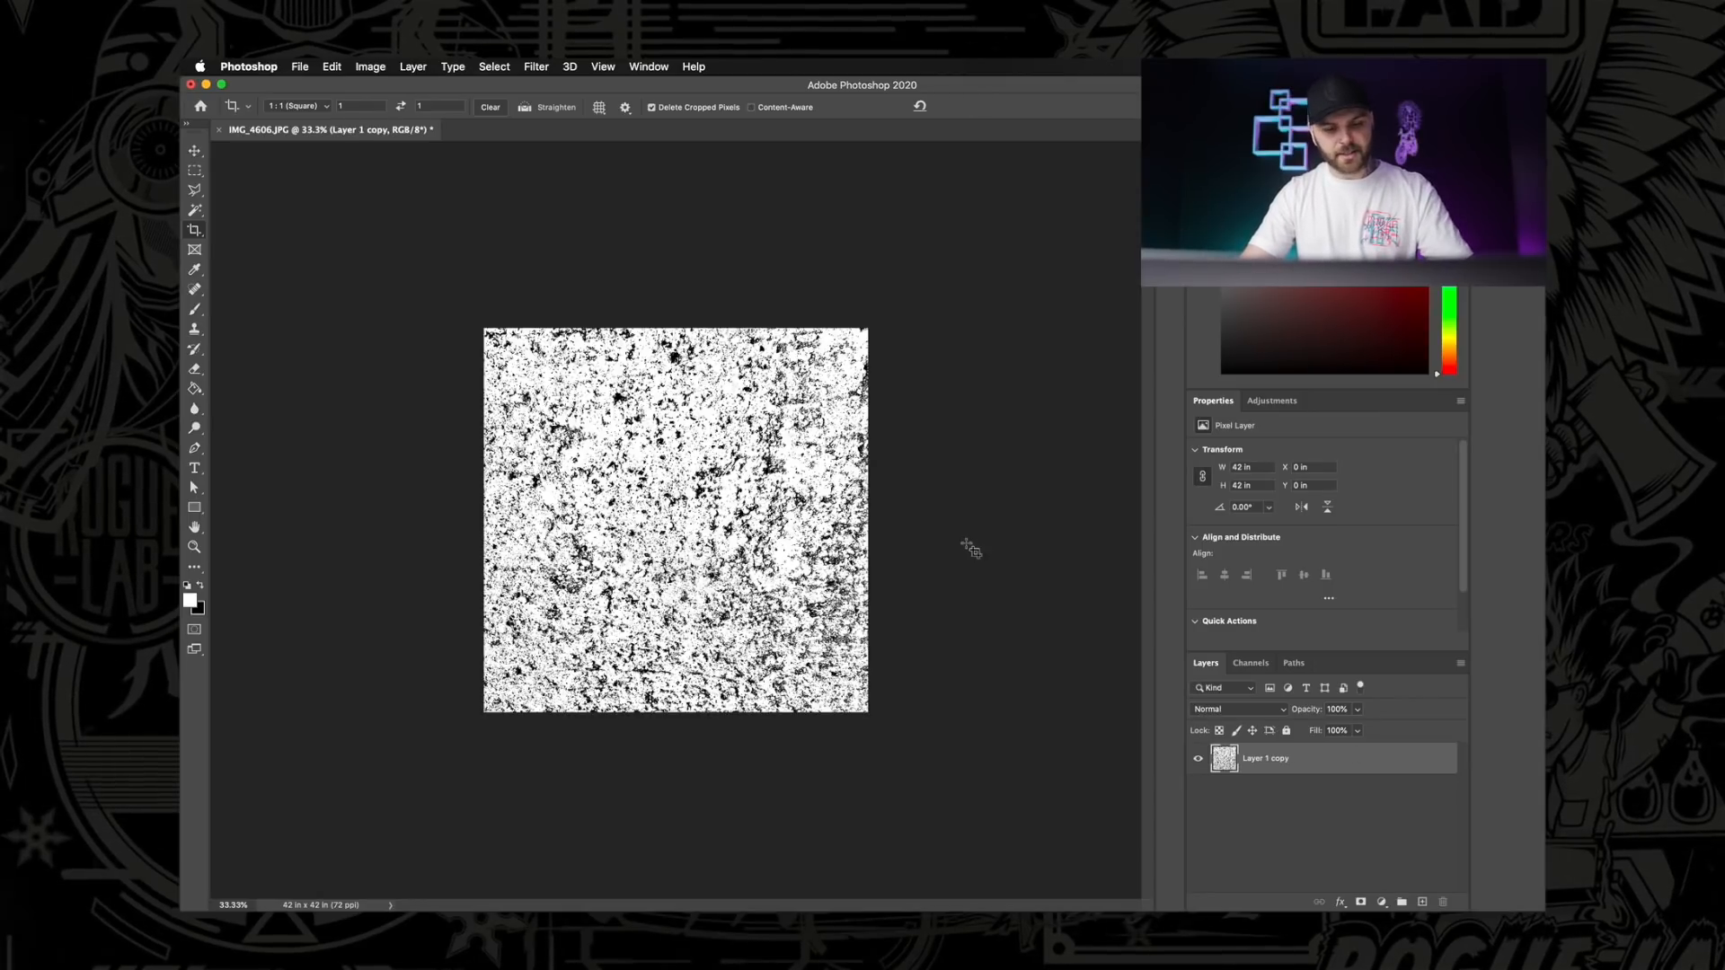
key("cmd+a")
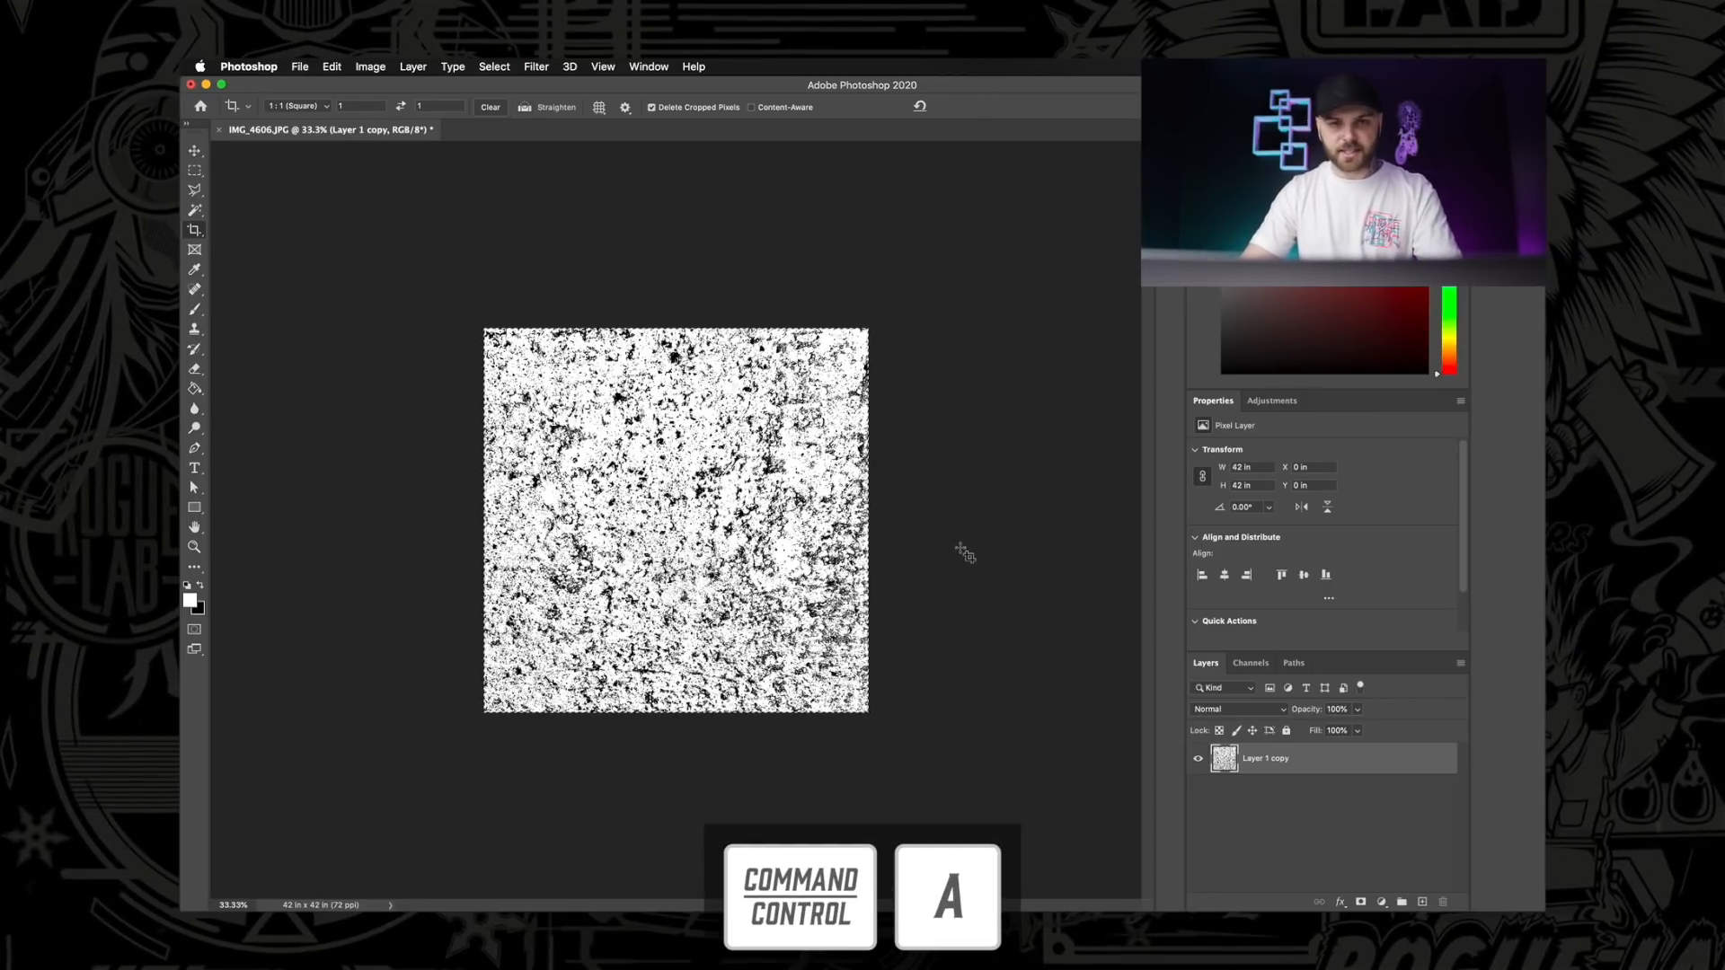
key("cmd+c")
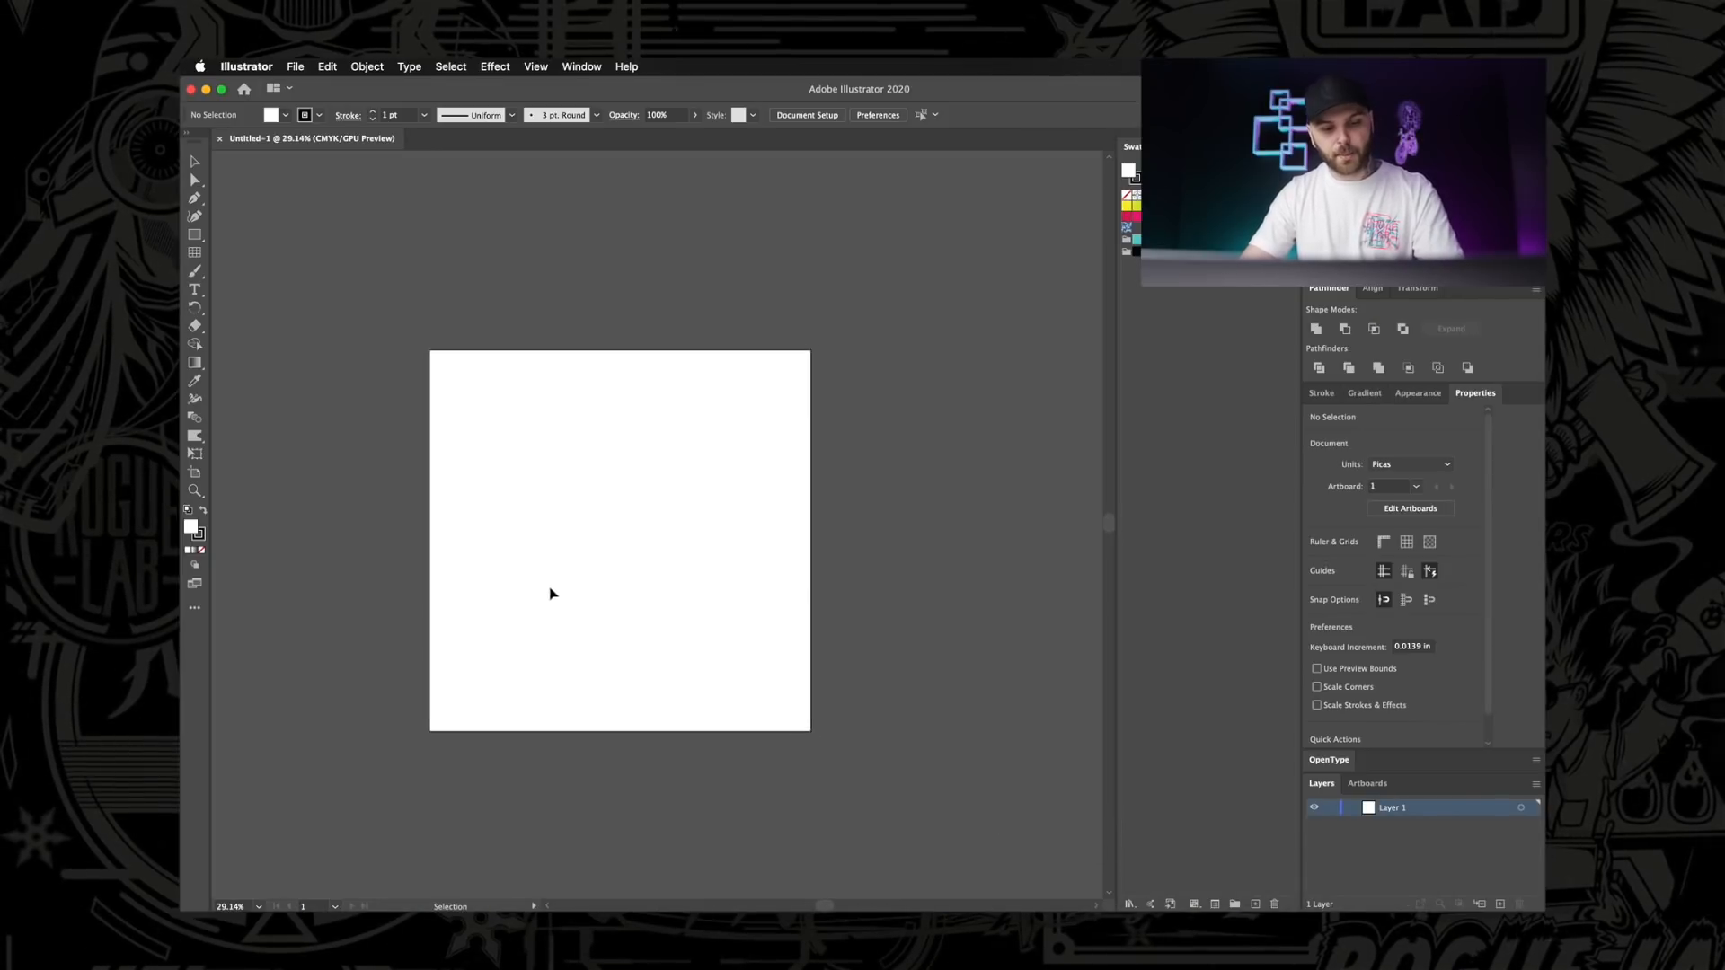
Paste the texture onto the artboard and scale it up to cover most of the page.
key("cmd+v")
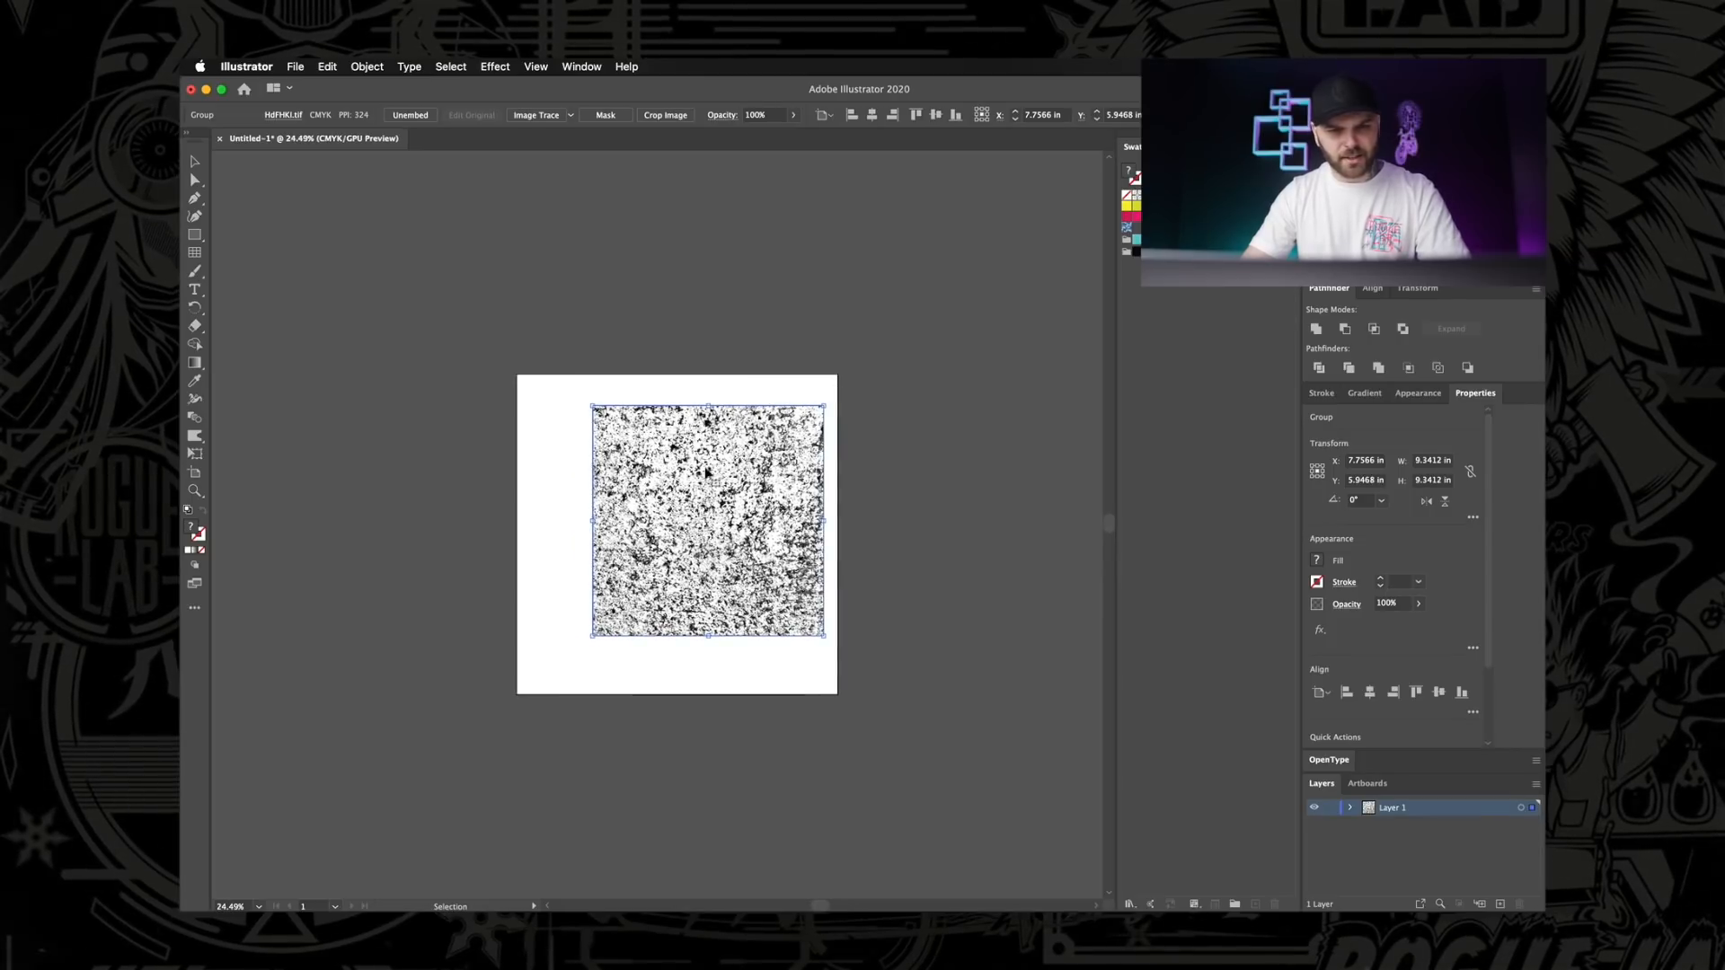
left_click_drag(706, 521, 675, 534)
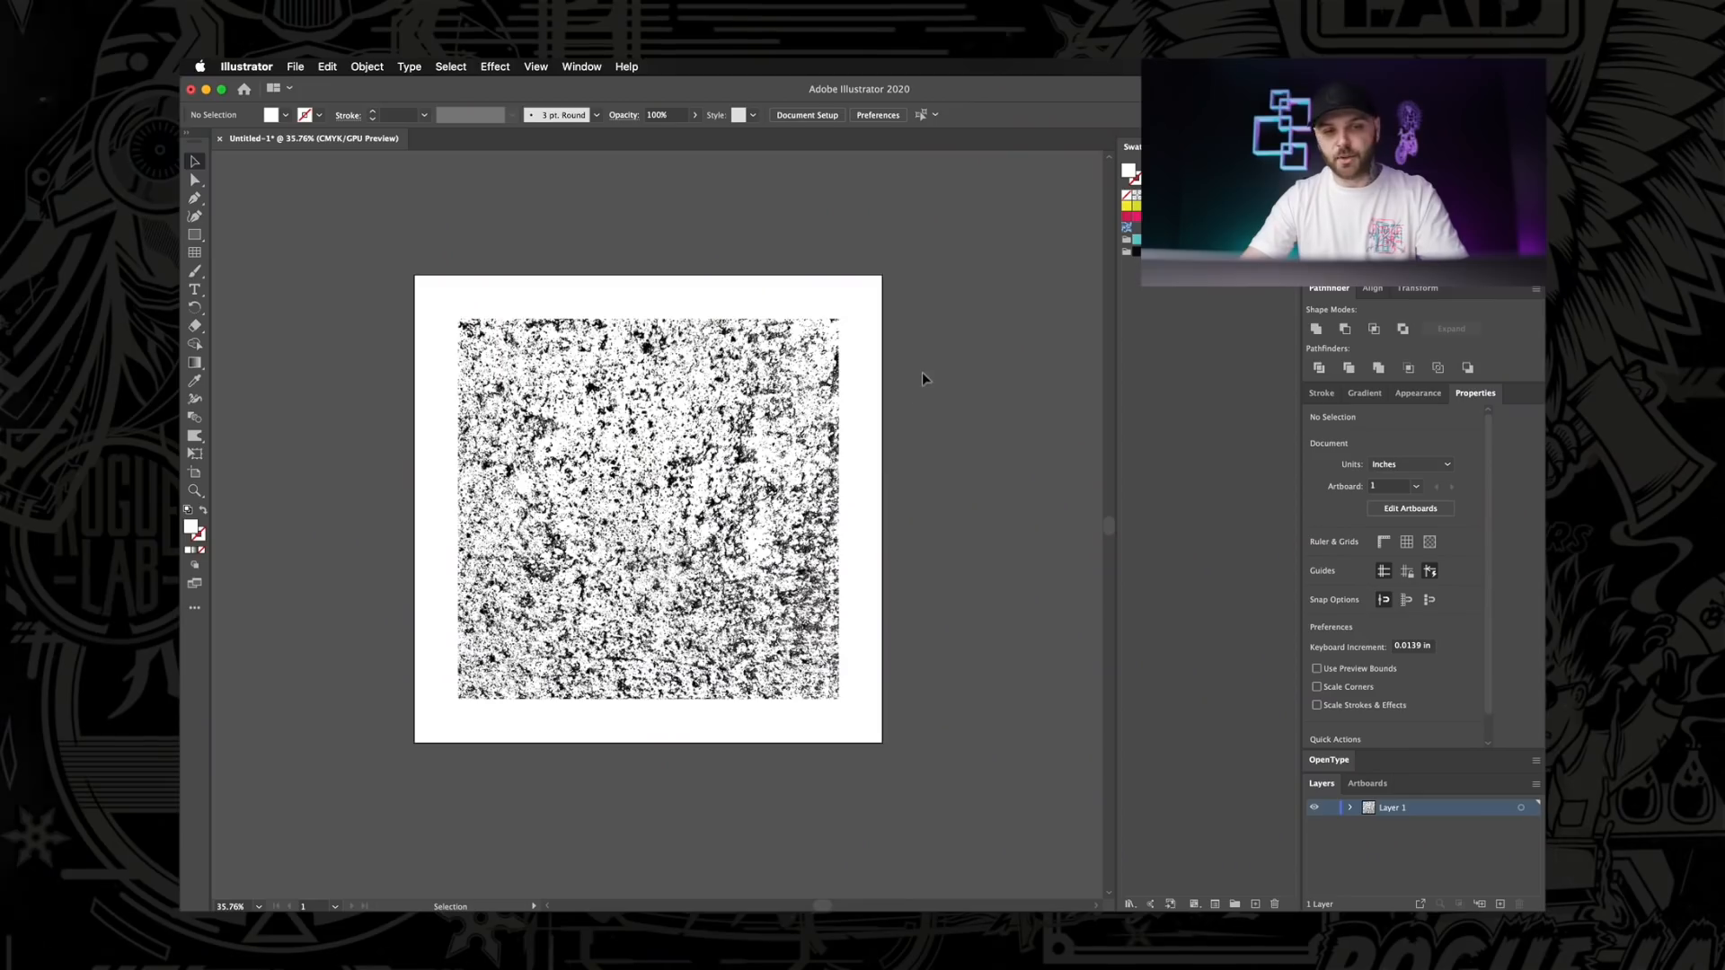
Run a default Image Trace on the selected texture, accepting the large-image warning.
left_click(647, 506)
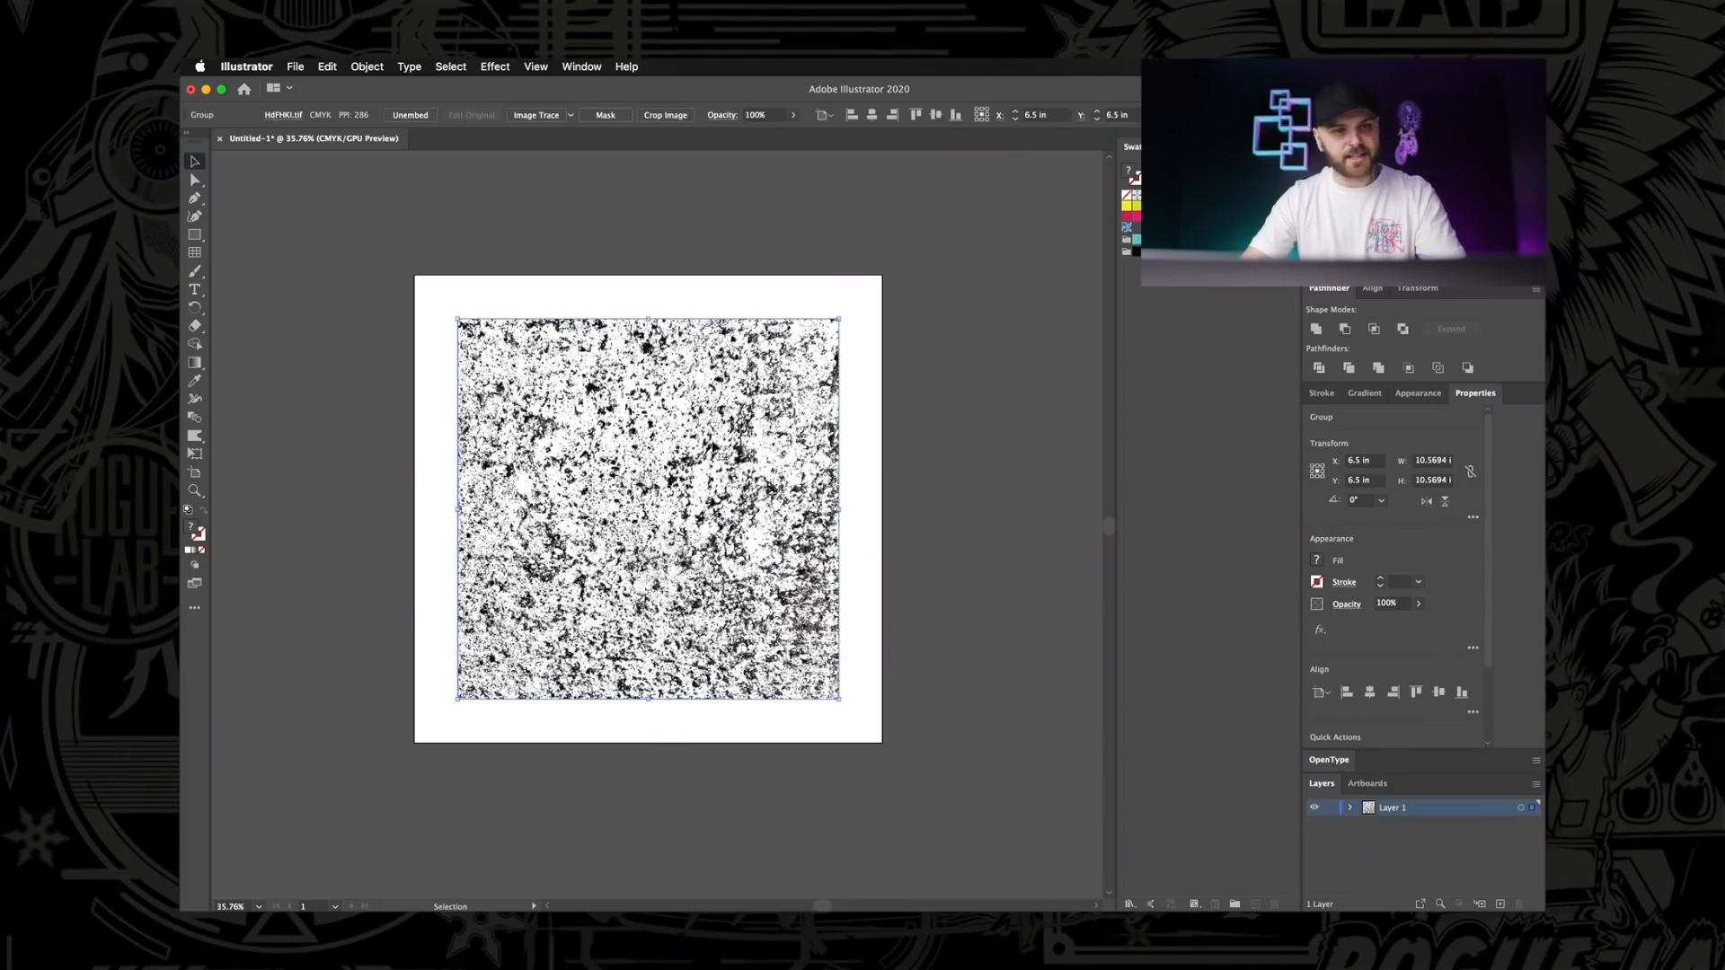
mouse_move(536, 115)
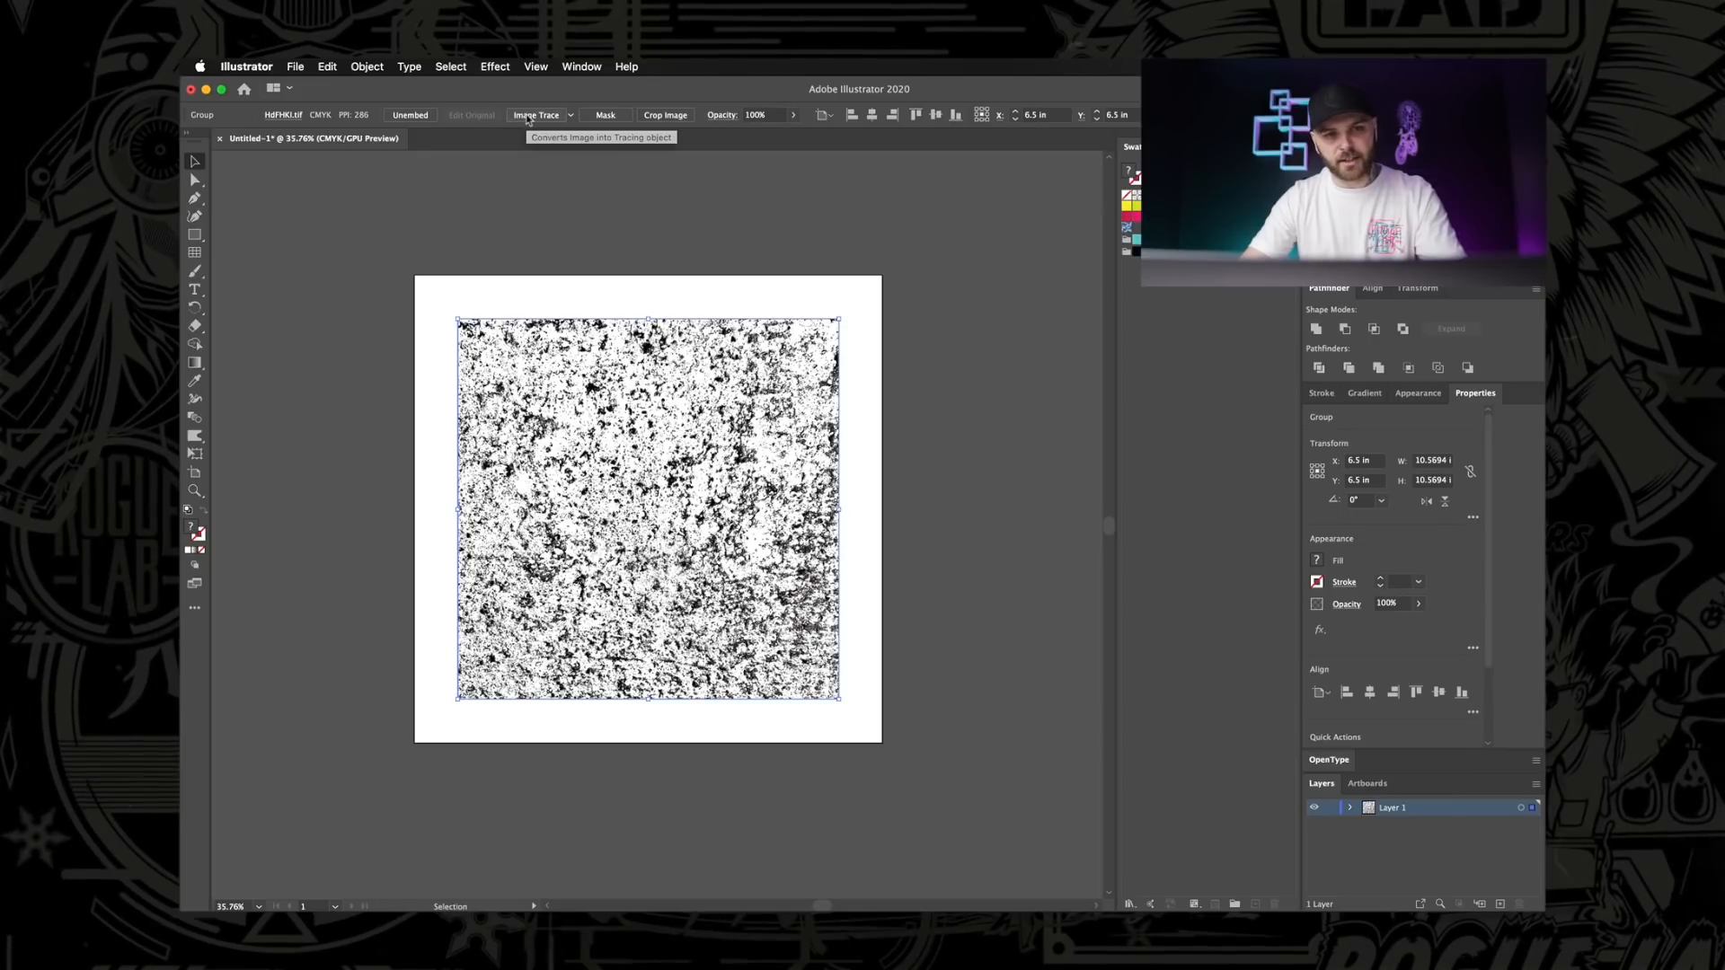
left_click(536, 115)
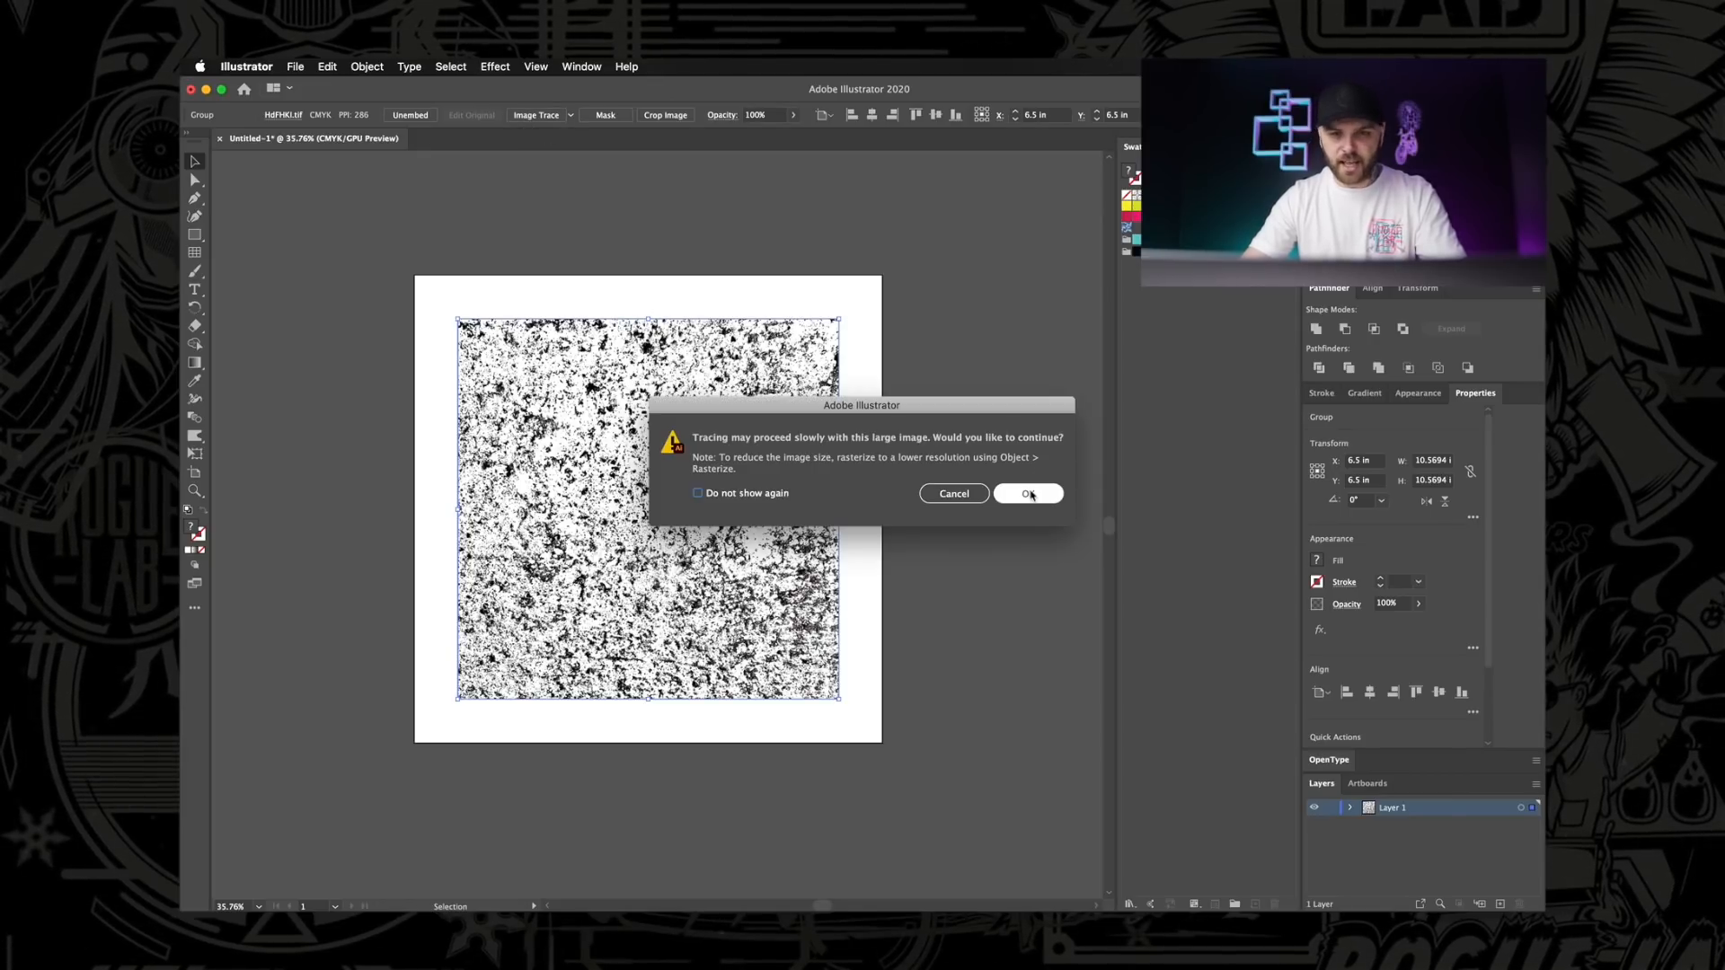
left_click(1026, 493)
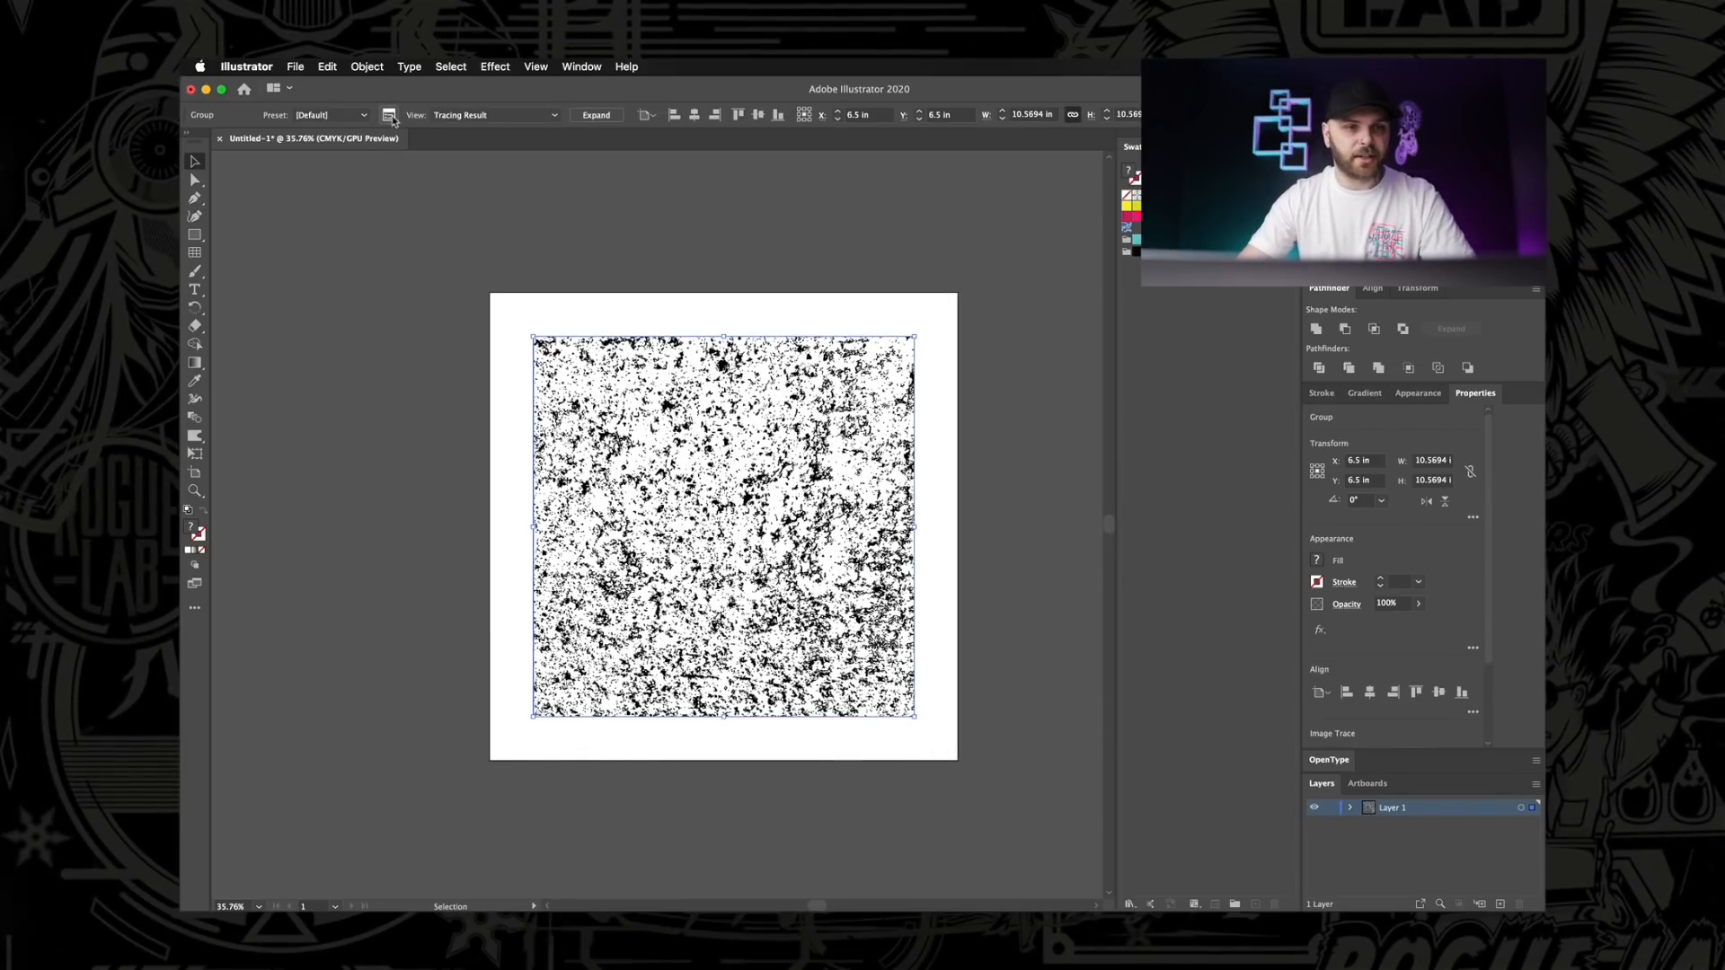
mouse_move(388, 115)
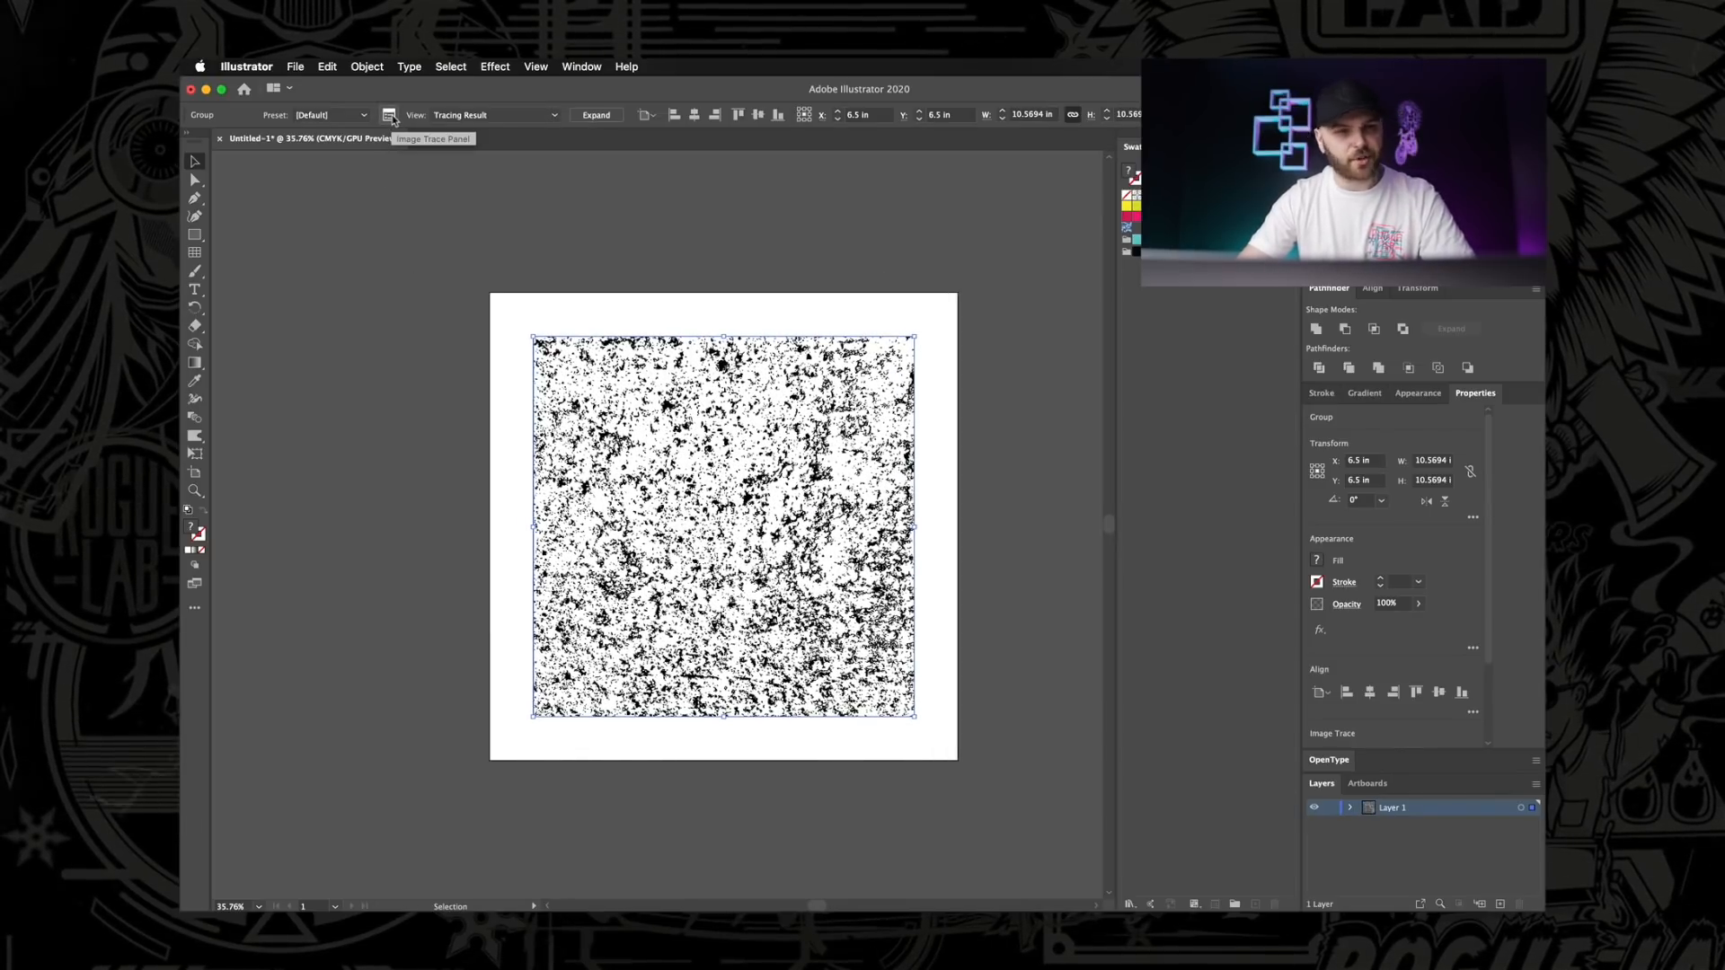
In the Image Trace panel's Advanced options, enable Ignore White so only black paths remain.
left_click(388, 115)
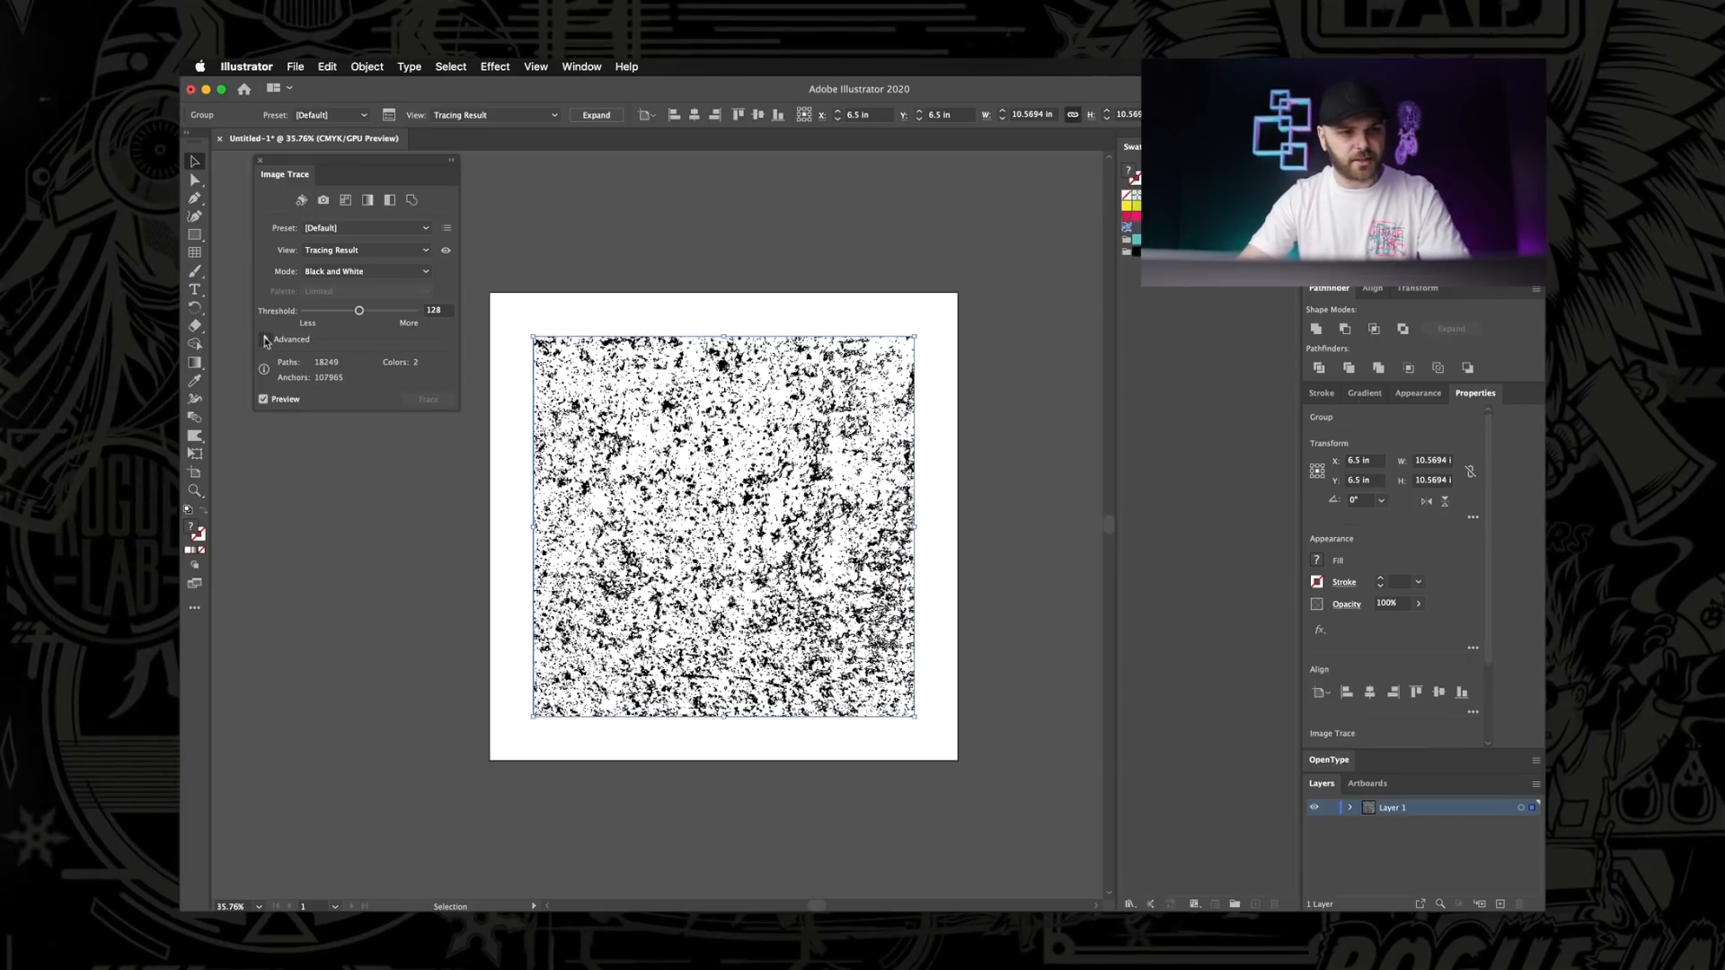
left_click(266, 340)
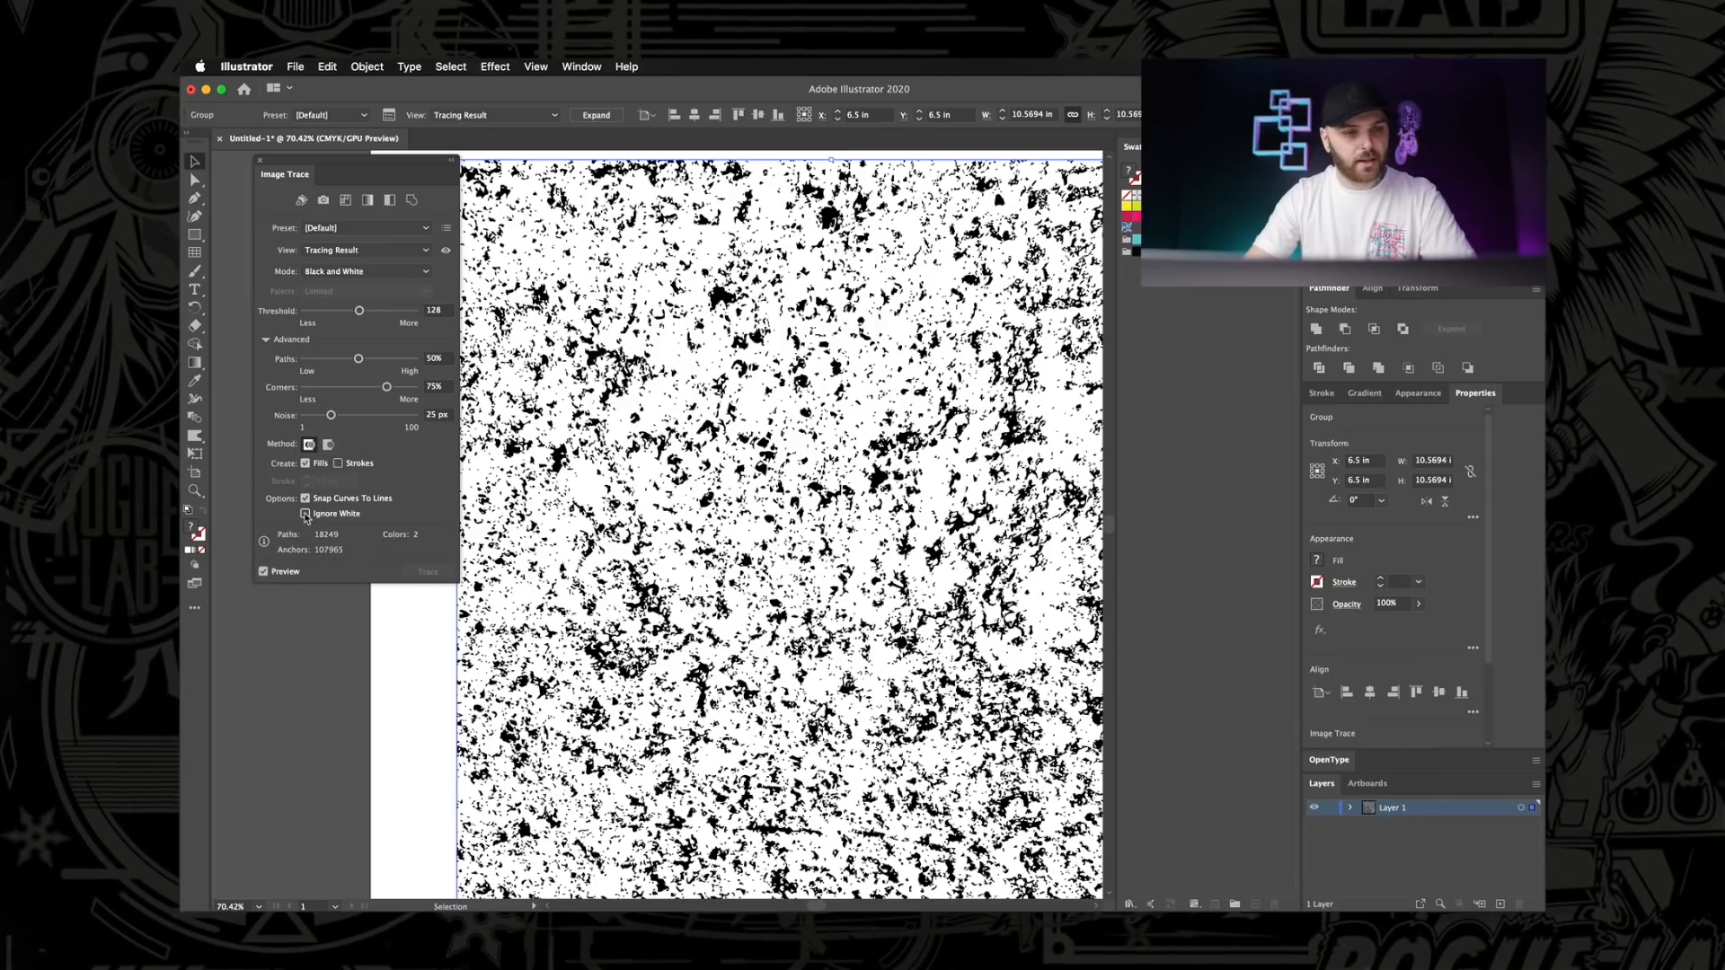
left_click(305, 514)
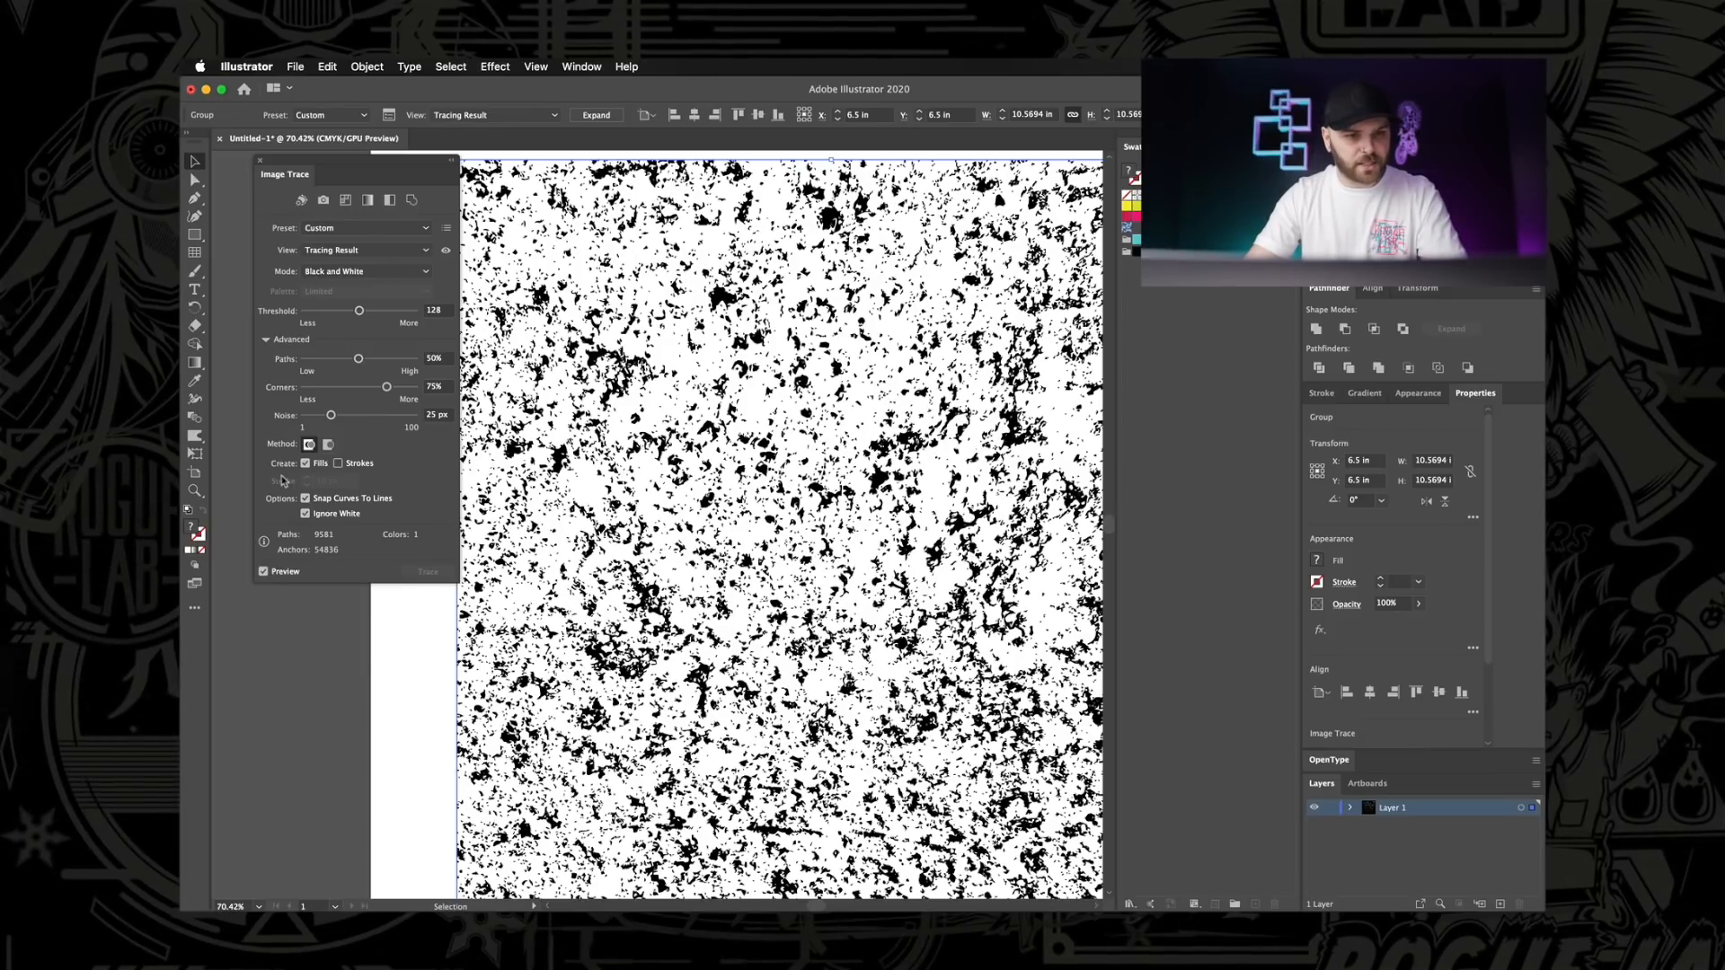
mouse_move(306, 497)
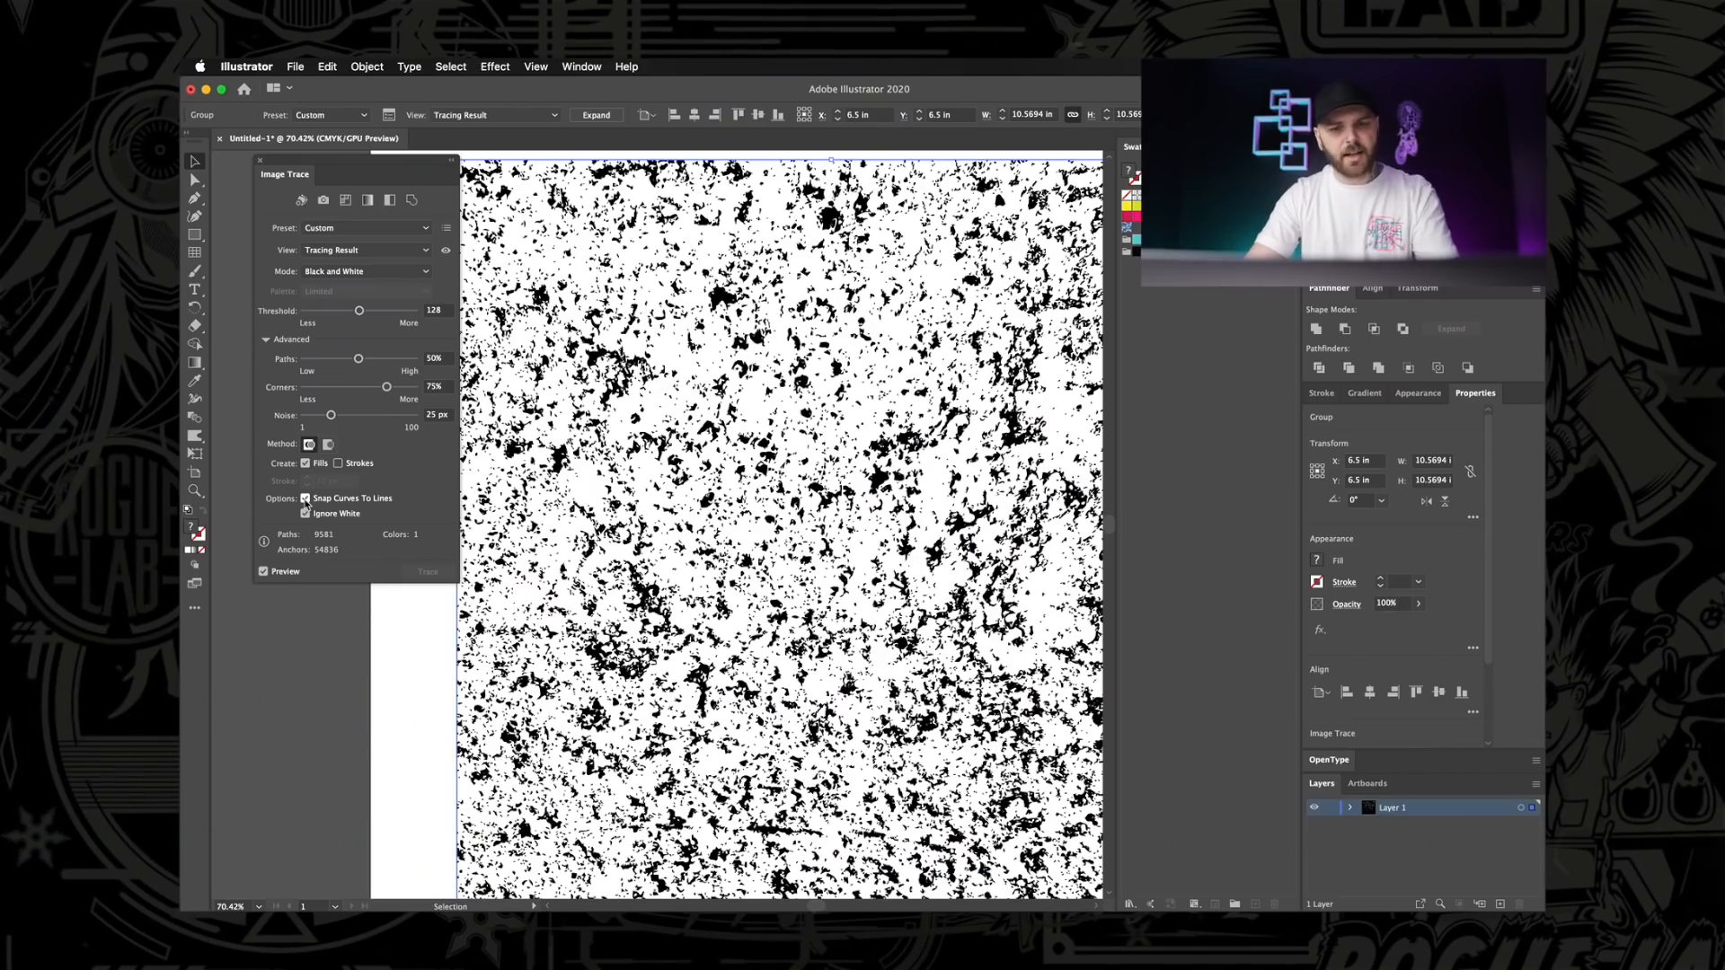
Test lower and higher trace Threshold values, then return it to 128.
left_click_drag(360, 311, 361, 311)
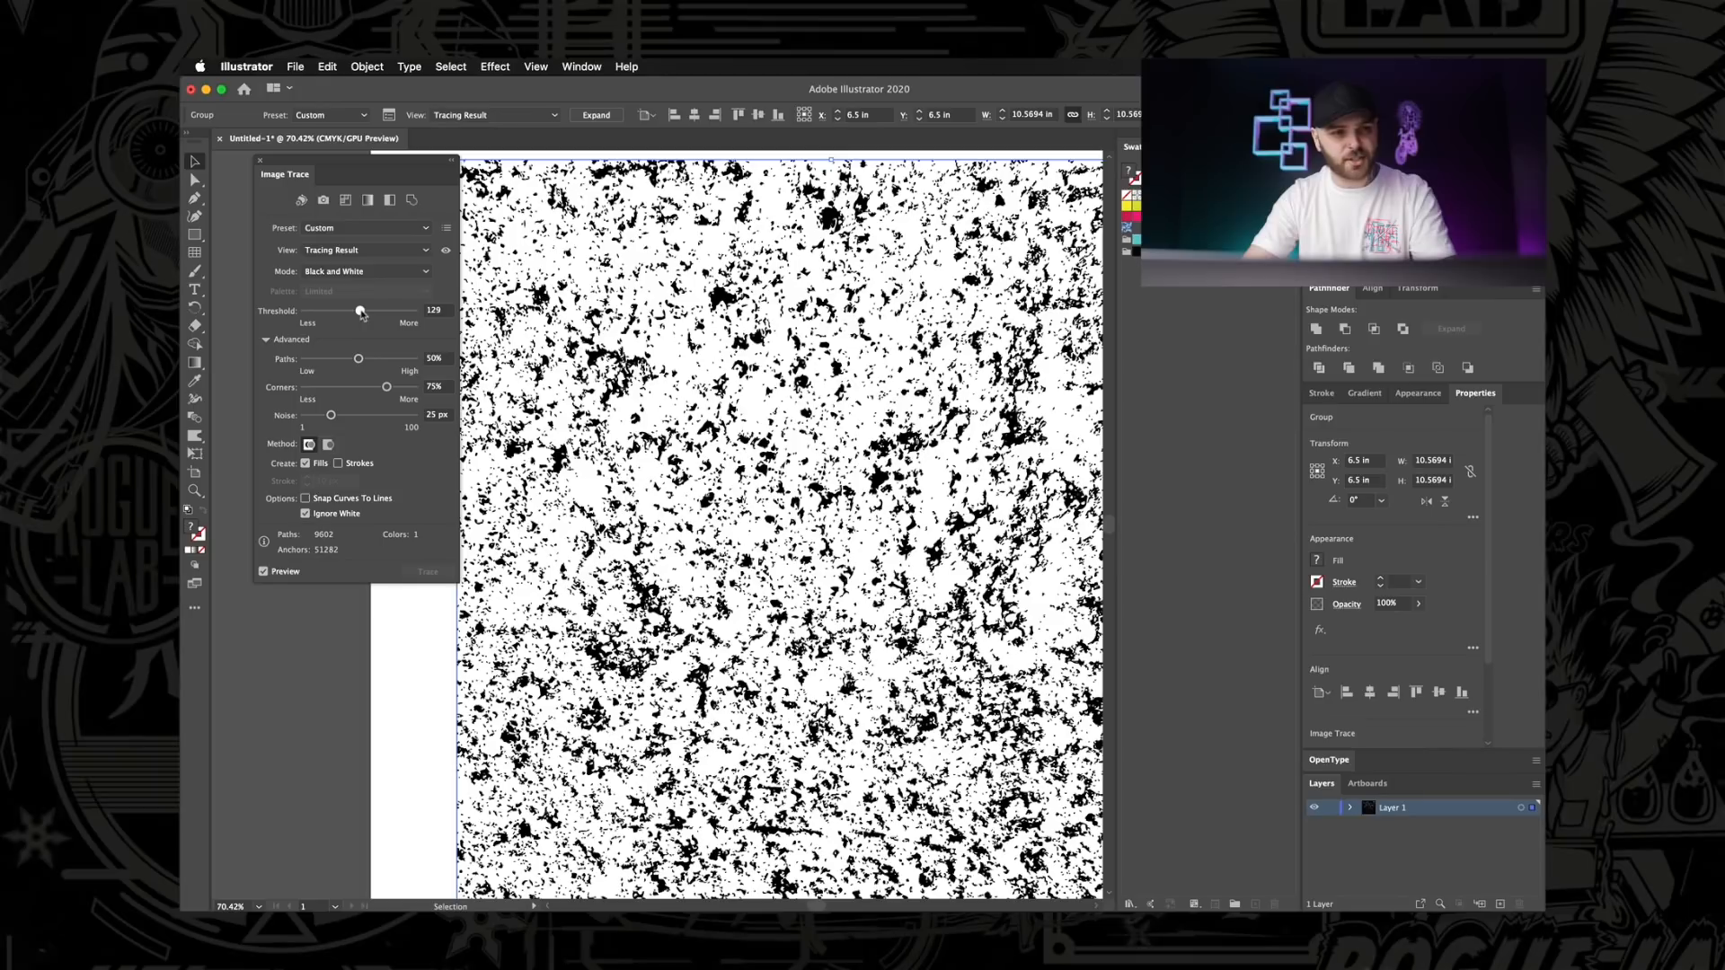
left_click_drag(361, 311, 326, 311)
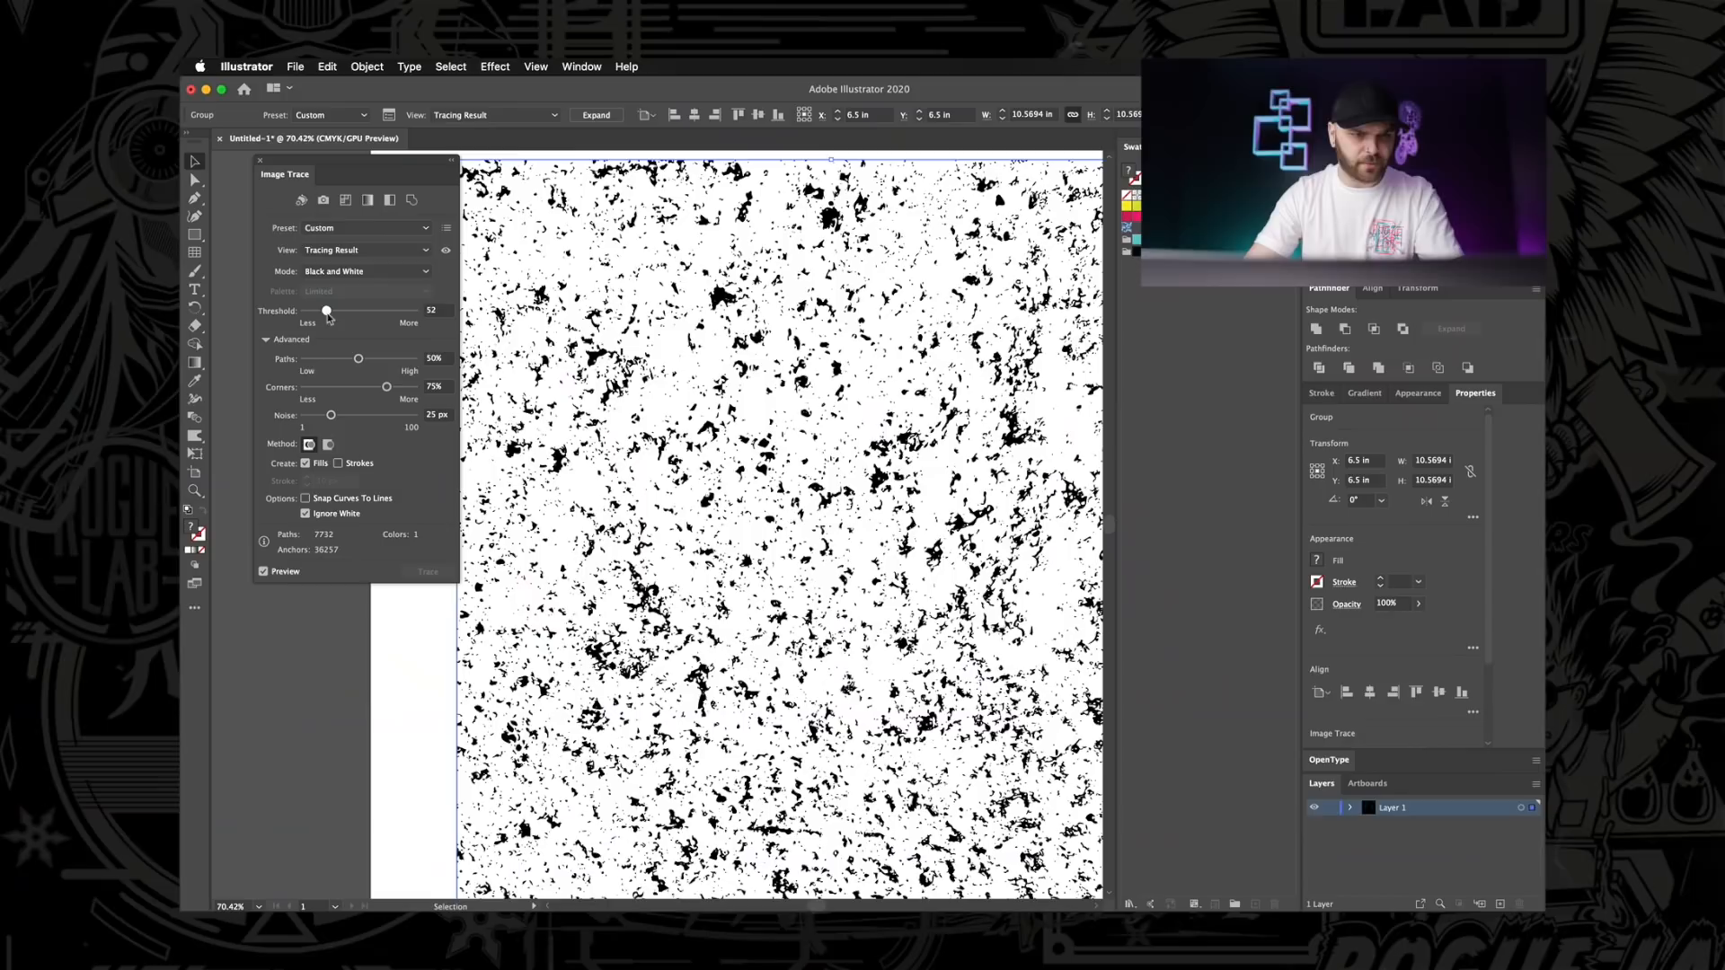
left_click_drag(326, 311, 395, 311)
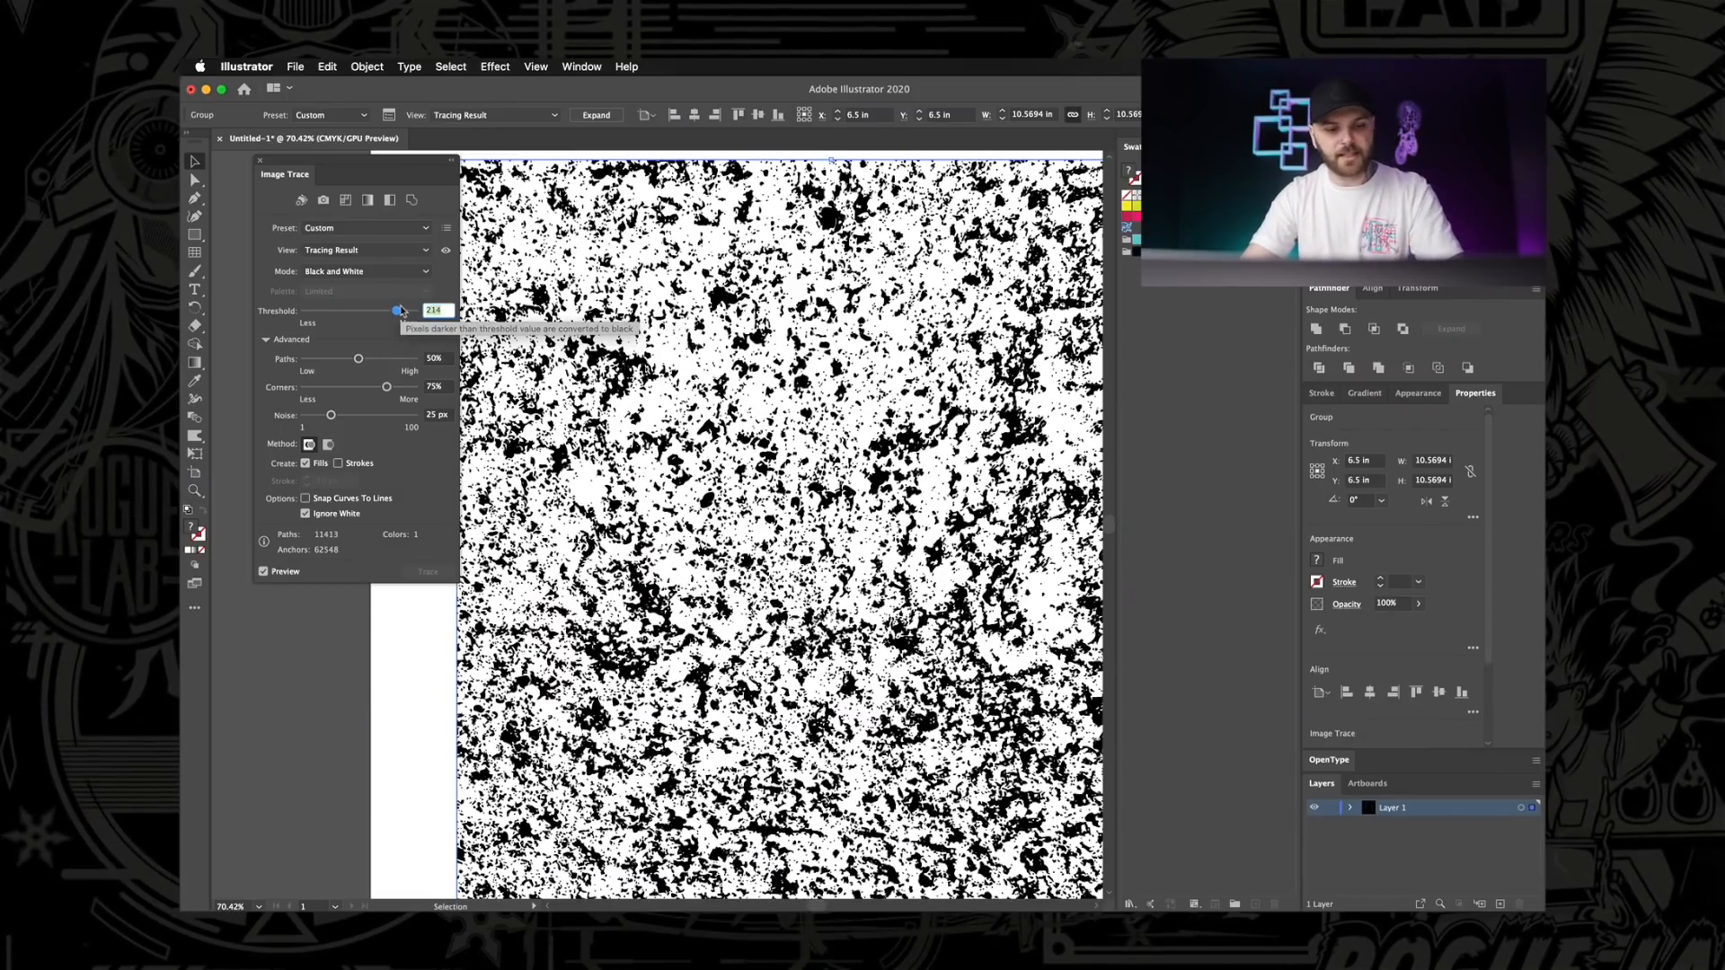
left_click_drag(399, 311, 359, 310)
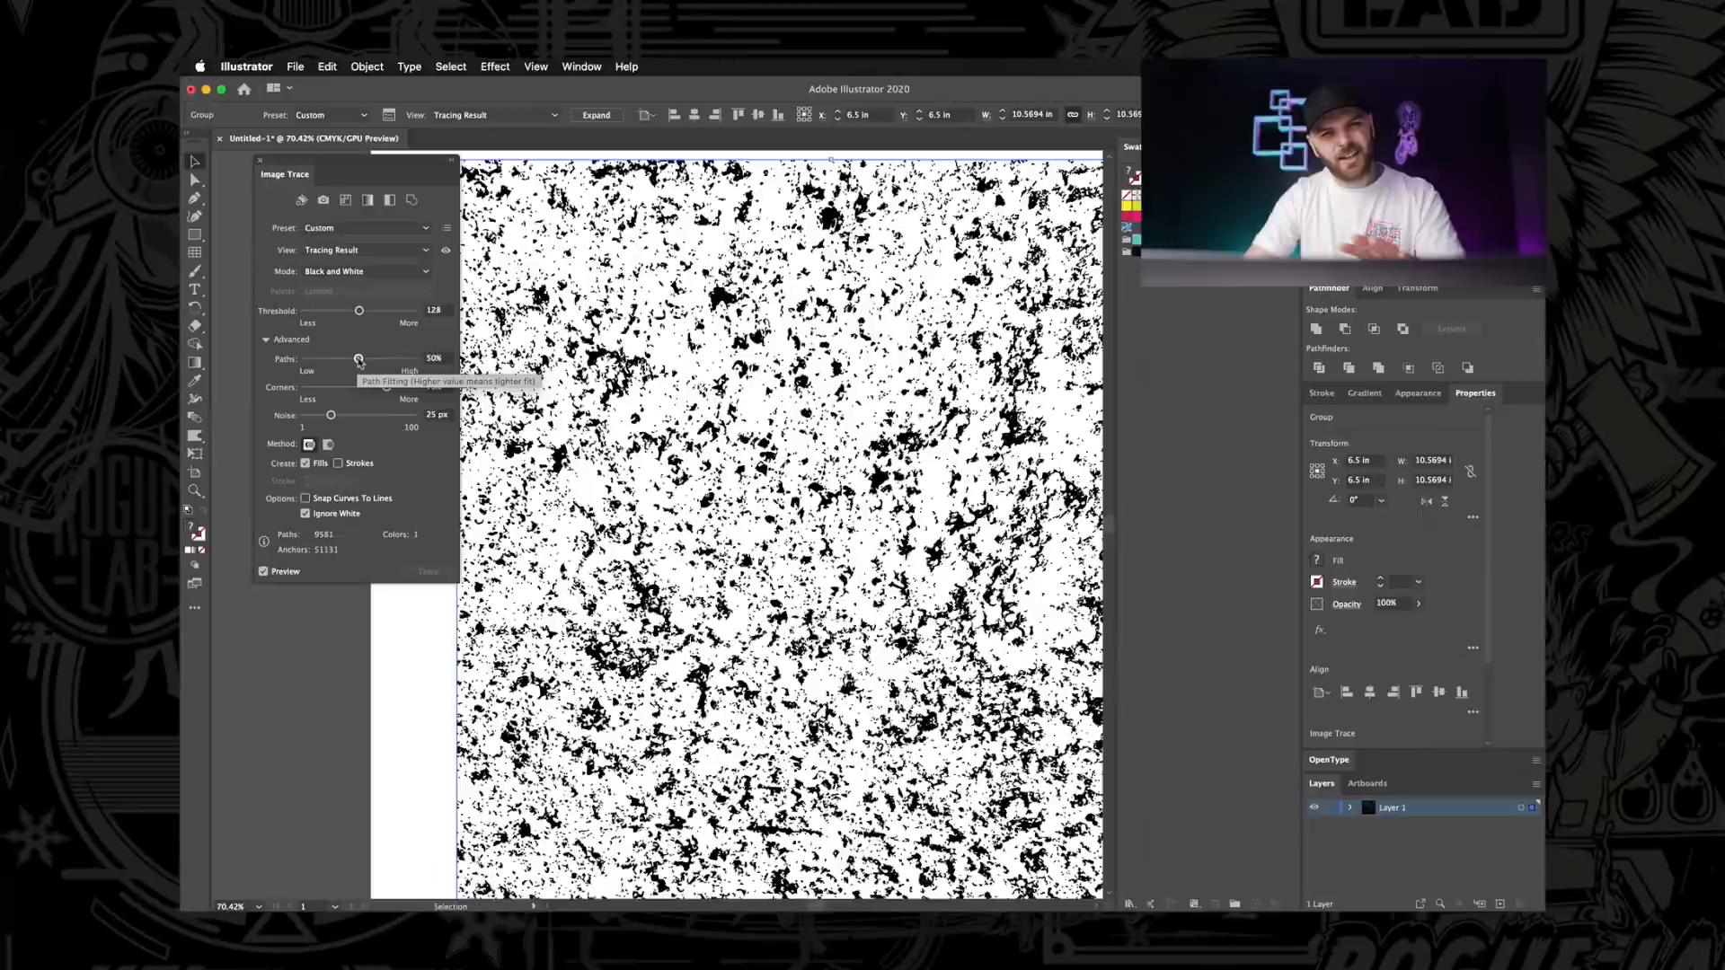
Lower Corners to 5% and, after testing 1 px and 5 px, set Noise back to 25 px.
left_click_drag(357, 387, 384, 386)
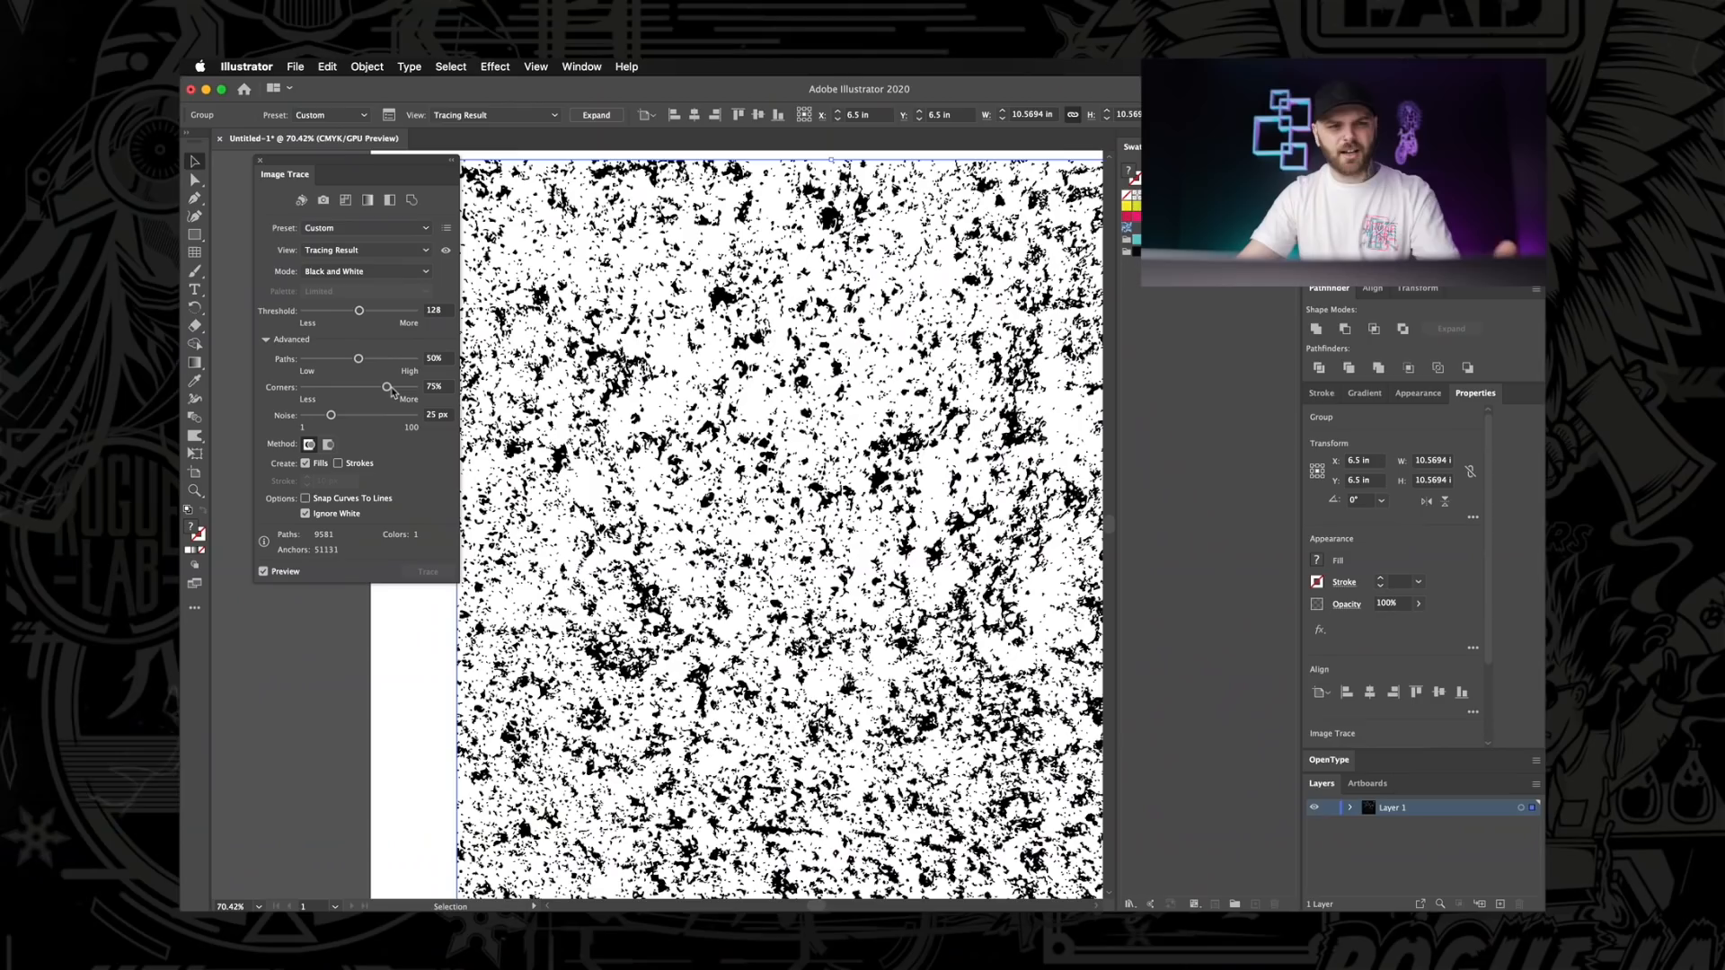
left_click_drag(386, 386, 322, 386)
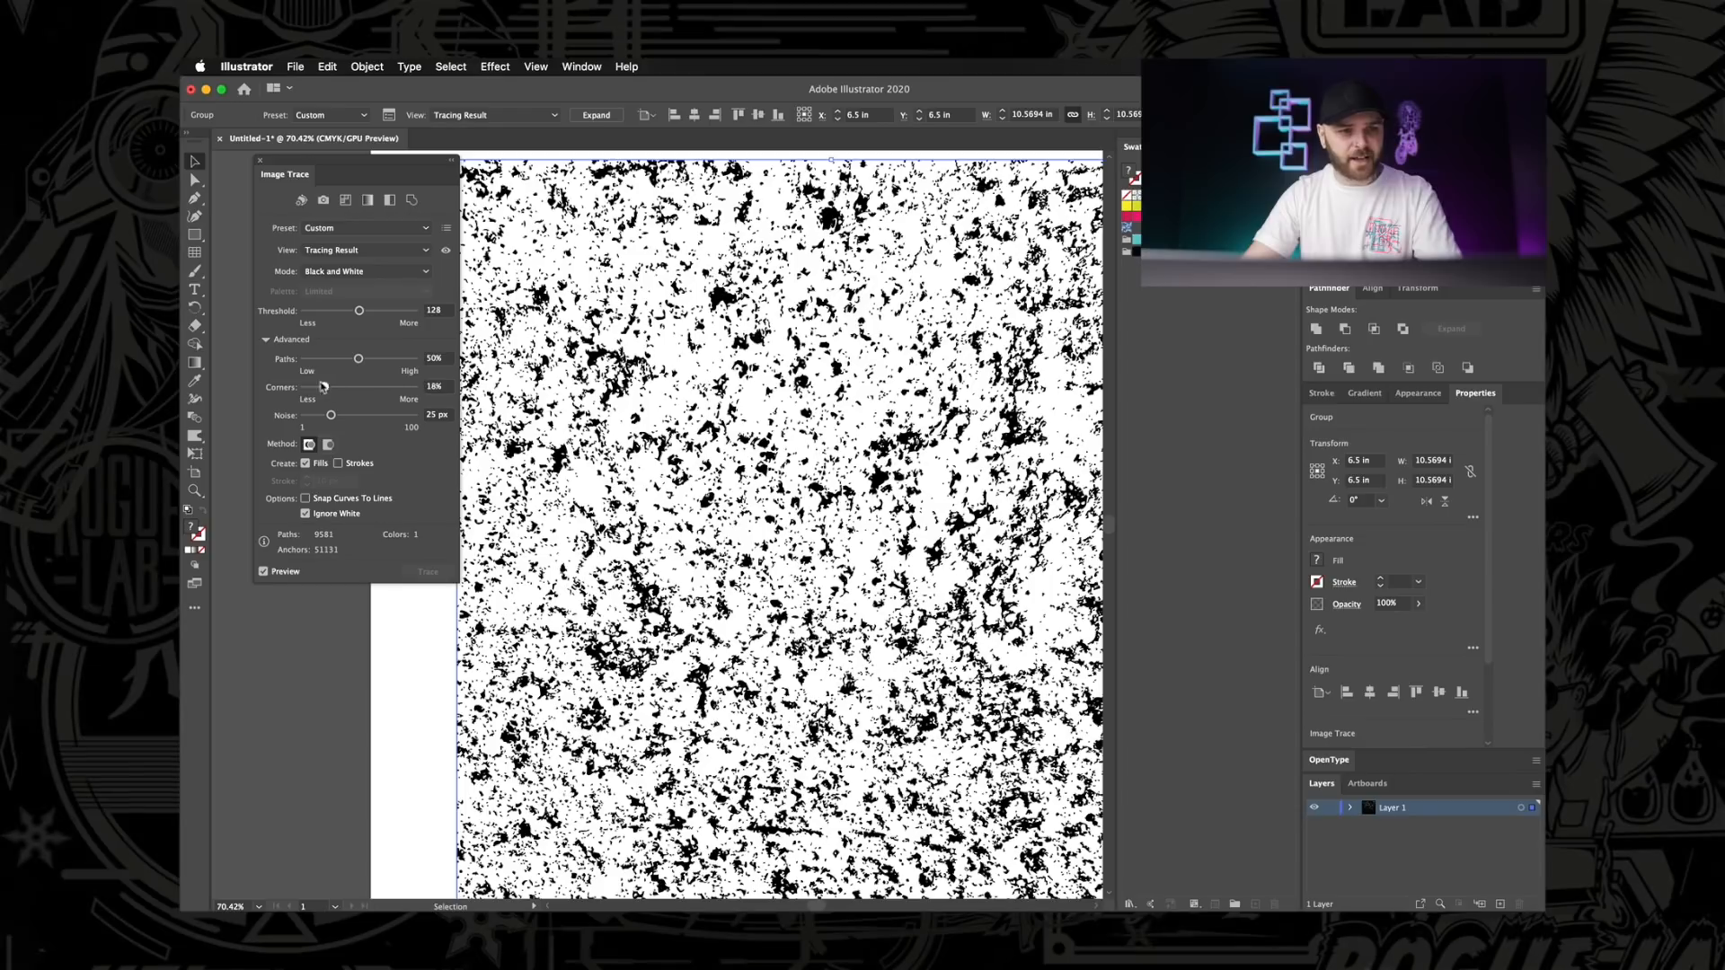
left_click_drag(322, 386, 307, 386)
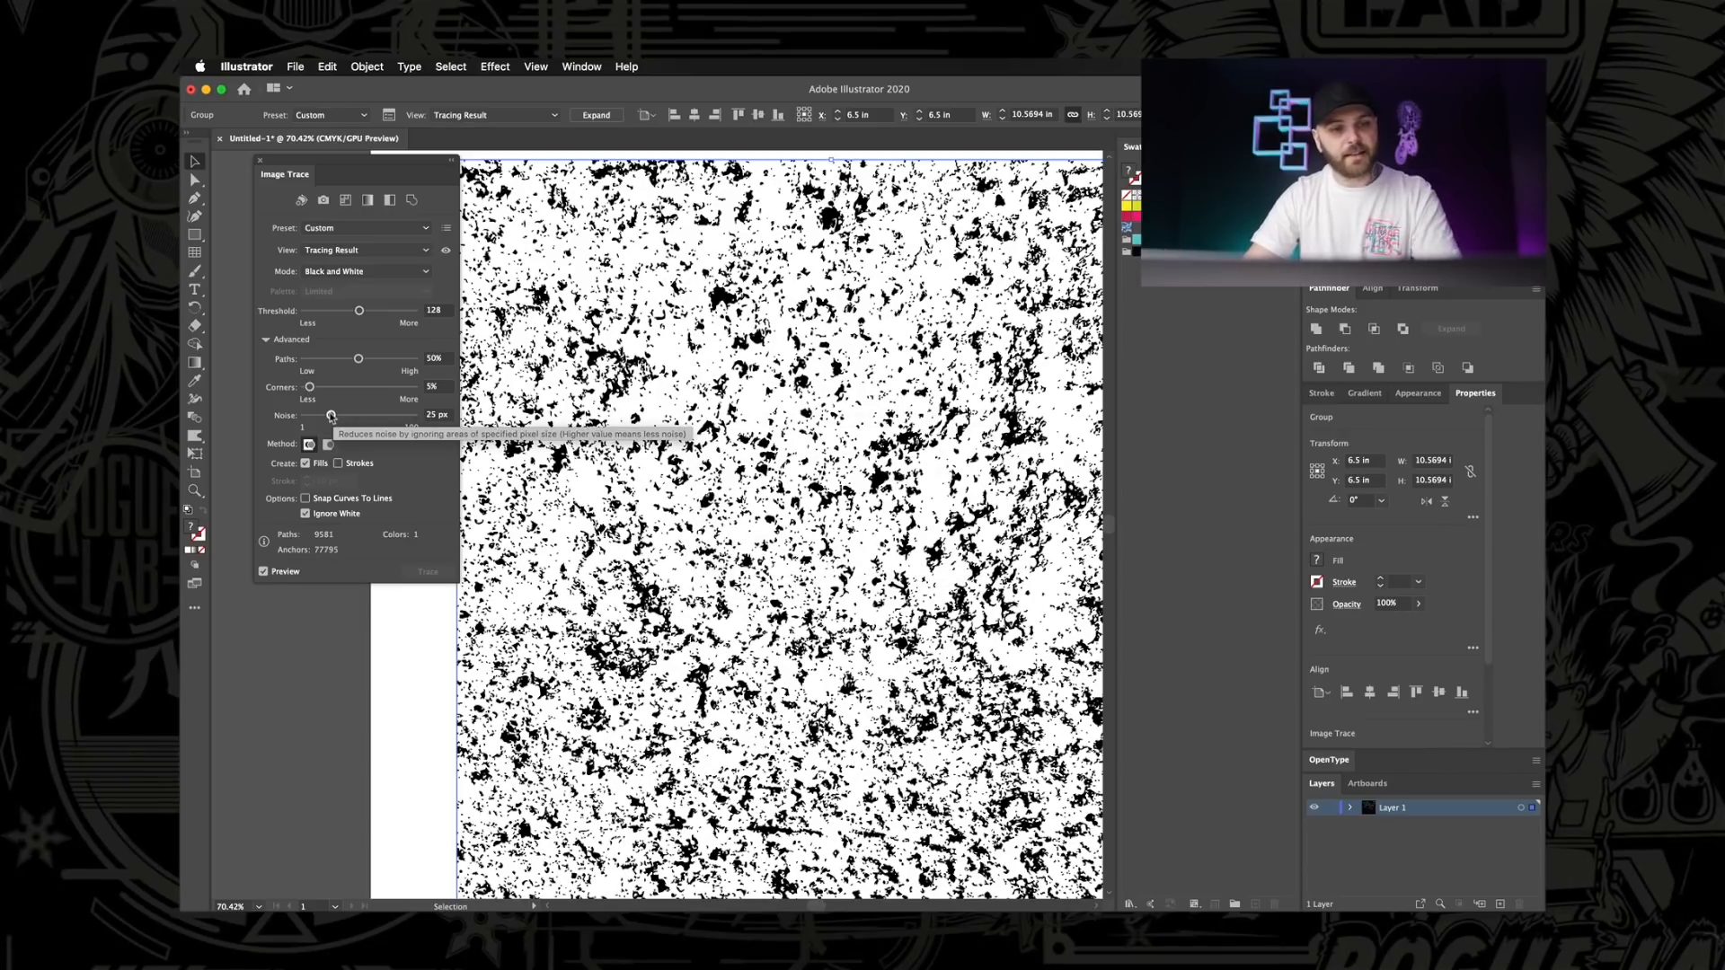
left_click_drag(331, 415, 306, 415)
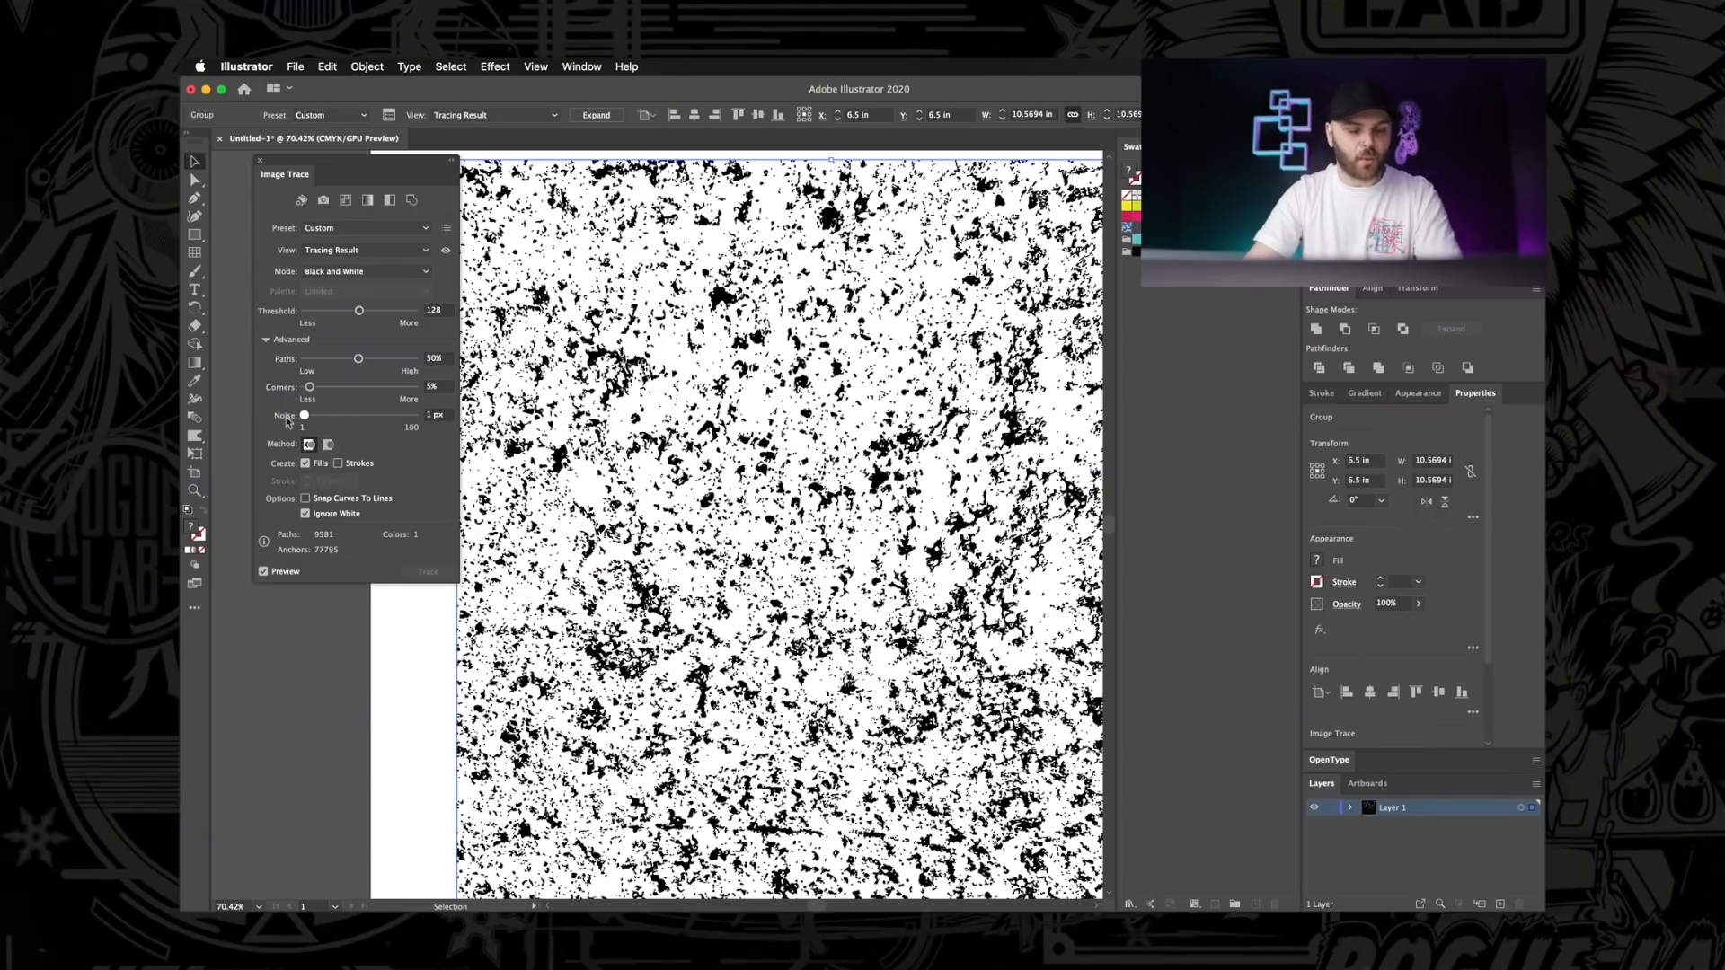
left_click_drag(306, 415, 311, 415)
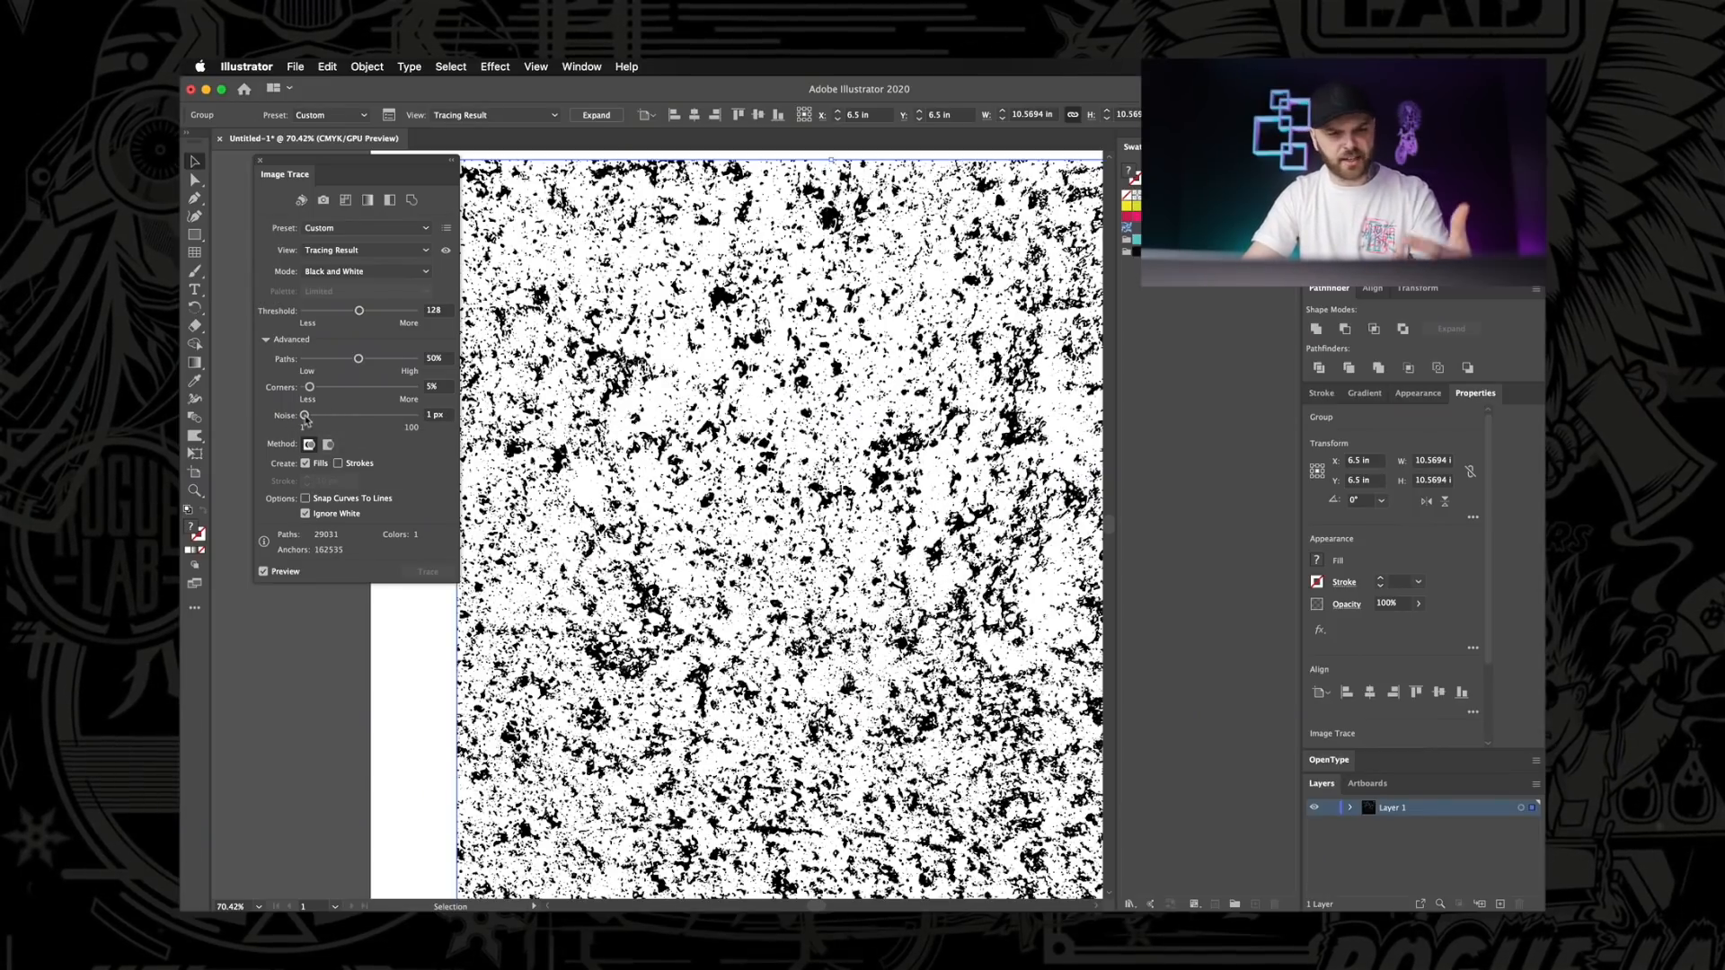
mouse_move(306, 415)
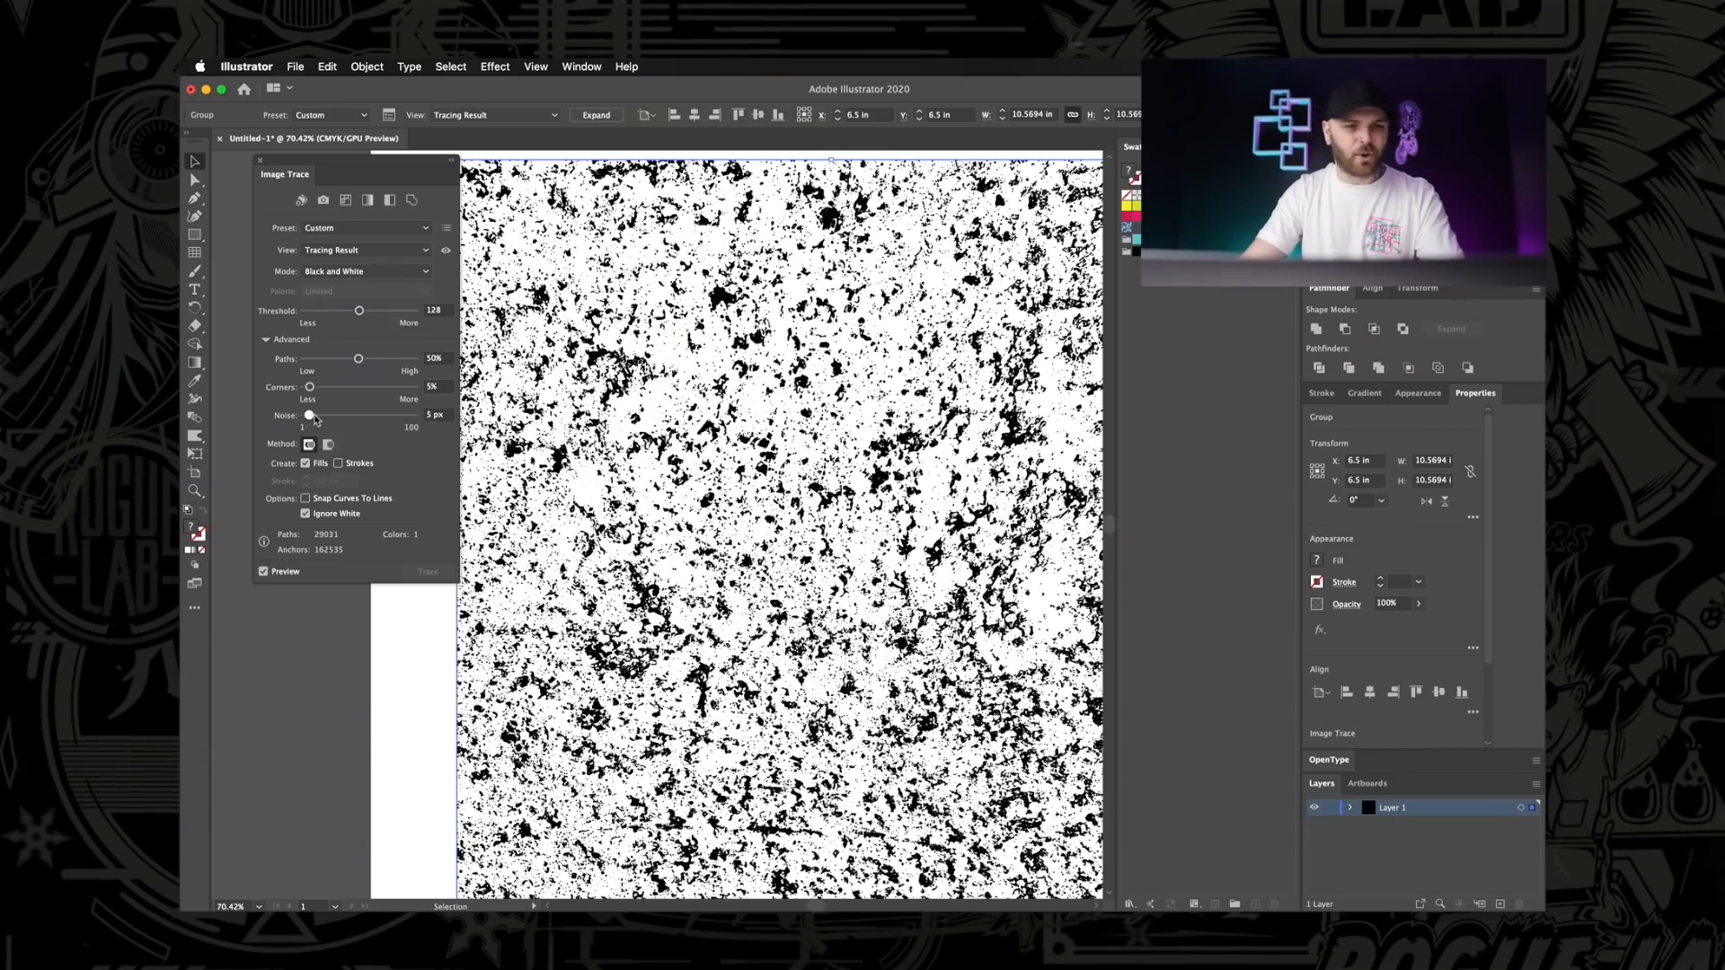
left_click_drag(308, 415, 331, 415)
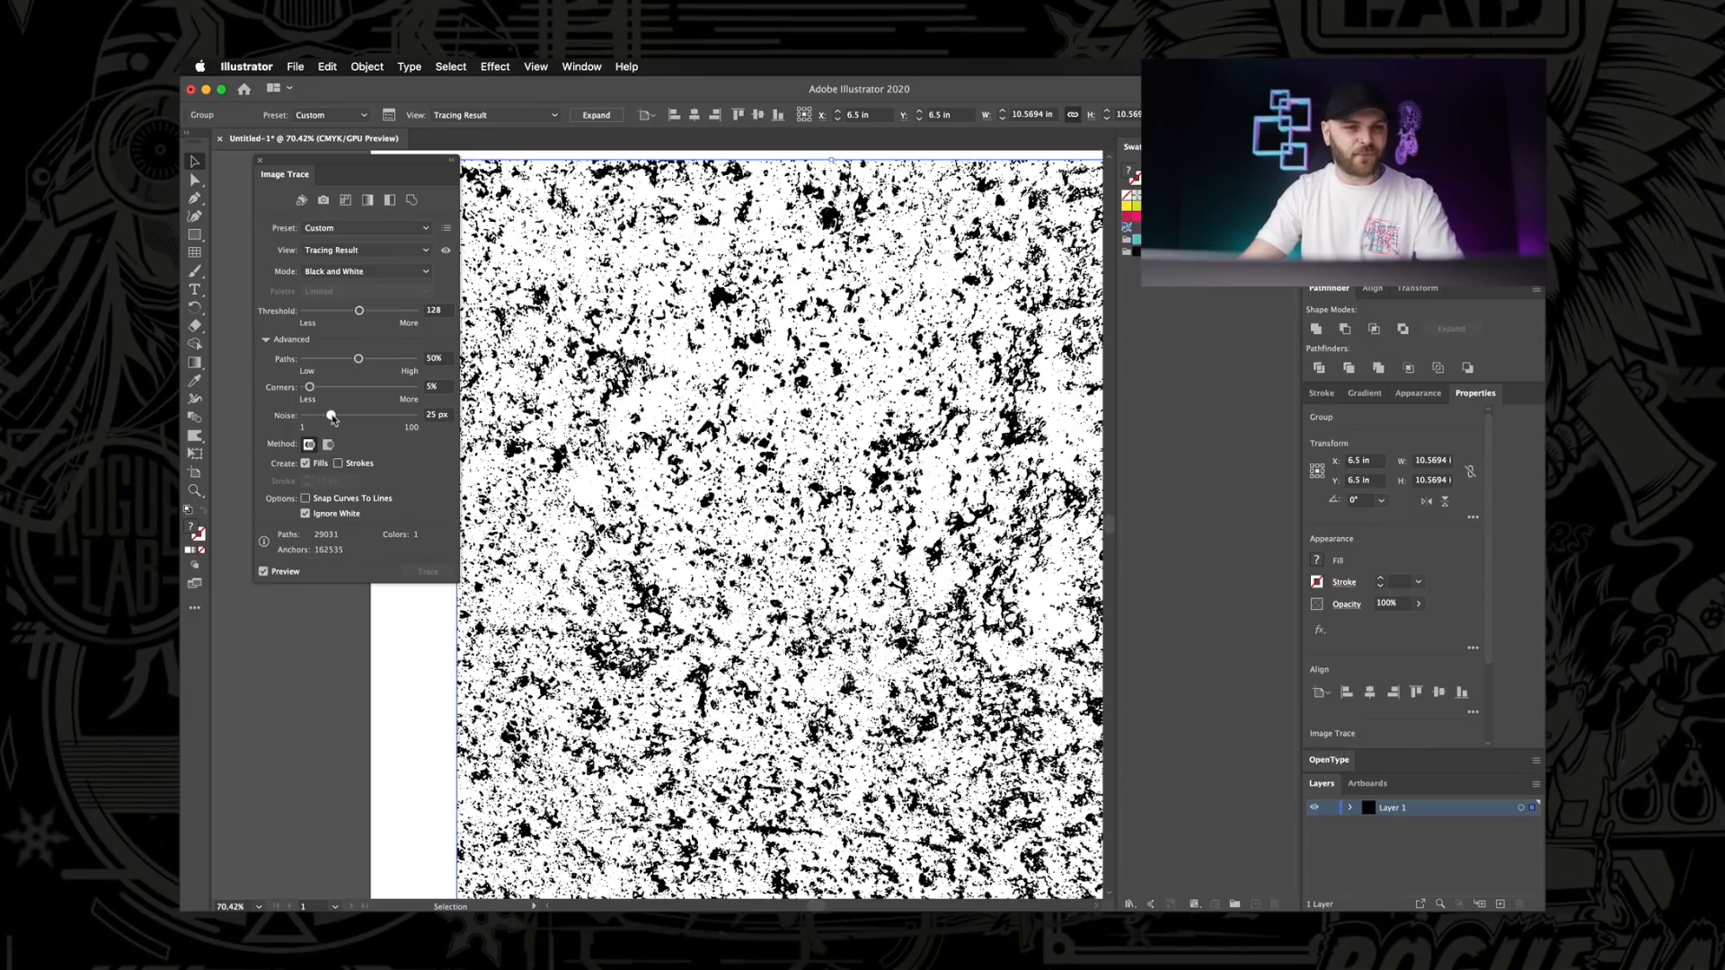
mouse_move(331, 415)
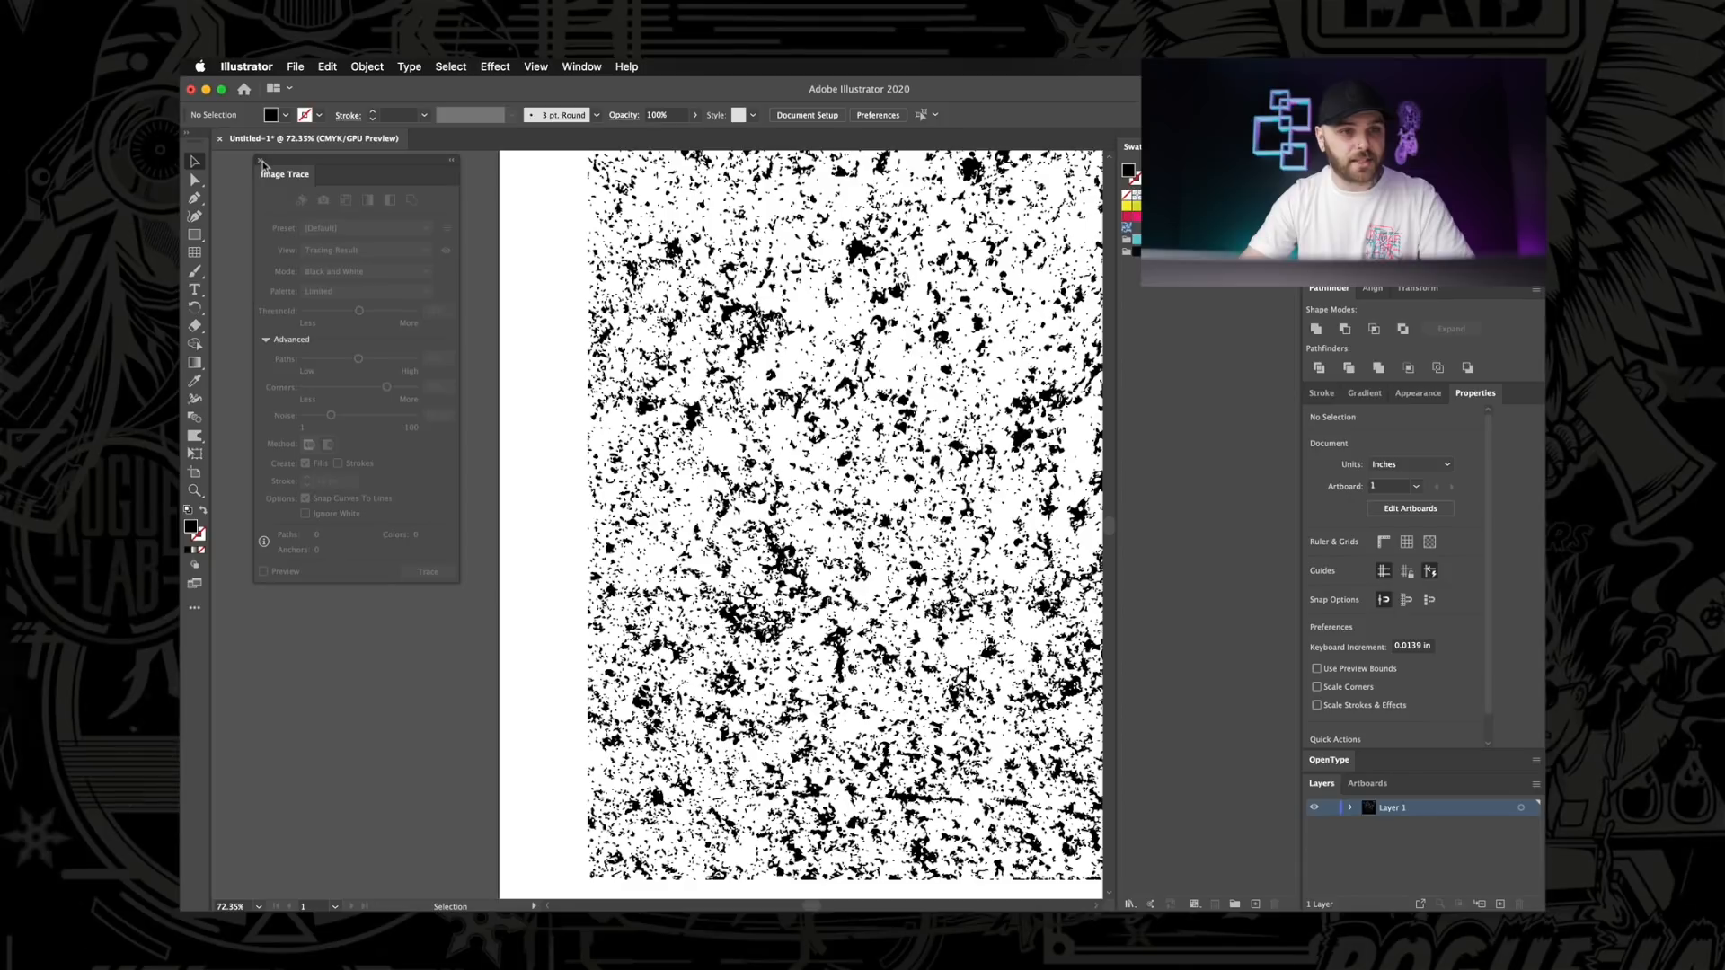
Expand the traced texture into a group of editable vector paths.
left_click(428, 572)
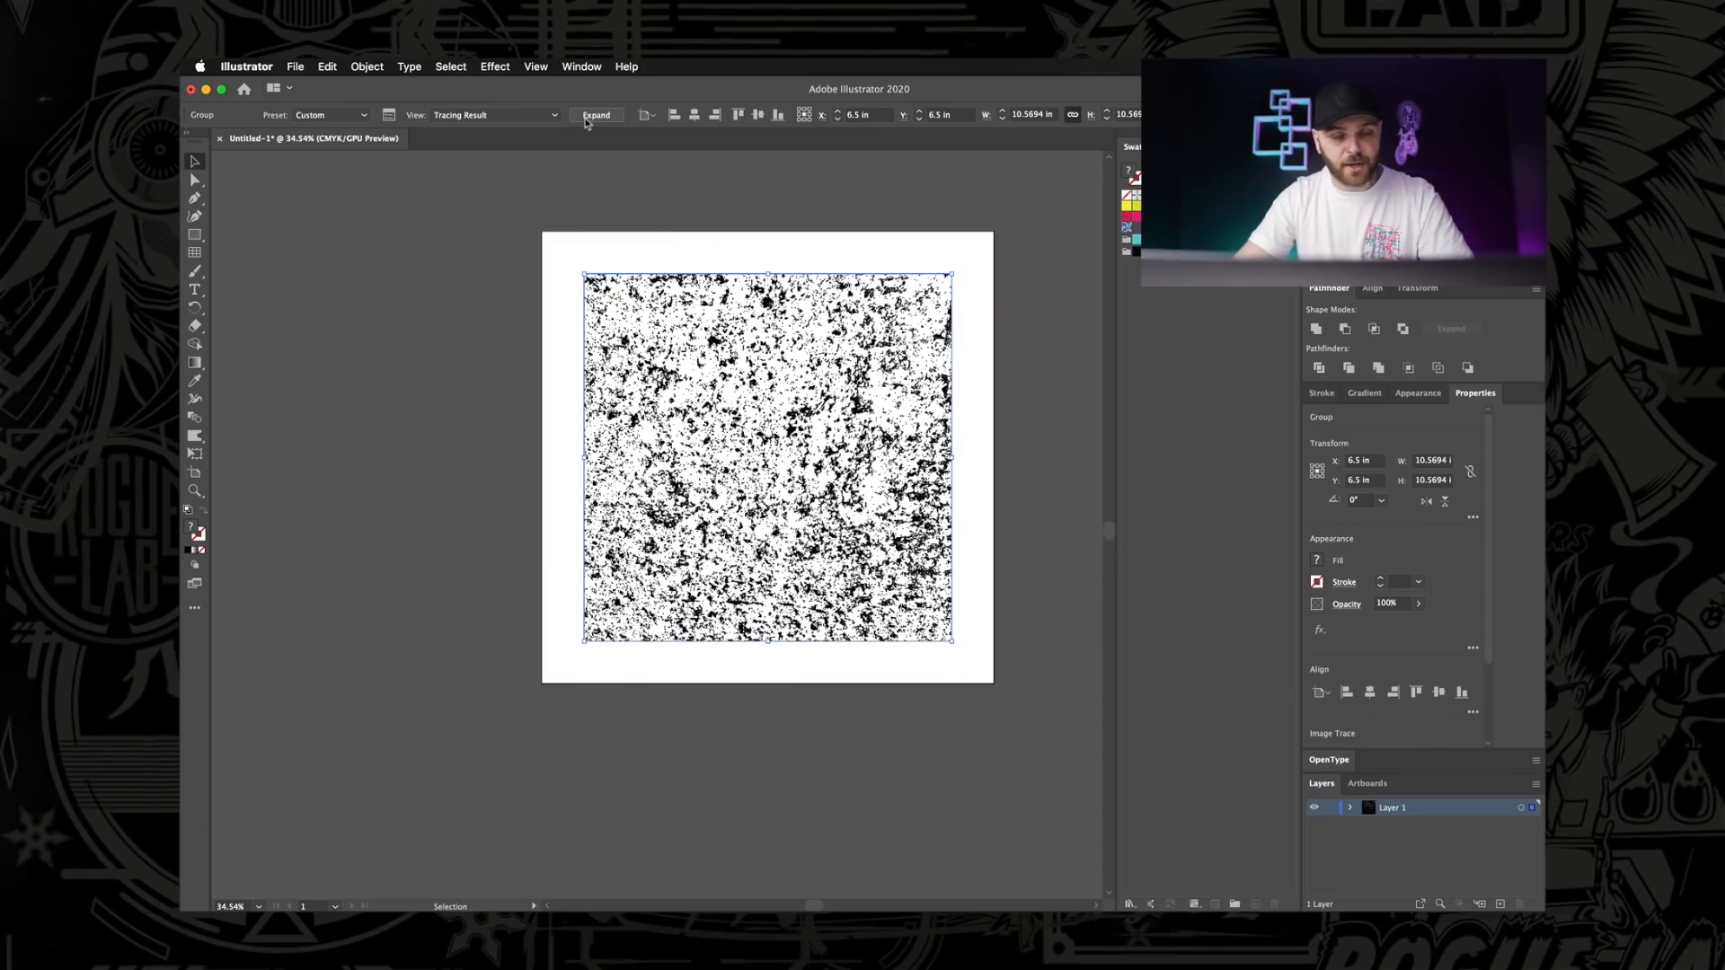
left_click(597, 115)
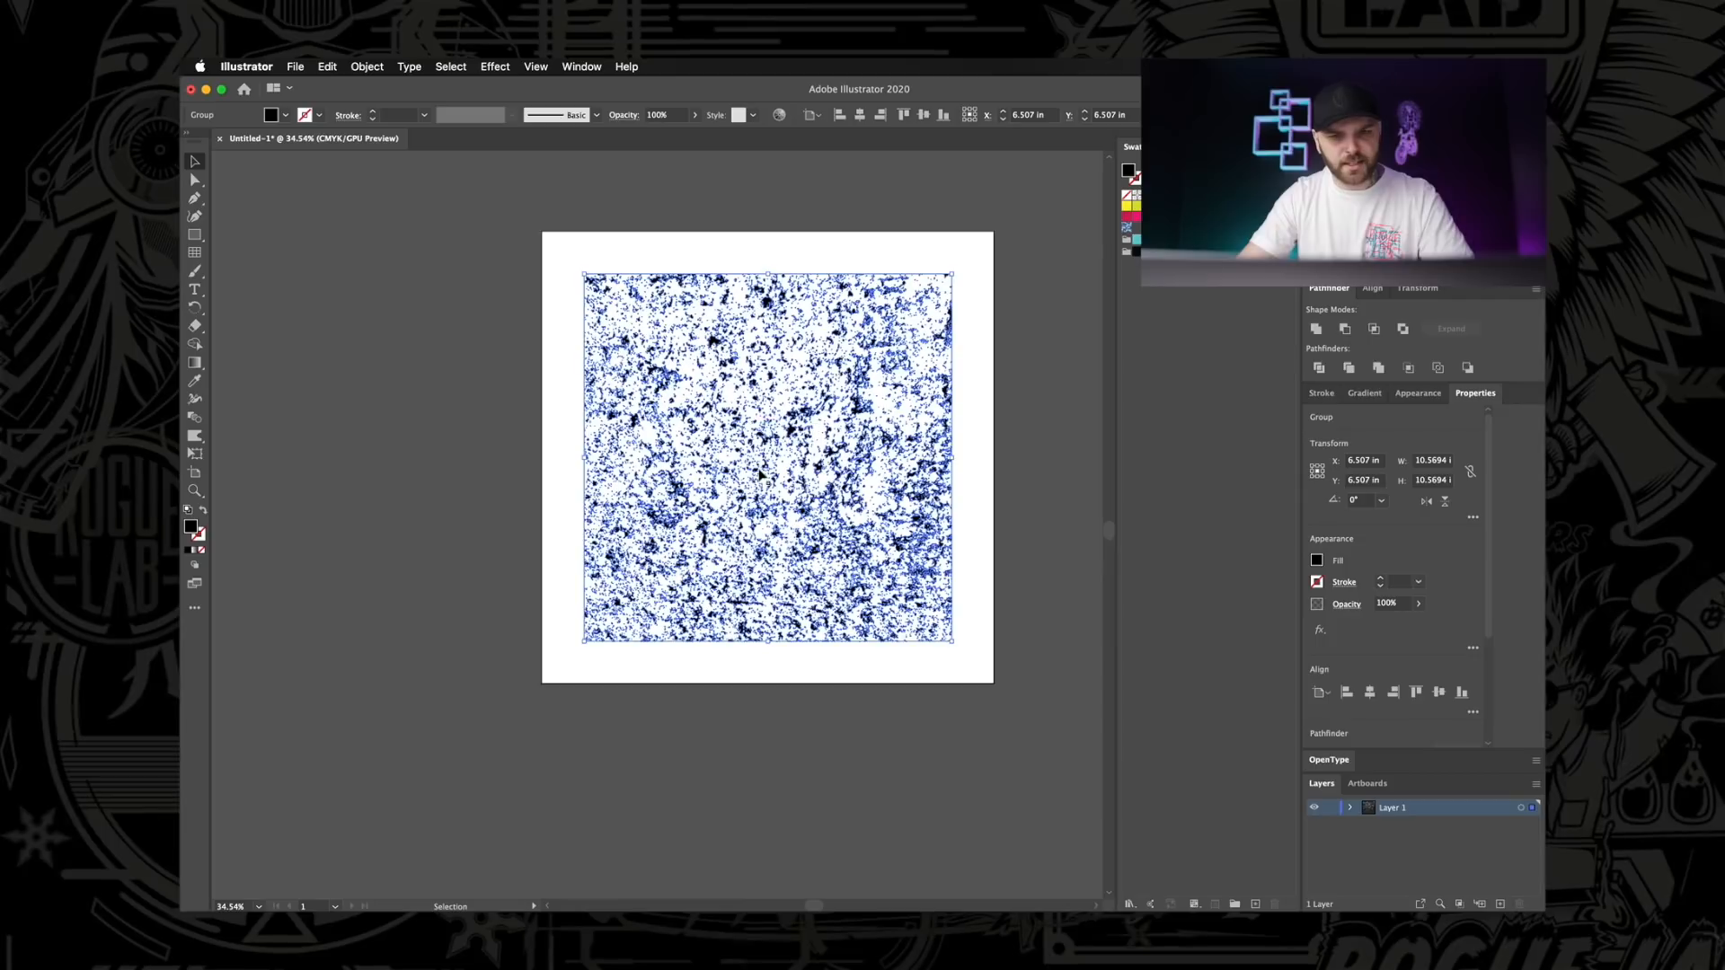